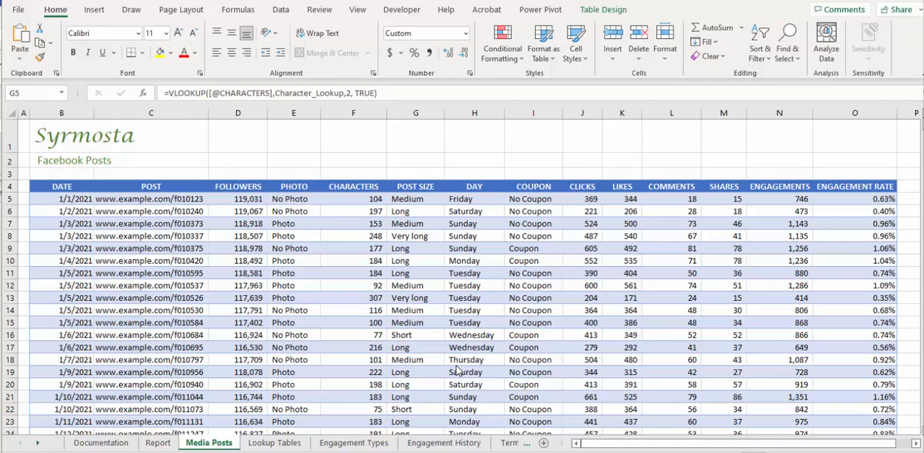
Select a cell in the Facebook posts table on Media Posts and bring up Insert
left_click(415, 199)
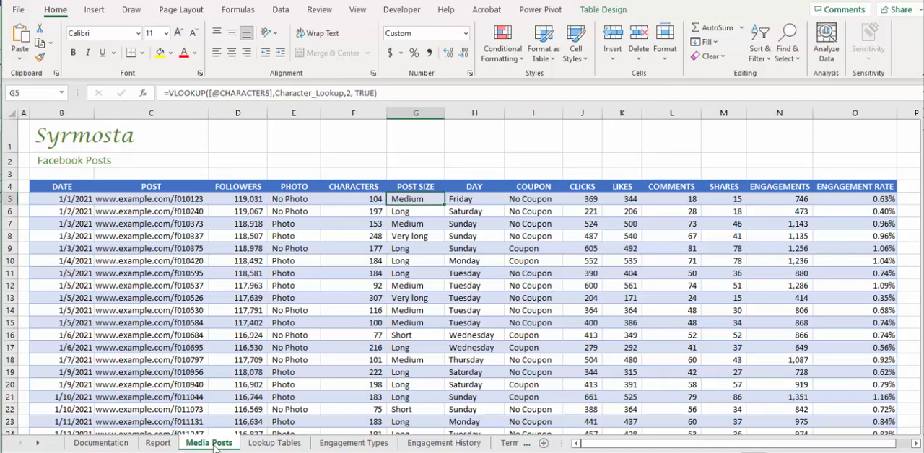
left_click(94, 10)
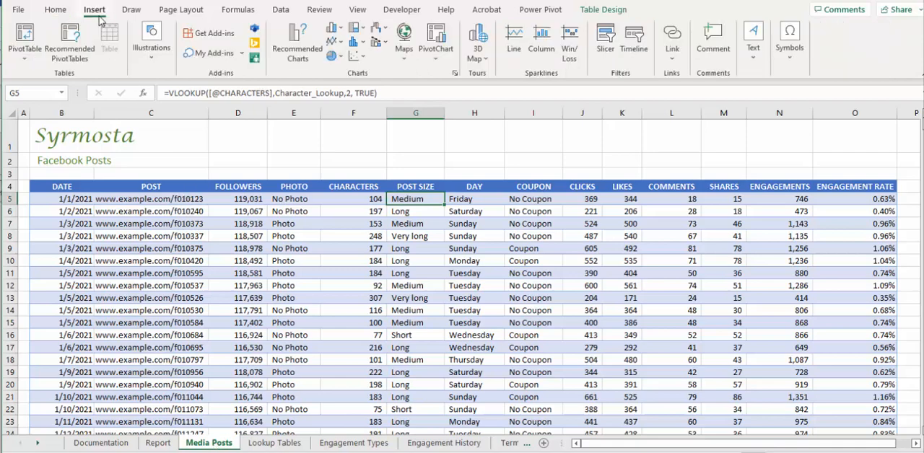
Insert a PivotTable from the Facebook table at Report!E12 on the existing worksheet
left_click(23, 39)
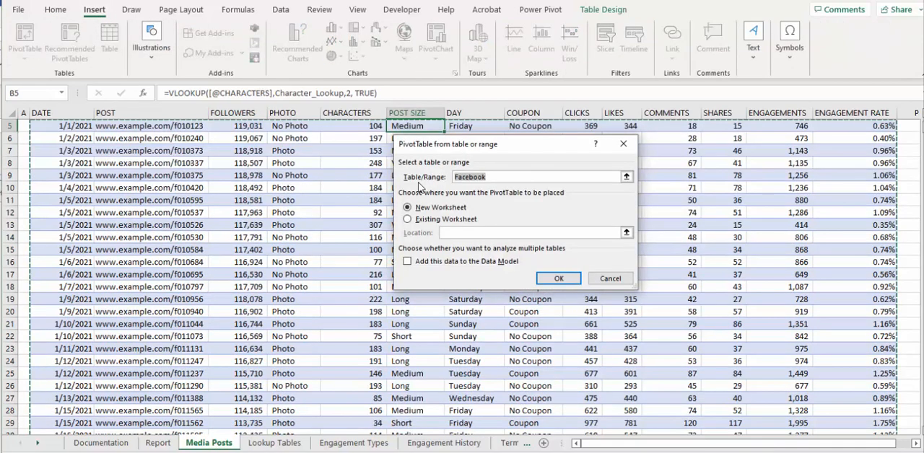
mouse_move(457, 203)
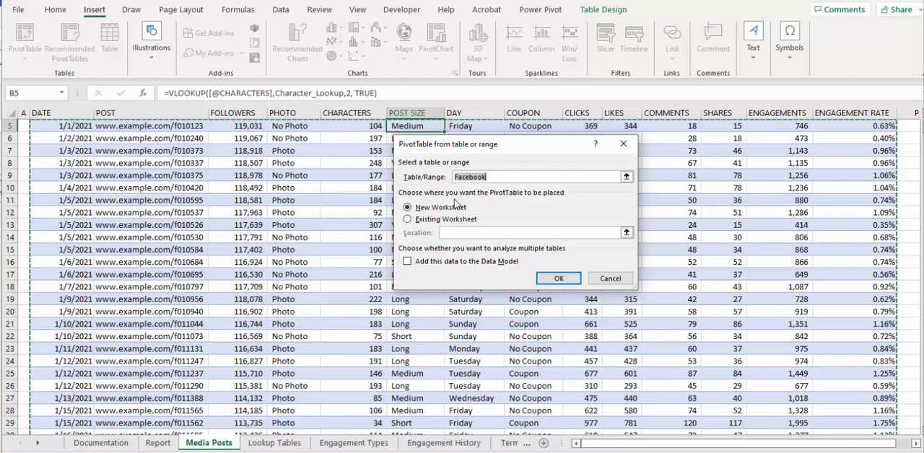
left_click(408, 219)
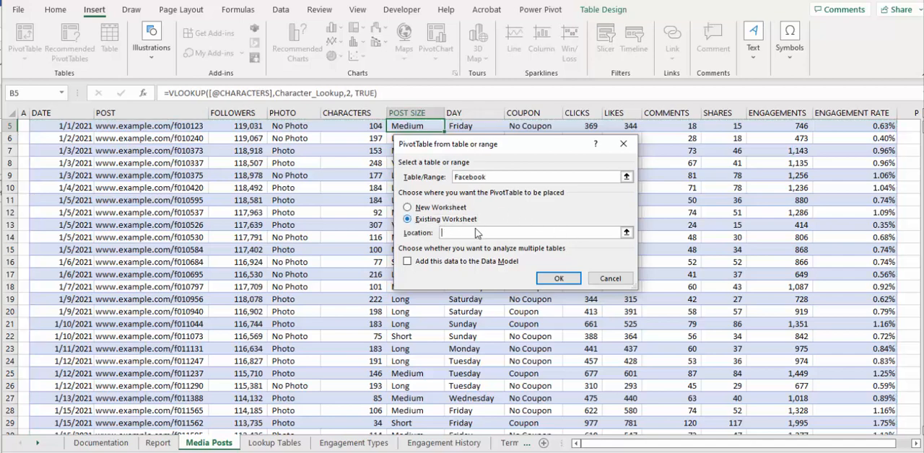
left_click(627, 233)
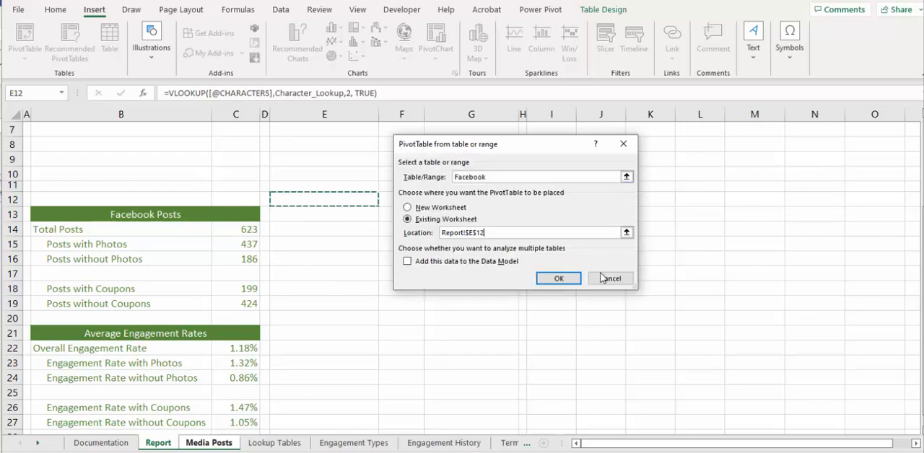
left_click(558, 279)
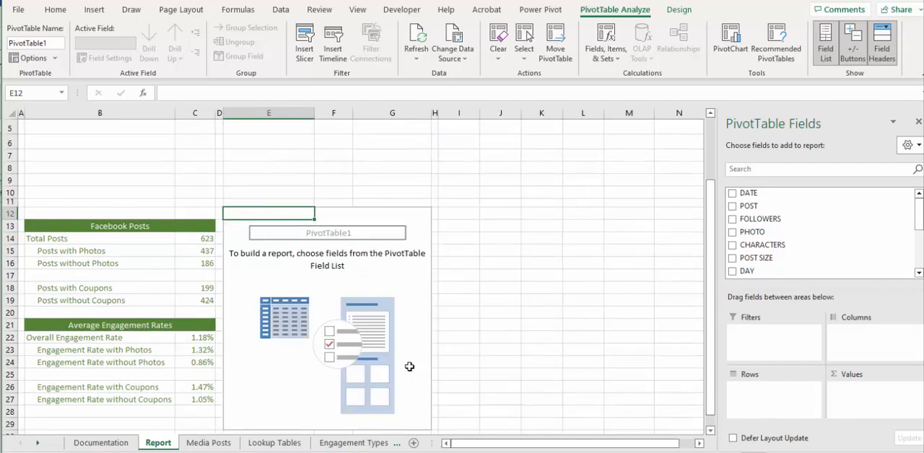
mouse_move(516, 354)
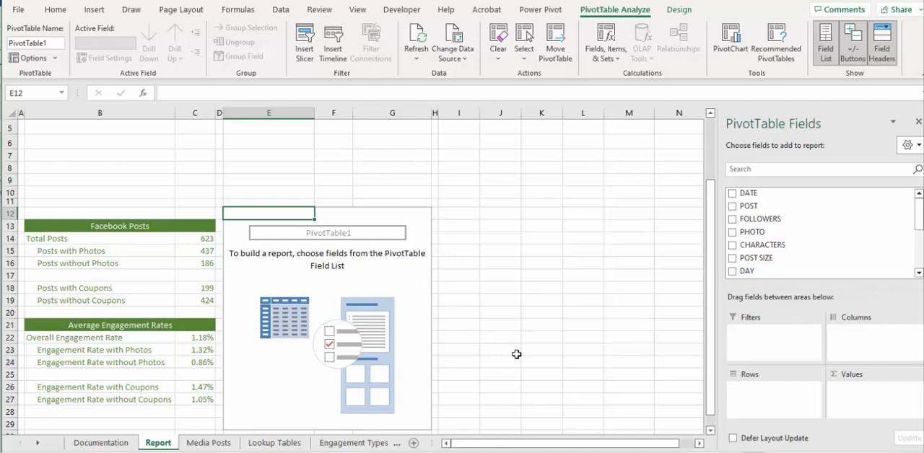
mouse_move(607, 376)
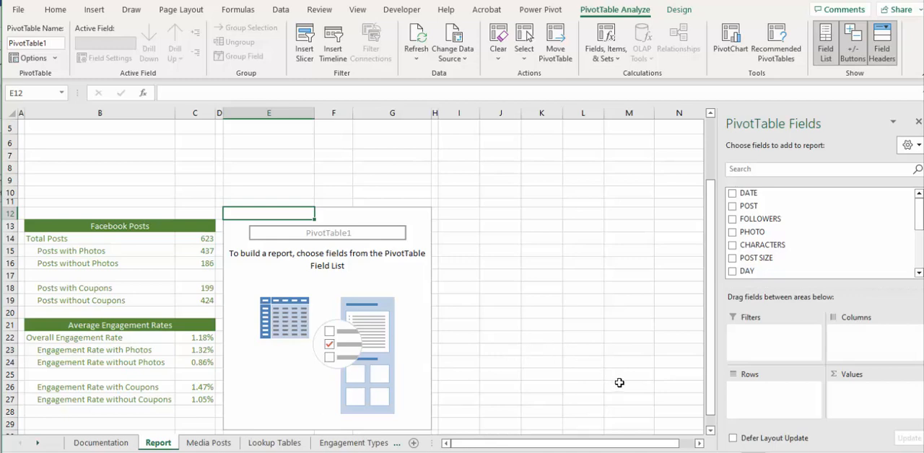
mouse_move(794, 181)
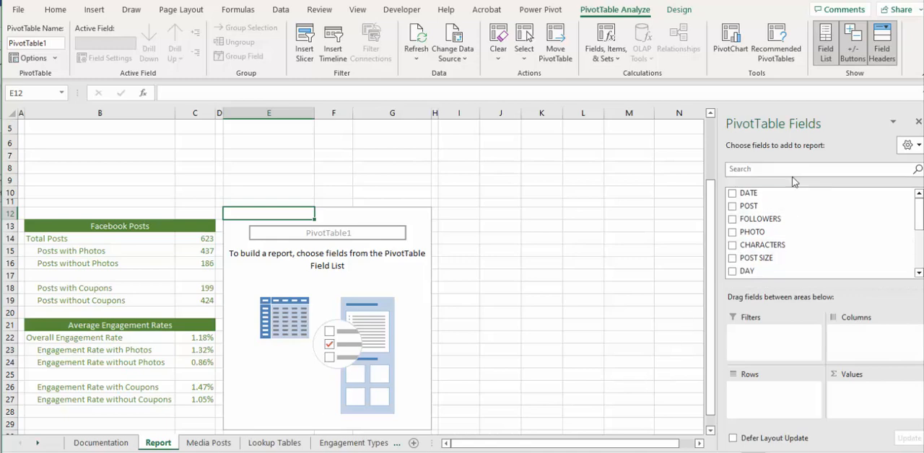
Replace the pivot table's name with Day_Pivot
left_click(35, 43)
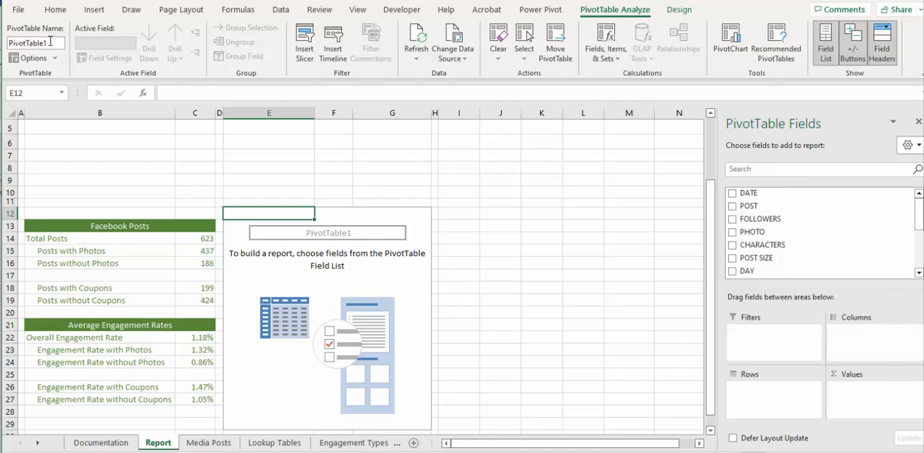
triple_click(33, 43)
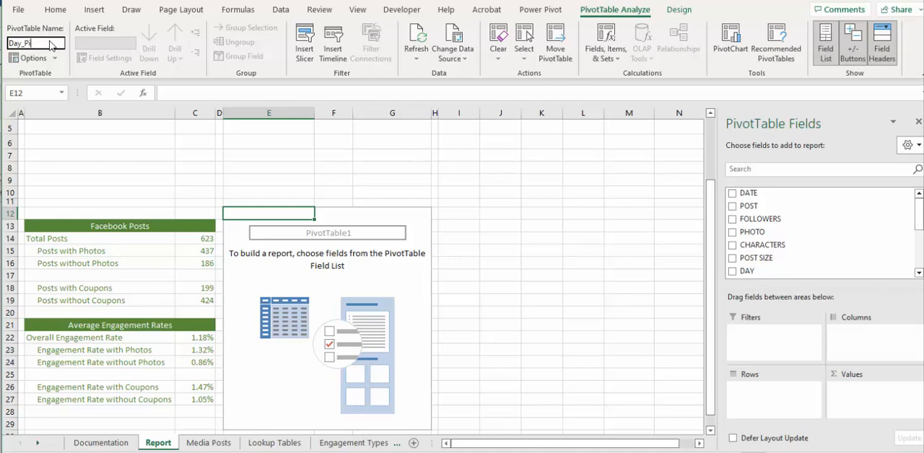
type("Day_Pivot")
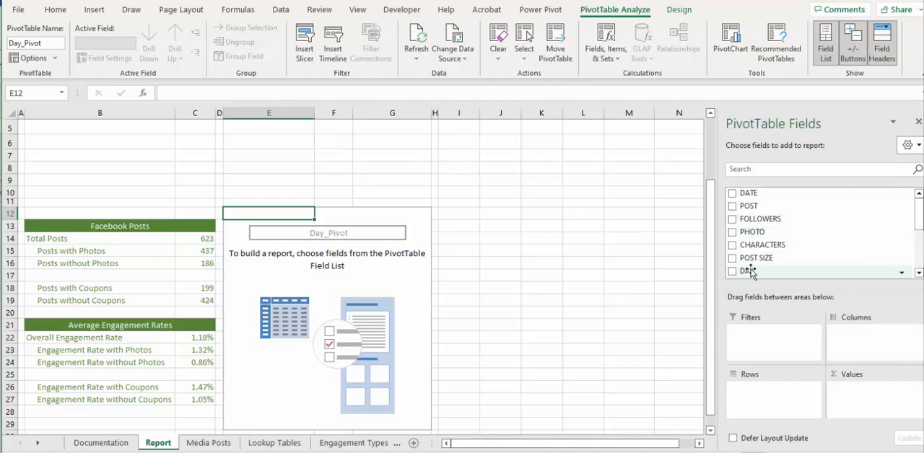
Add DAY as rows with Count of POST and Sum of ENGAGEMENT RATE values
left_click(733, 270)
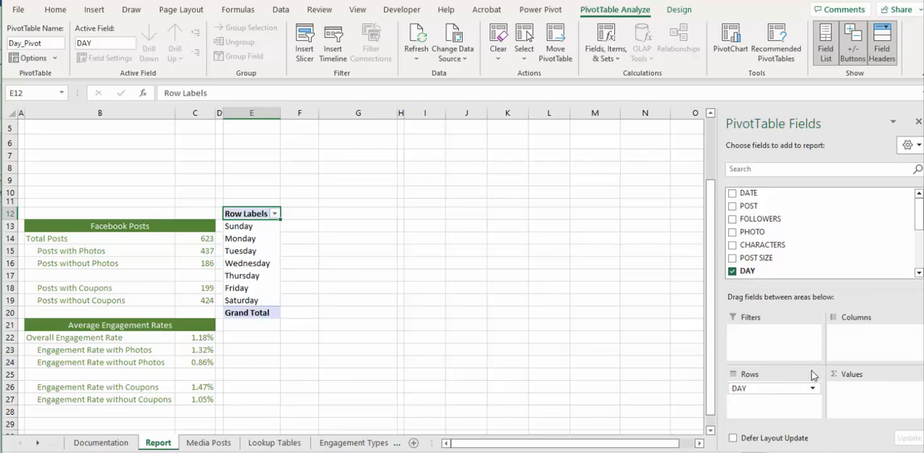
mouse_move(771, 206)
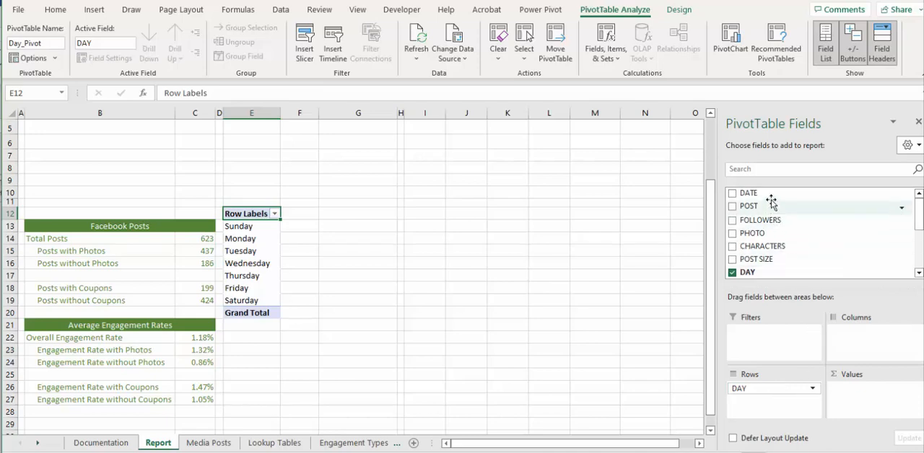
left_click(733, 205)
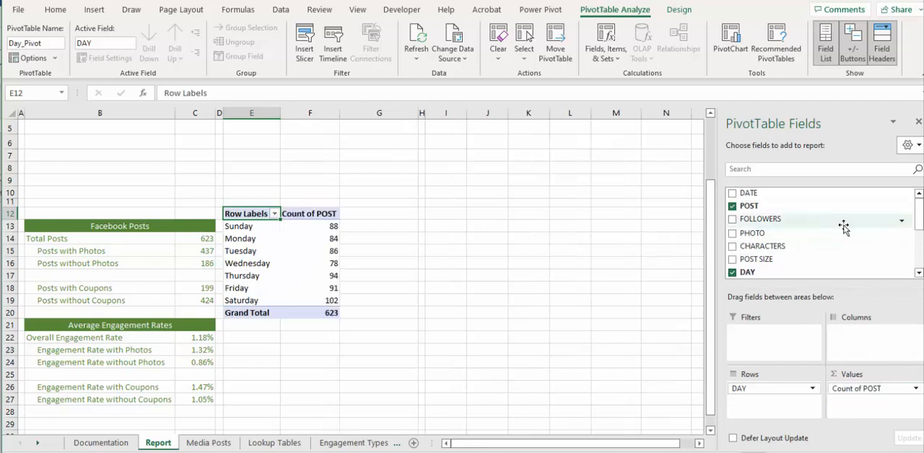
scroll("down", 3)
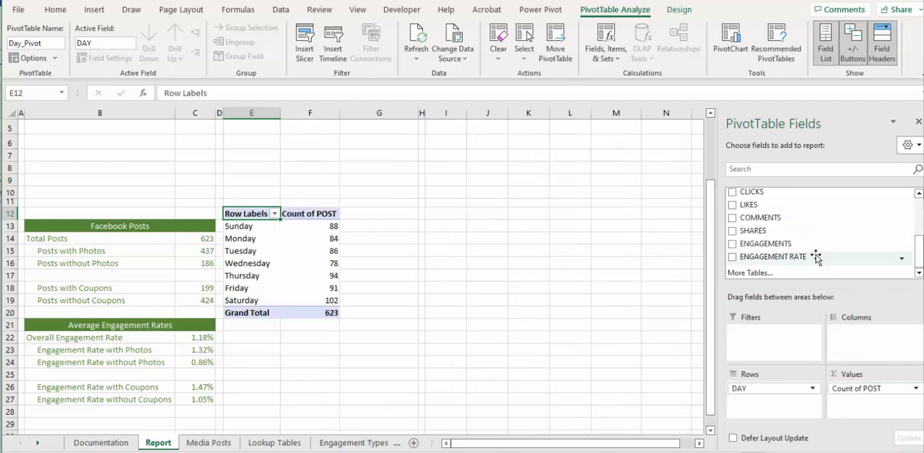
left_click(732, 256)
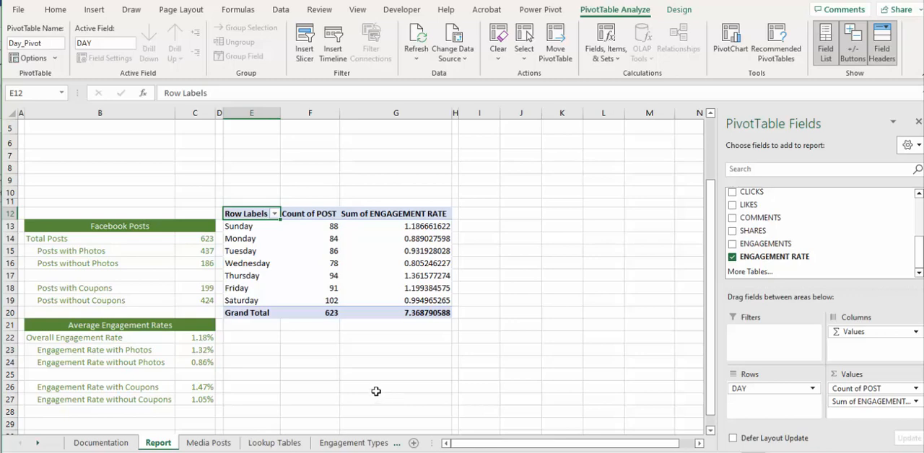
mouse_move(372, 388)
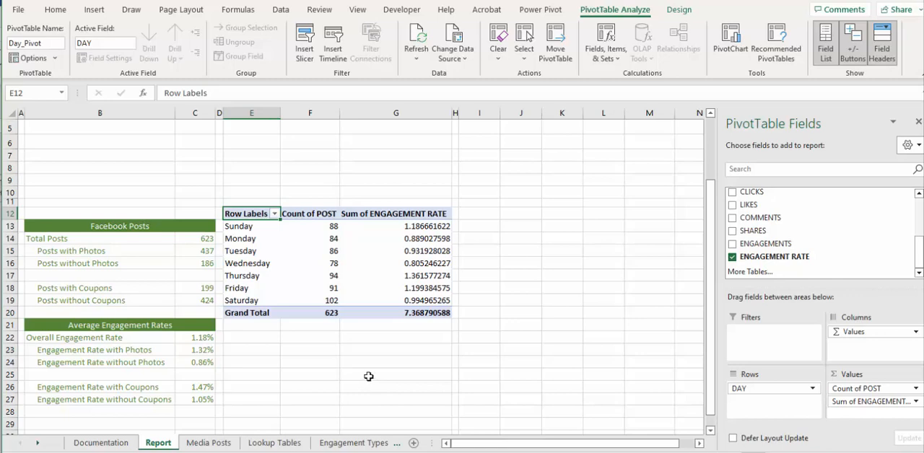
mouse_move(427, 347)
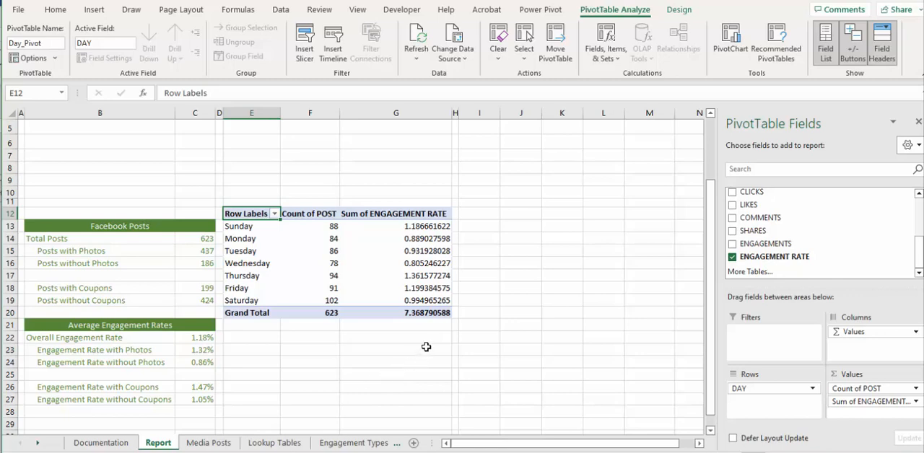
Rename value fields POSTED and ENGAGEMENT RATES, formatting rates as two-decimal percentages
double_click(308, 213)
type("POST")
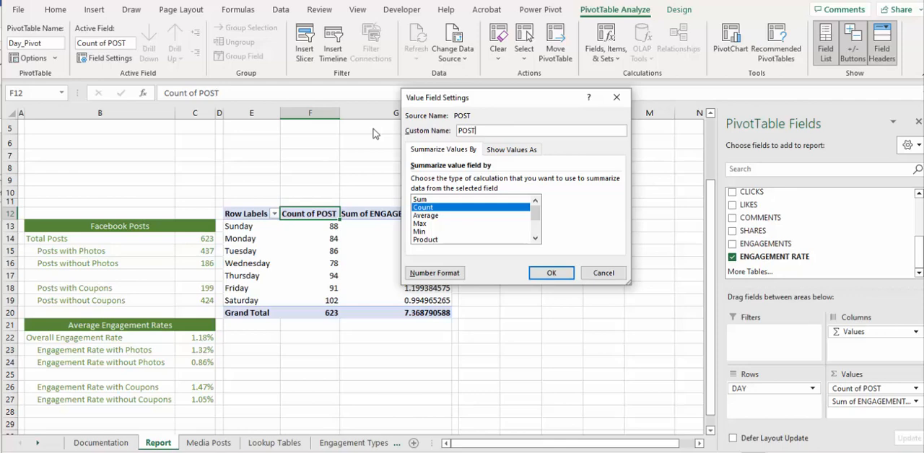
type("ED")
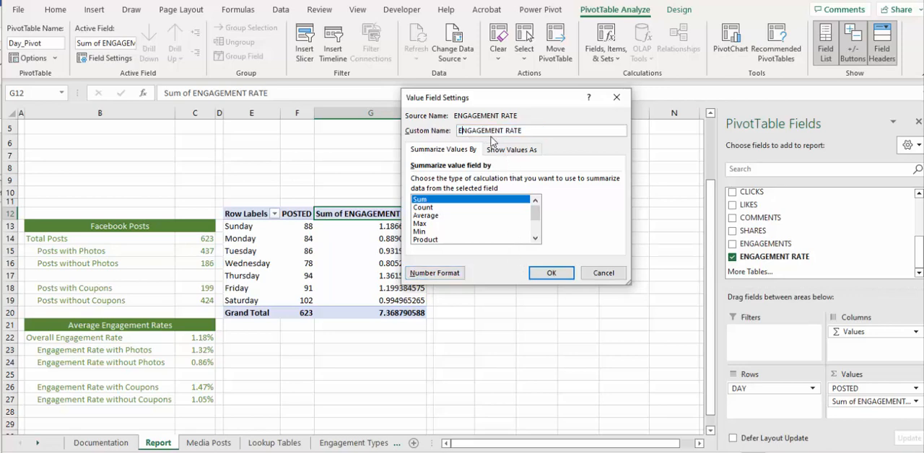
type("S")
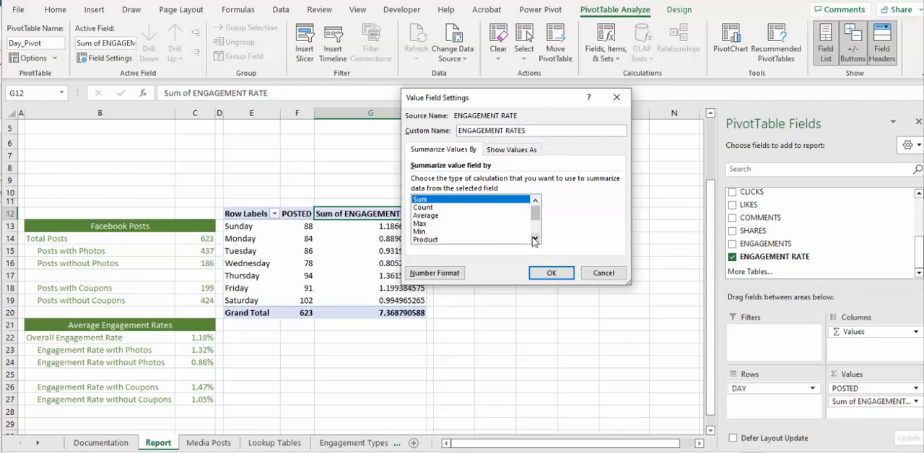
left_click(541, 131)
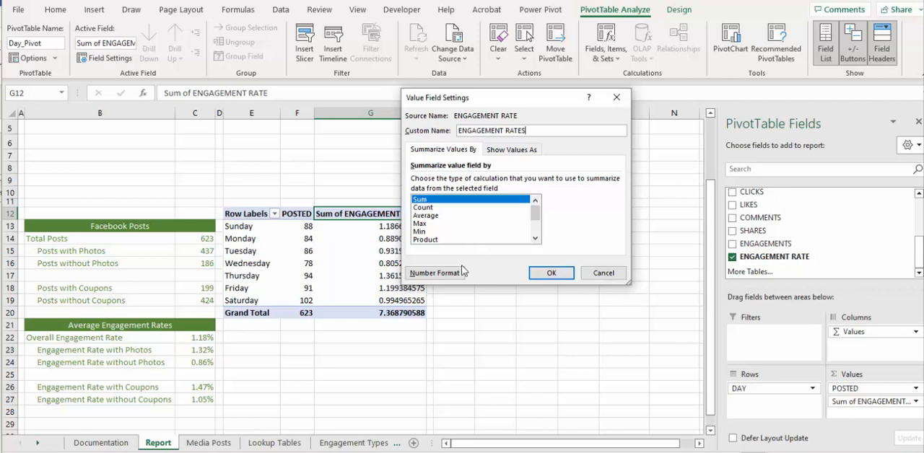
left_click(435, 273)
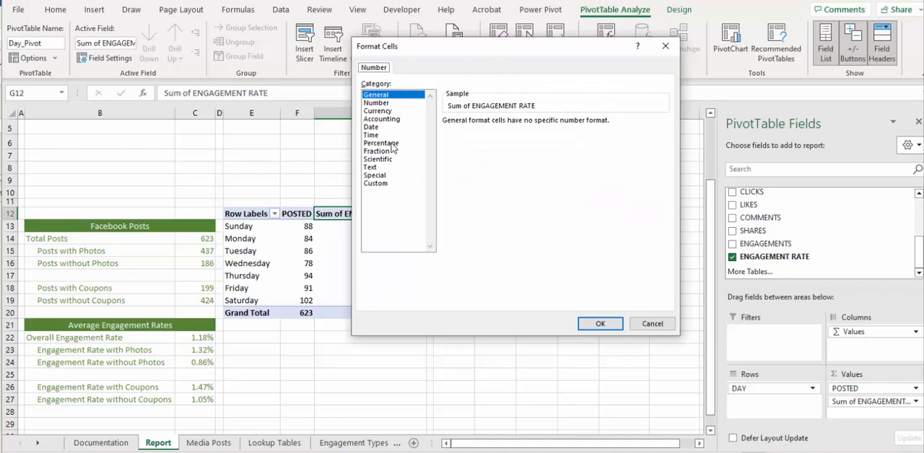
left_click(381, 143)
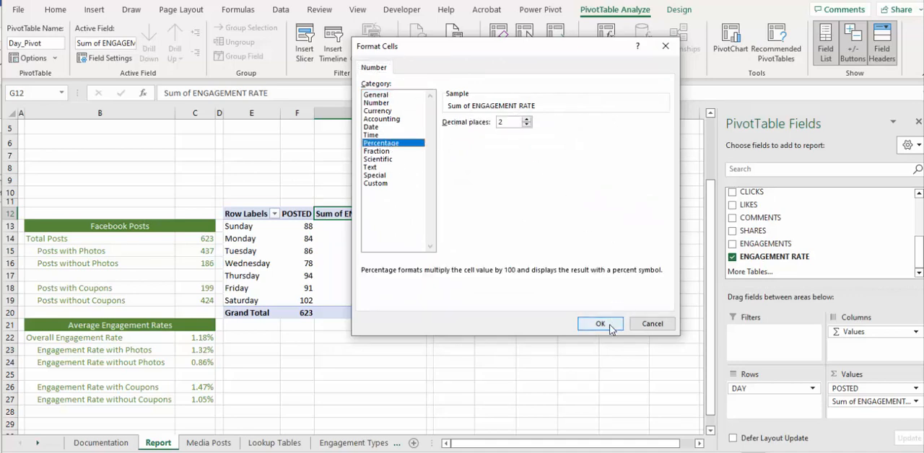
left_click(600, 323)
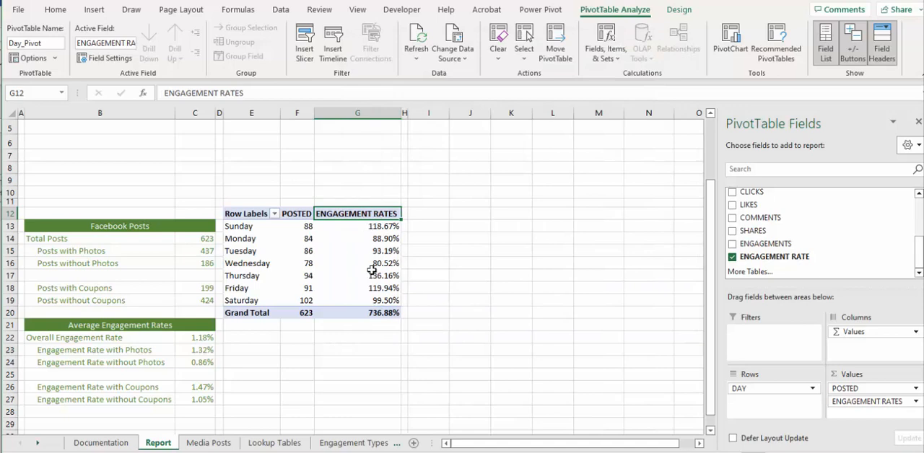
mouse_move(364, 263)
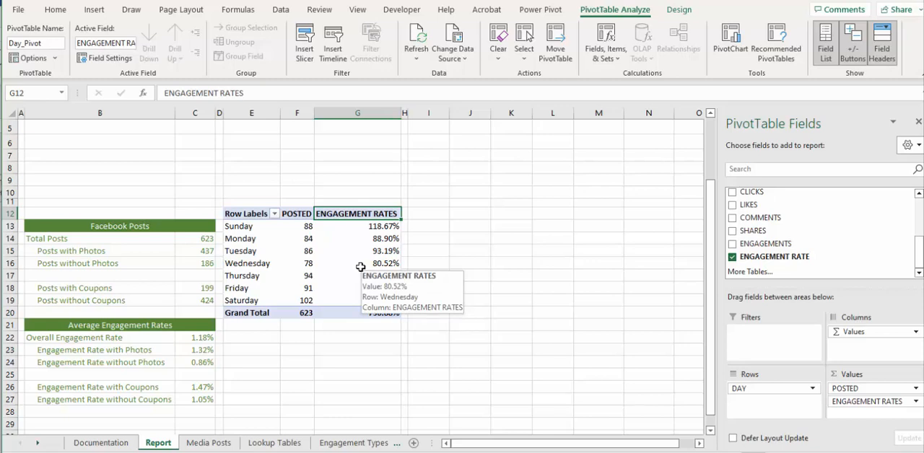
mouse_move(422, 311)
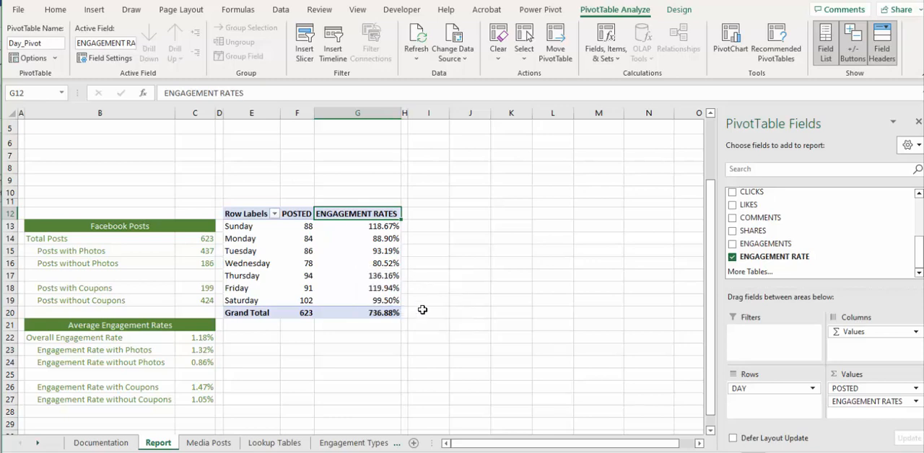
Apply the green pivot style to Day_Pivot and turn on banded rows and columns
left_click(252, 251)
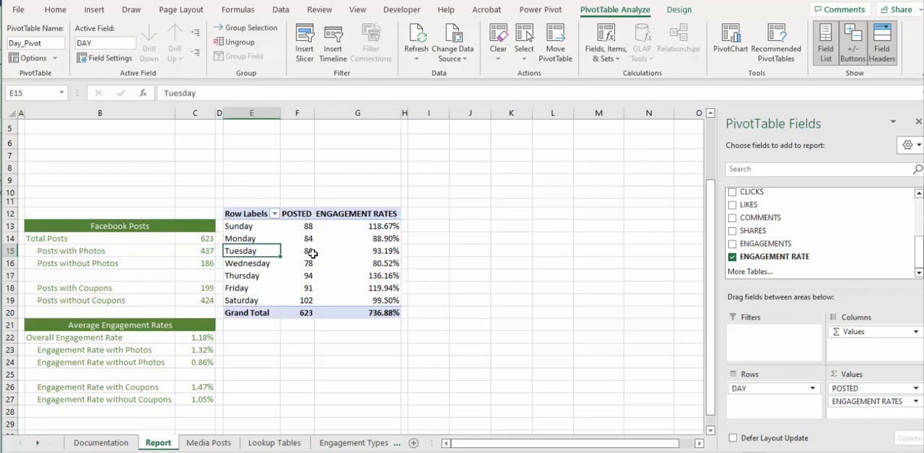
mouse_move(402, 168)
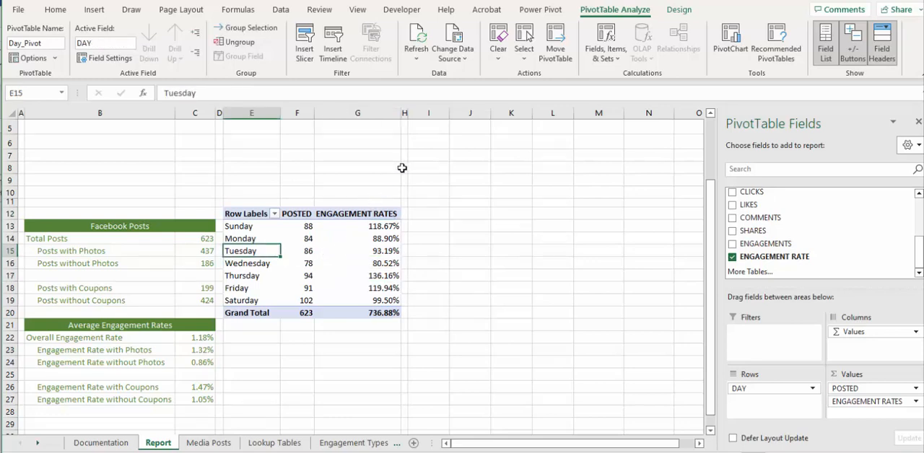
left_click(678, 9)
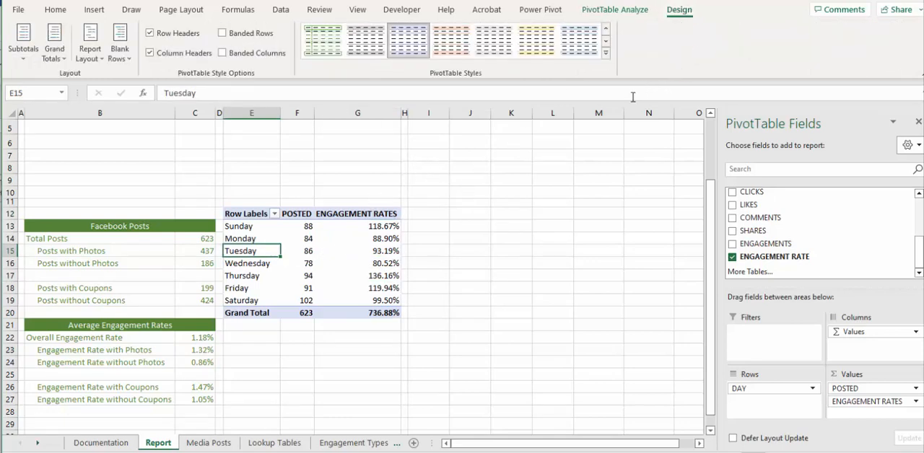
mouse_move(646, 96)
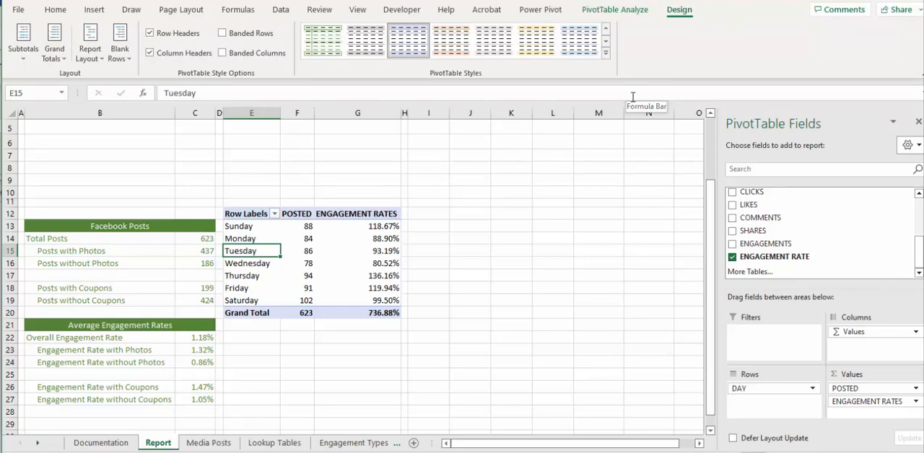
mouse_move(592, 62)
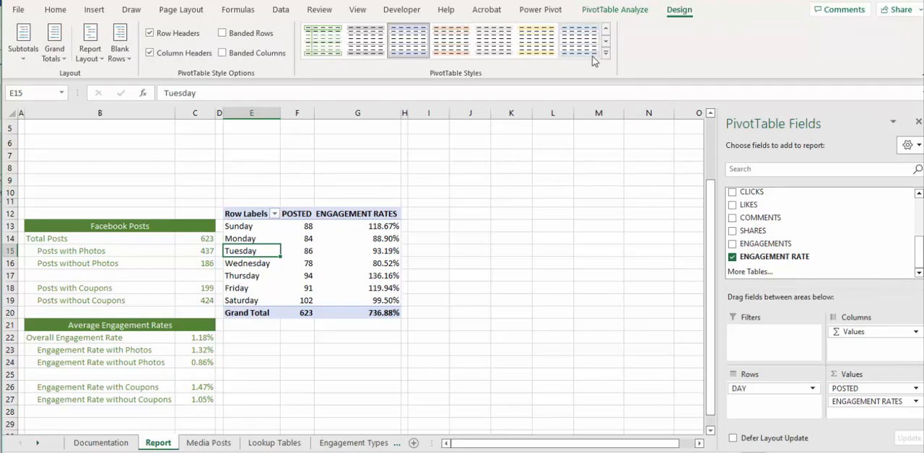
left_click(606, 53)
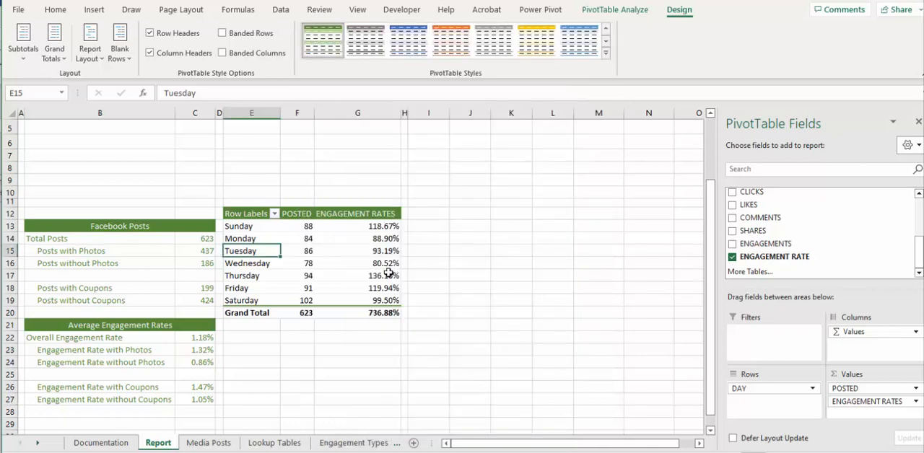
left_click(357, 263)
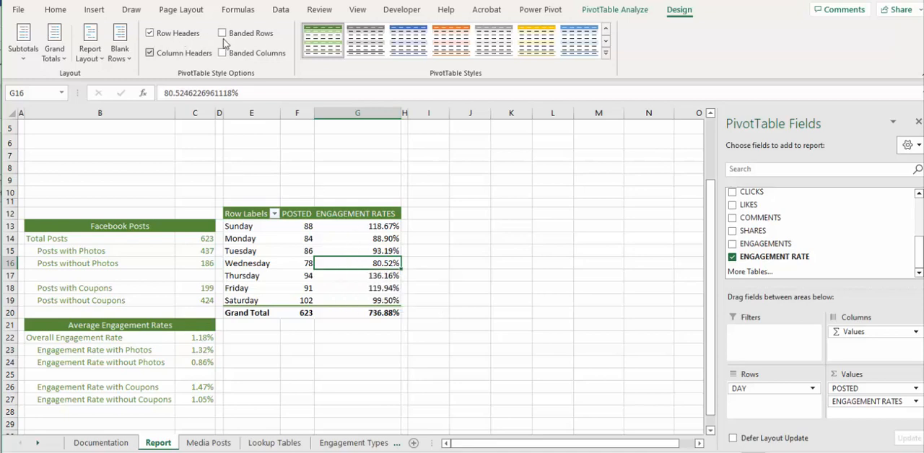
left_click(222, 33)
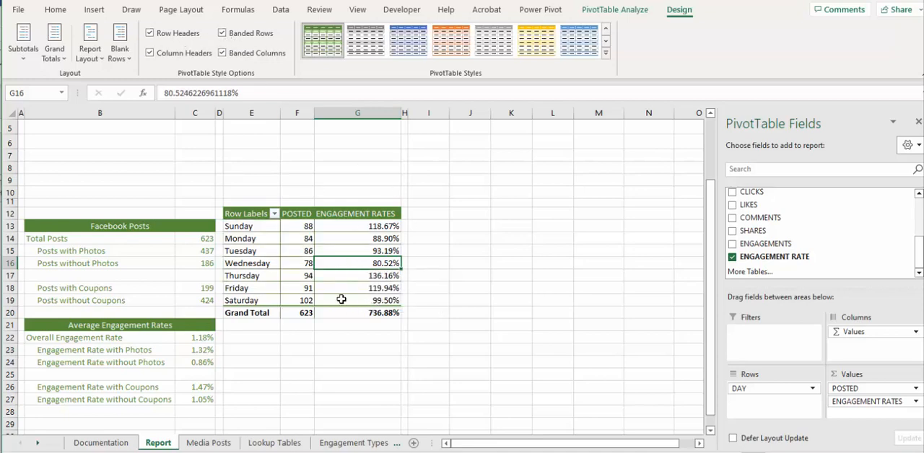
mouse_move(333, 300)
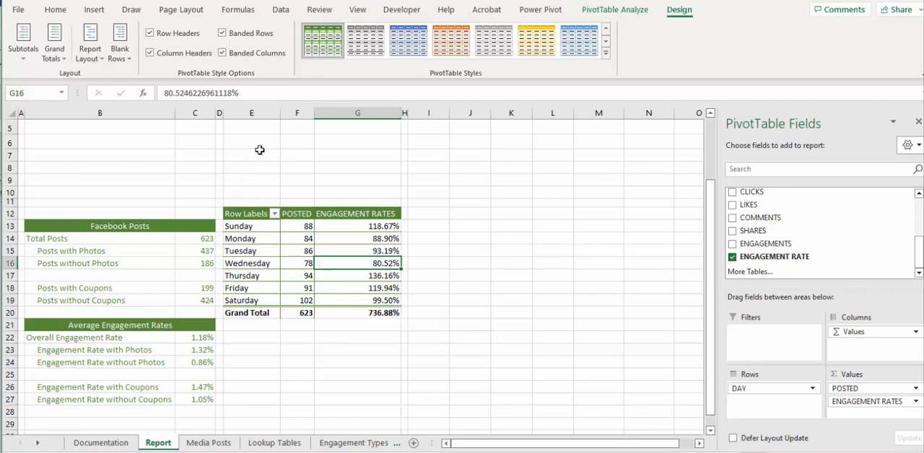
Uncheck 'Autofit column widths on update' in Day_Pivot's PivotTable Options
left_click(614, 10)
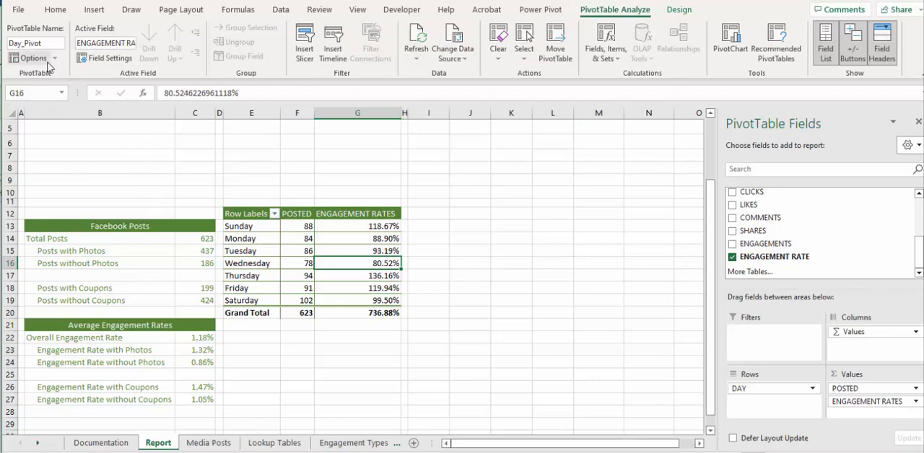
left_click(32, 58)
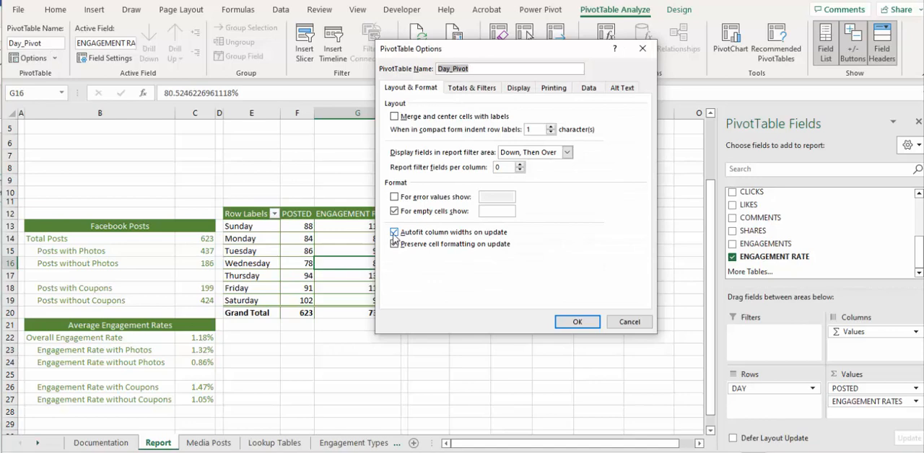
left_click(394, 244)
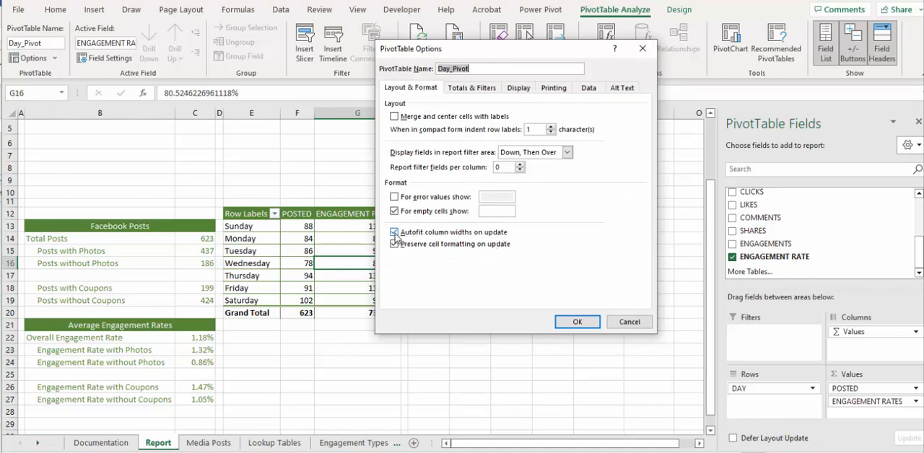
left_click(577, 322)
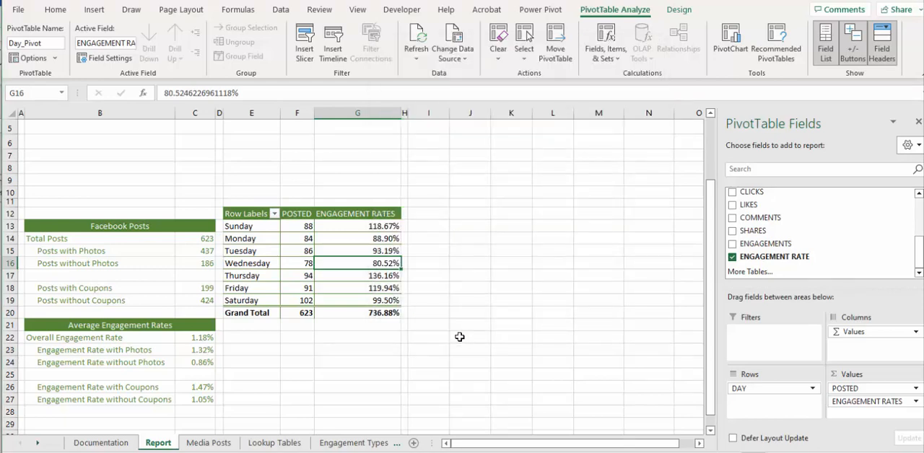
mouse_move(368, 316)
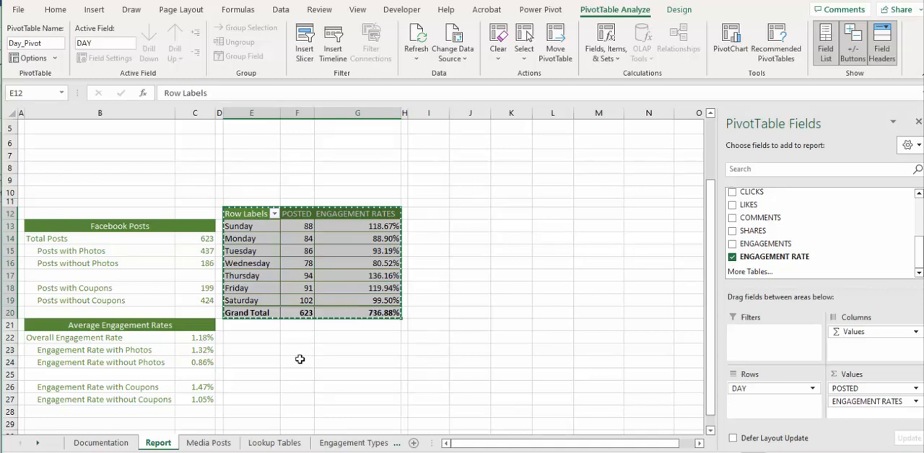
mouse_move(241, 338)
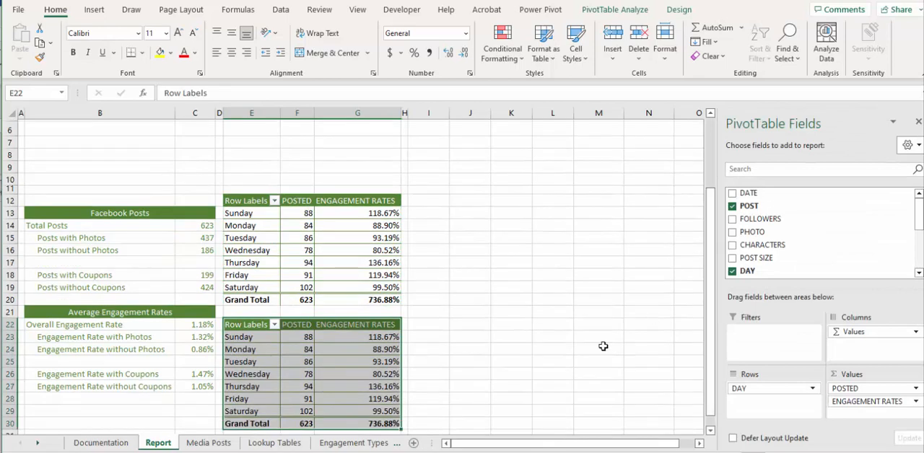
mouse_move(547, 382)
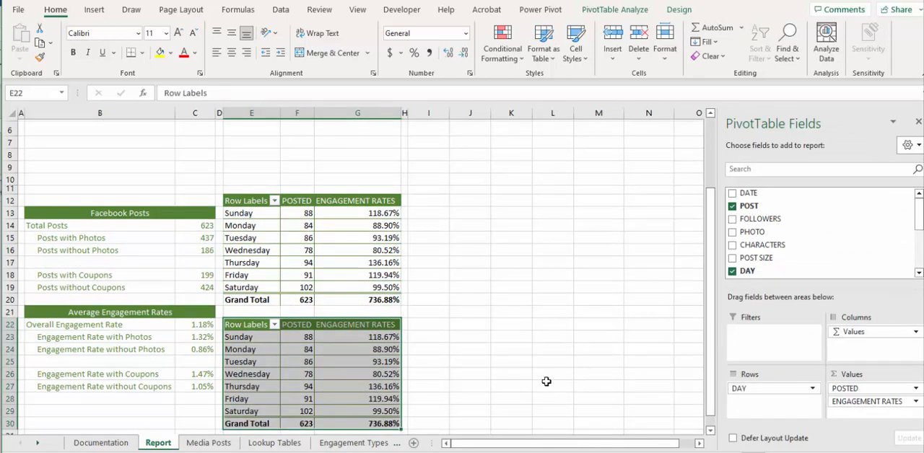
mouse_move(553, 379)
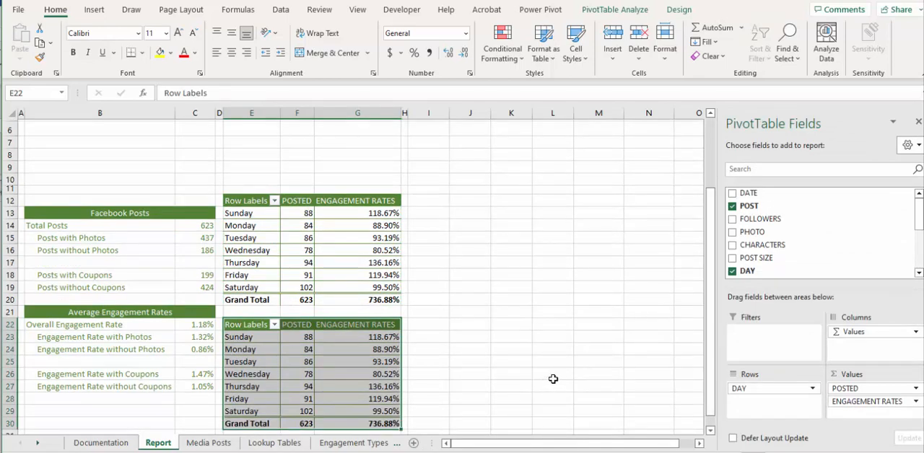
mouse_move(376, 161)
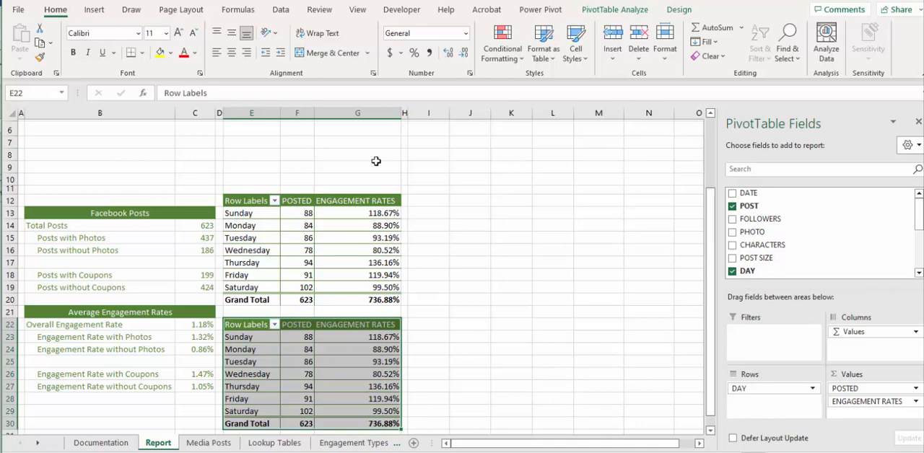
Select a cell inside the original day pivot table
left_click(357, 300)
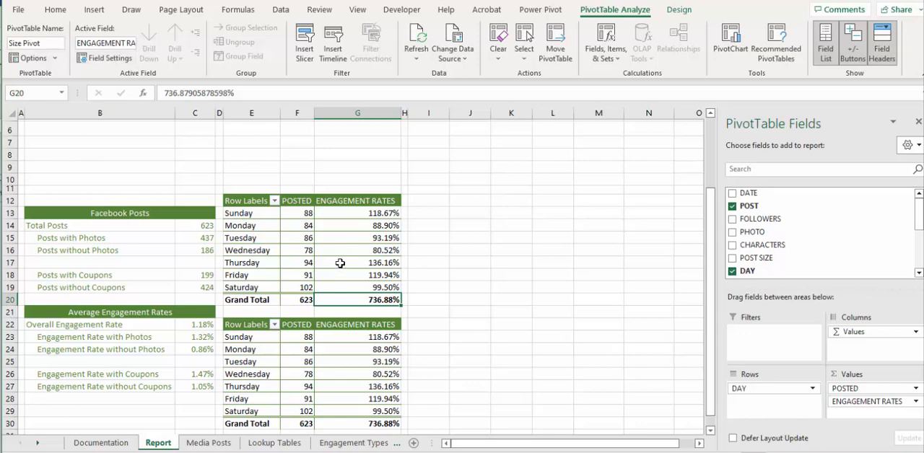
mouse_move(340, 262)
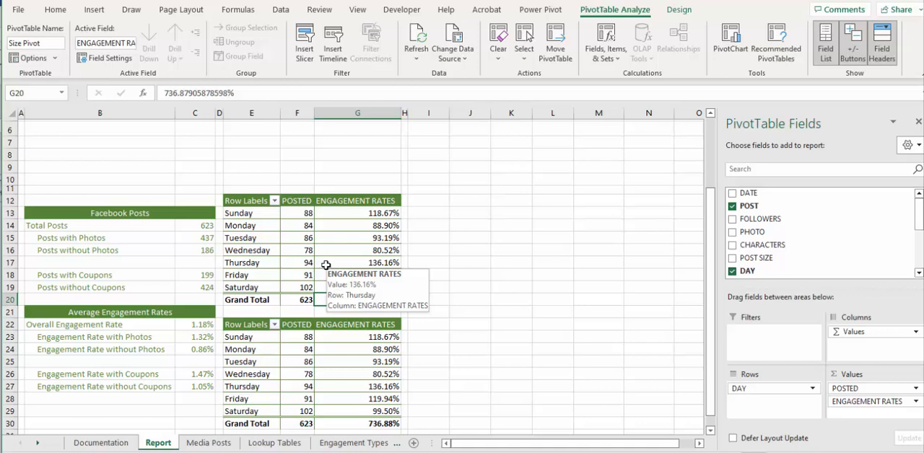
mouse_move(808, 337)
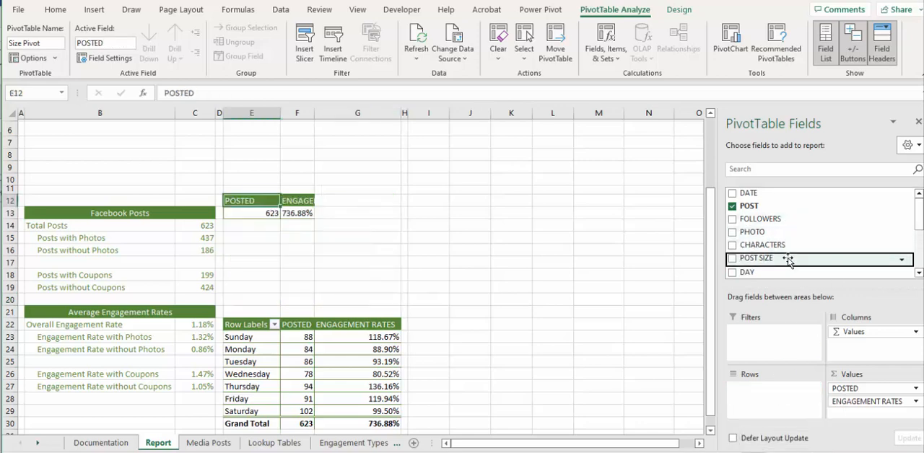
Toggle POST SIZE on and off in the top pivot, restoring DAY as its rows
left_click(732, 258)
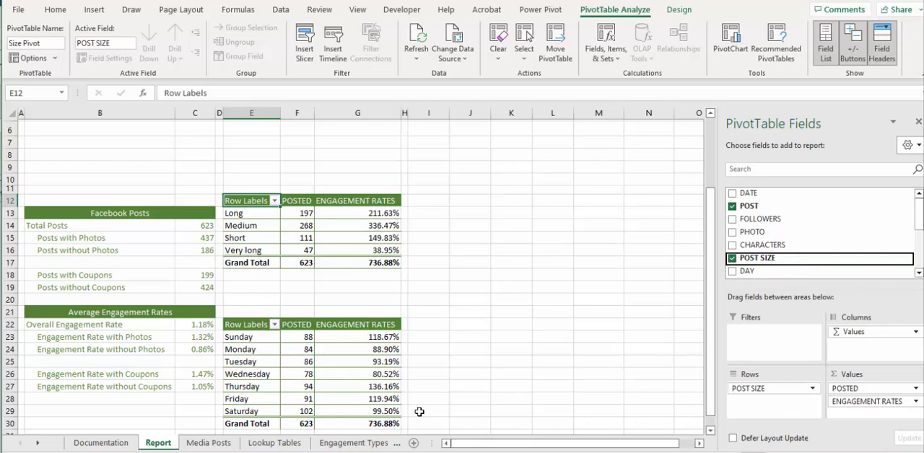
mouse_move(343, 399)
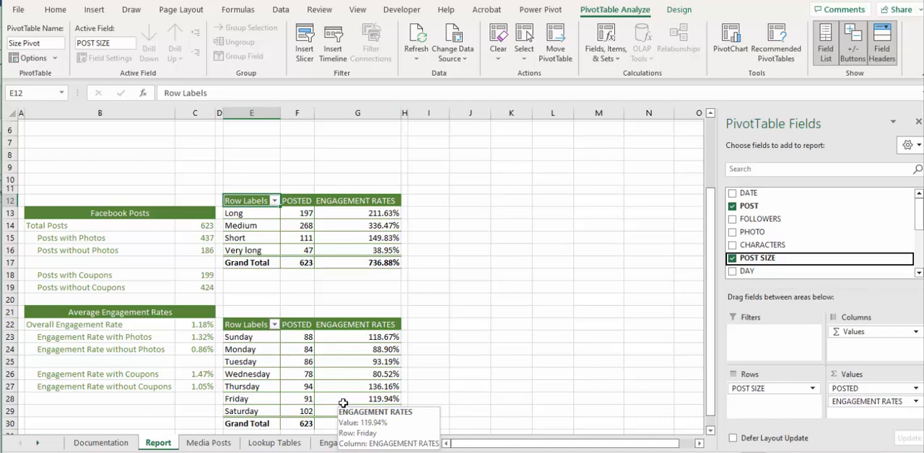
left_click(733, 258)
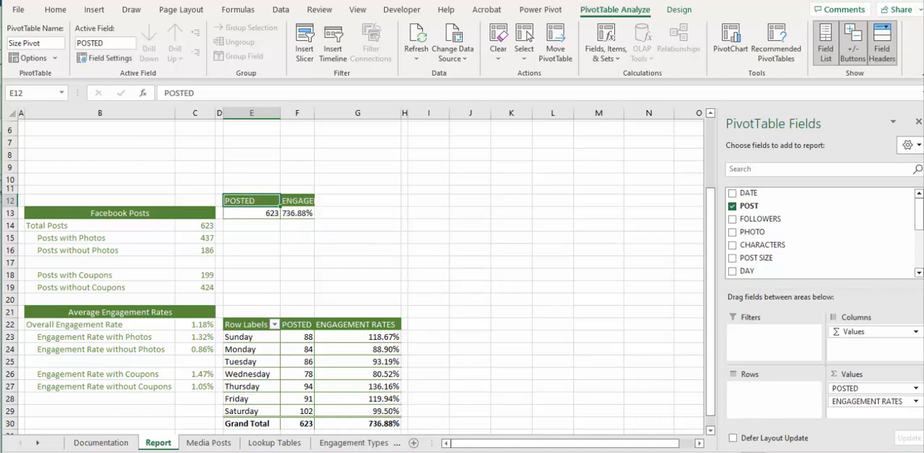
left_click(733, 271)
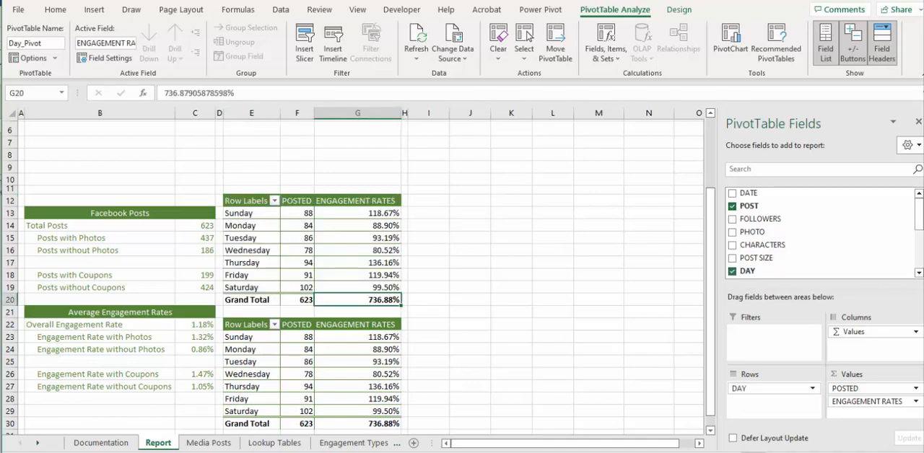
Rename the original pivot DayPivot and select the copied pivot's name for replacement
left_click(251, 324)
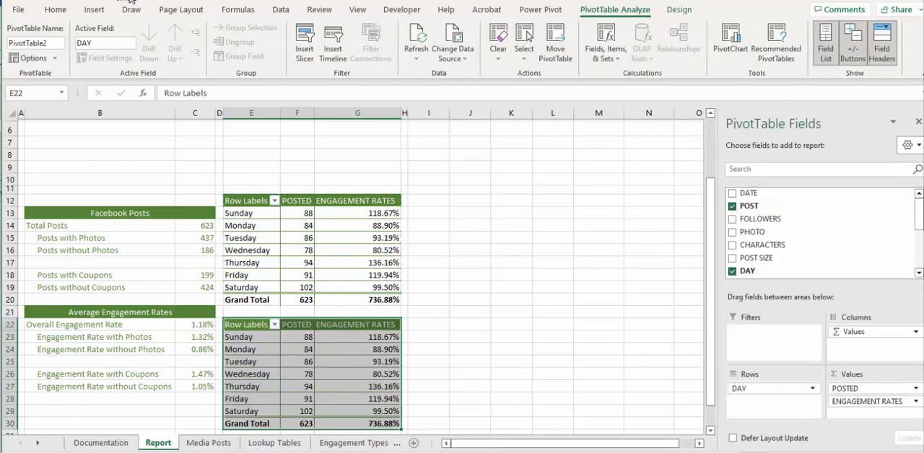
left_click(357, 361)
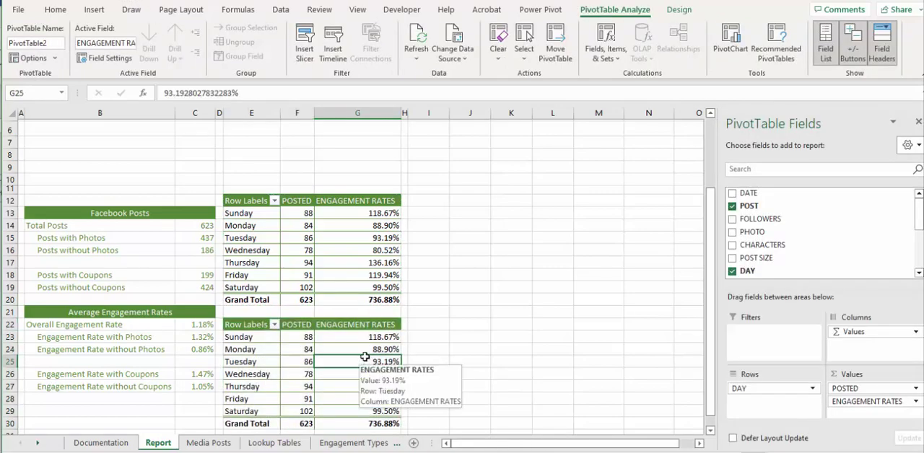
left_click(297, 263)
type("Si")
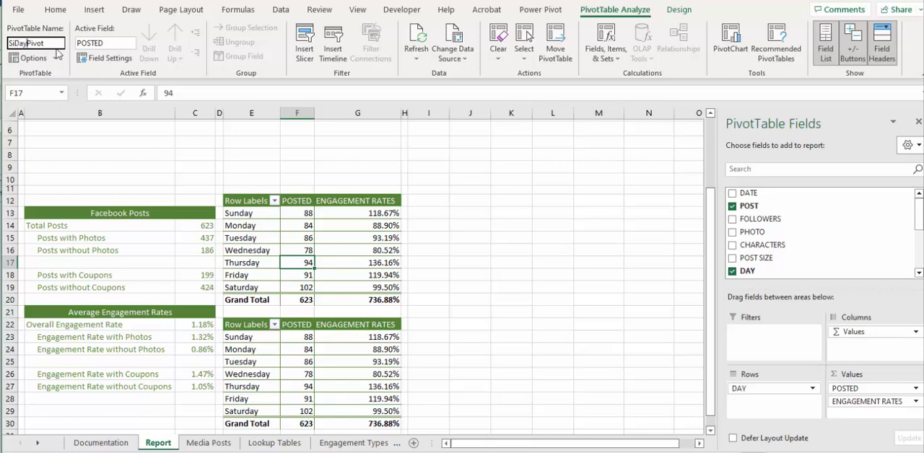
type("DayPivot")
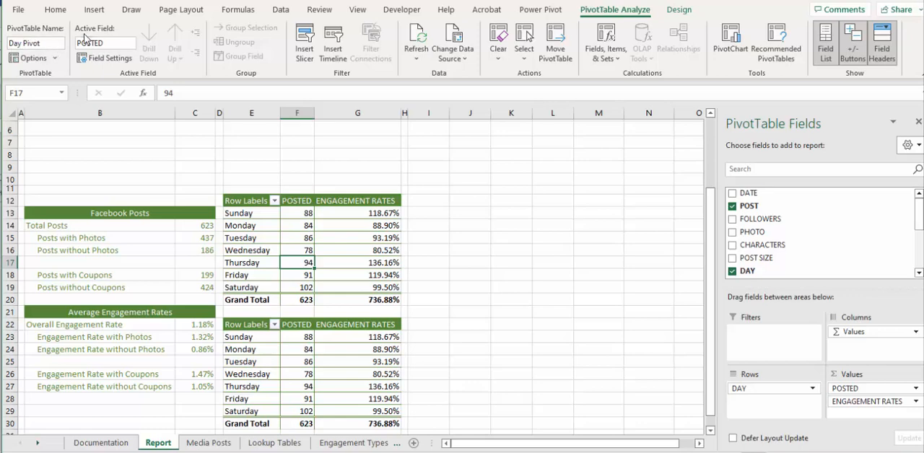
left_click(358, 374)
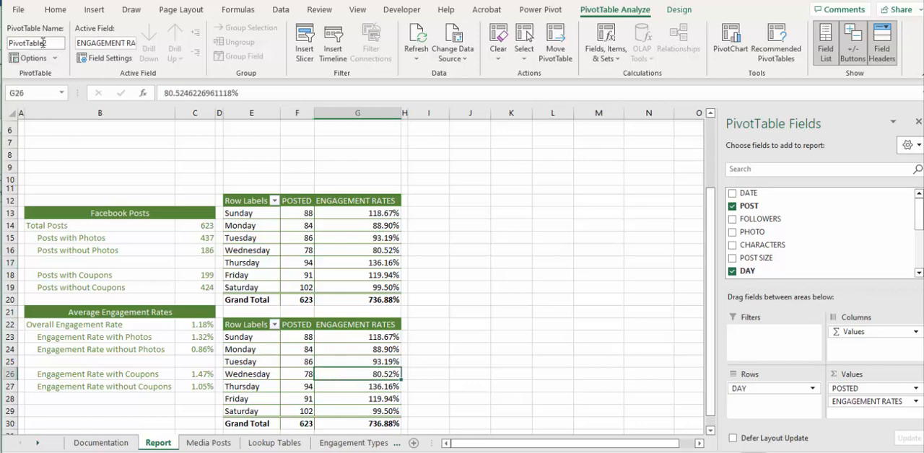
triple_click(29, 42)
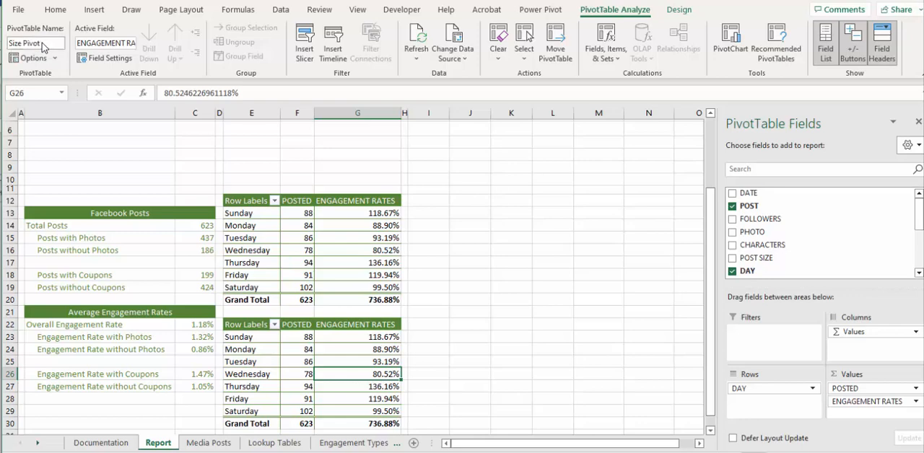
Confirm the copy's Size Pivot name and group it by POST SIZE
left_click(297, 349)
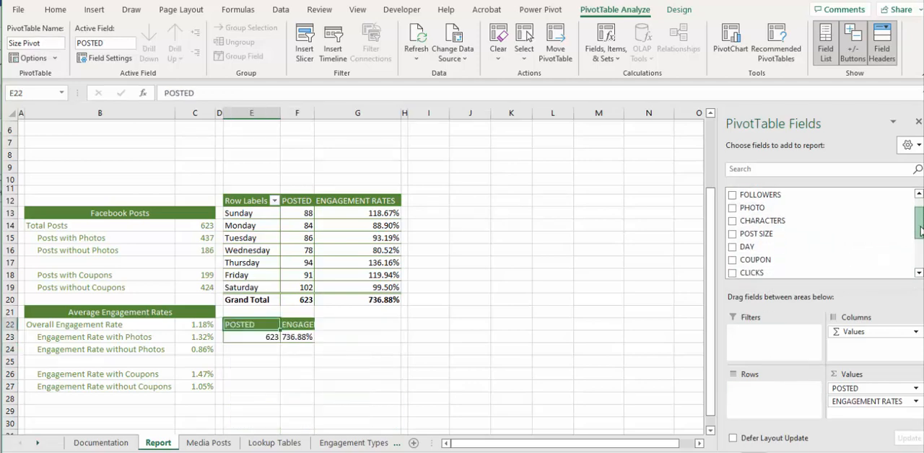
scroll("down", 3)
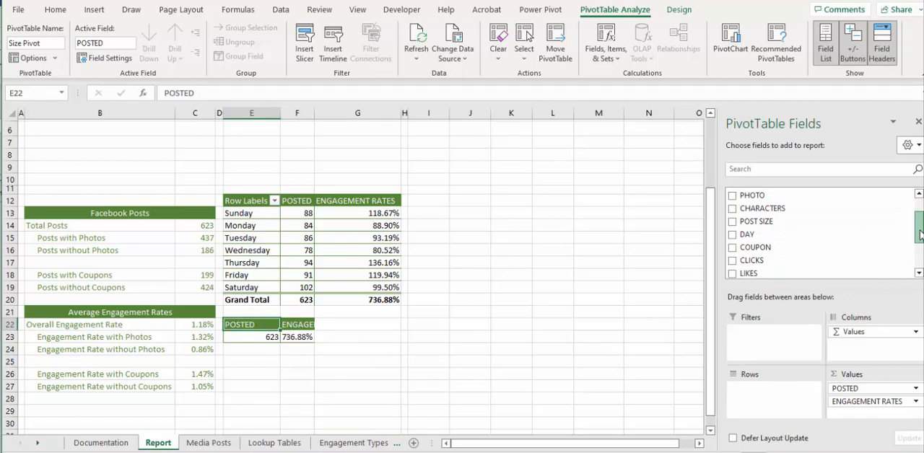
scroll("up", 3)
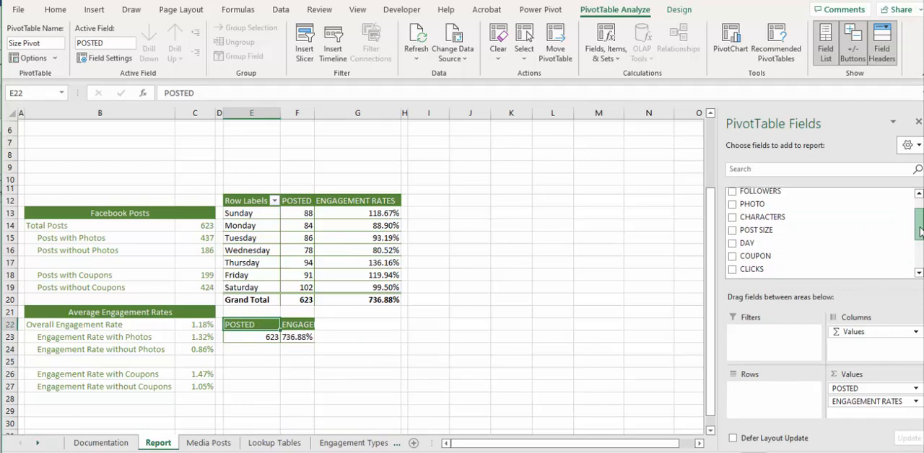
left_click(733, 230)
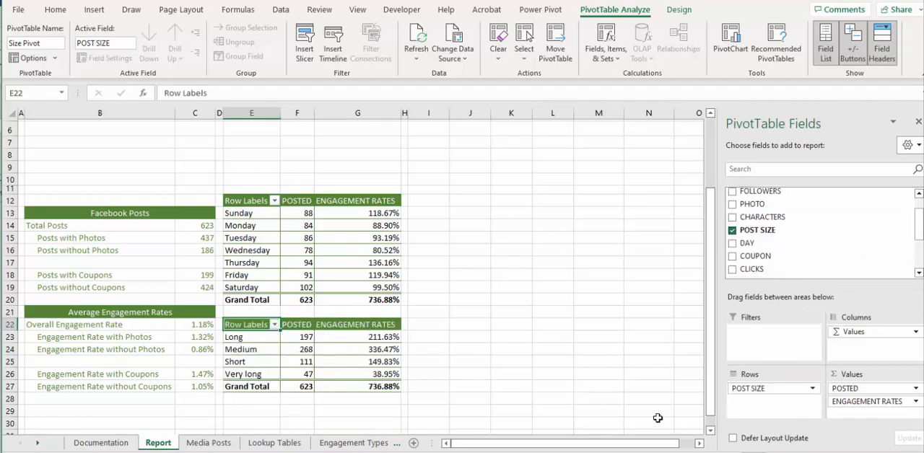
mouse_move(365, 426)
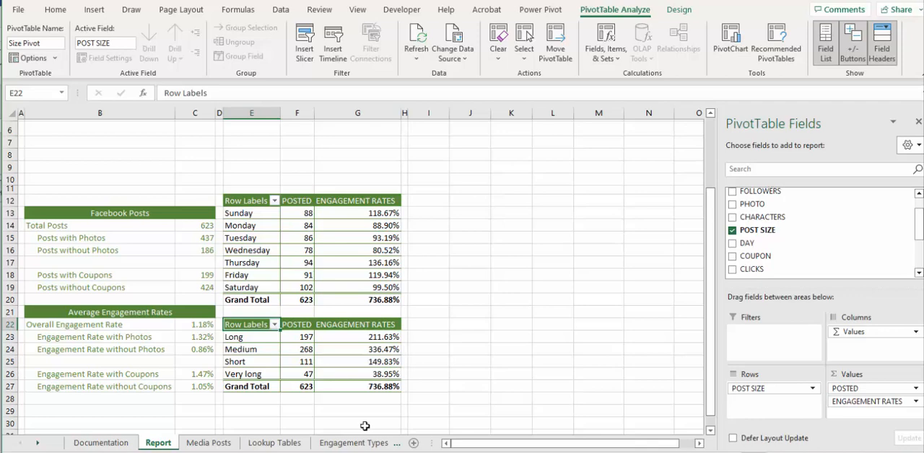
mouse_move(382, 417)
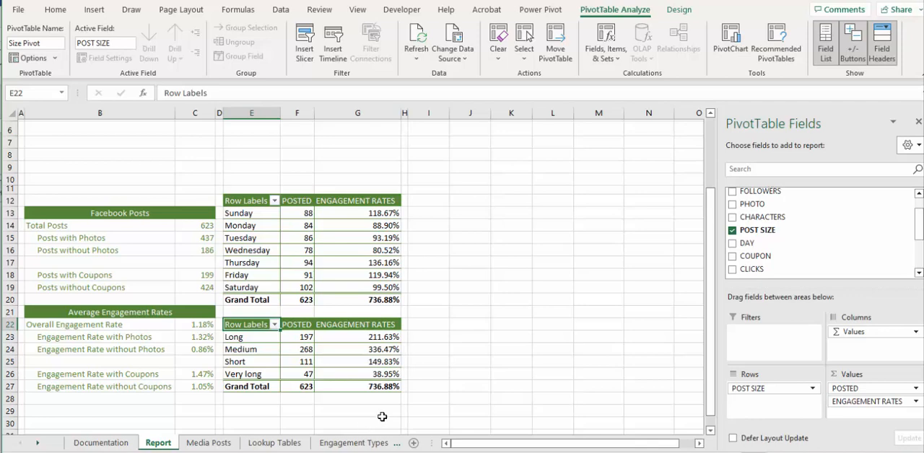
Type 'Short' over the Long row label in E23 so Short moves to the top
left_click(251, 337)
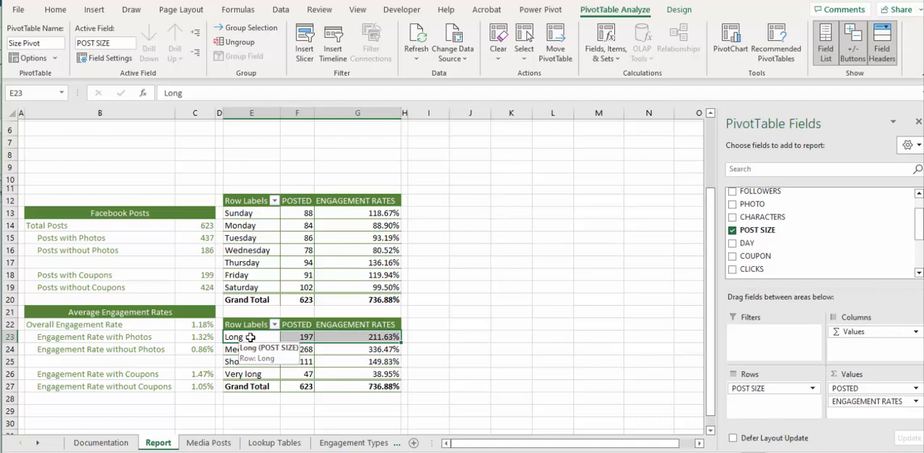
type("Short")
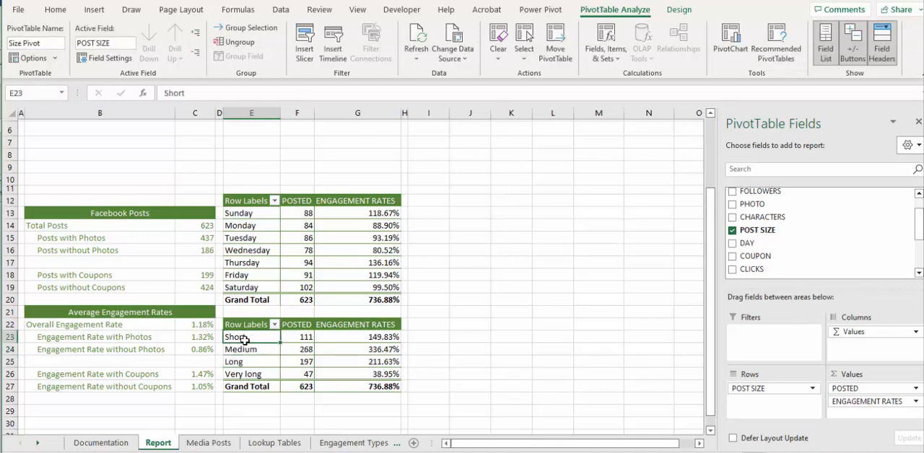
mouse_move(237, 337)
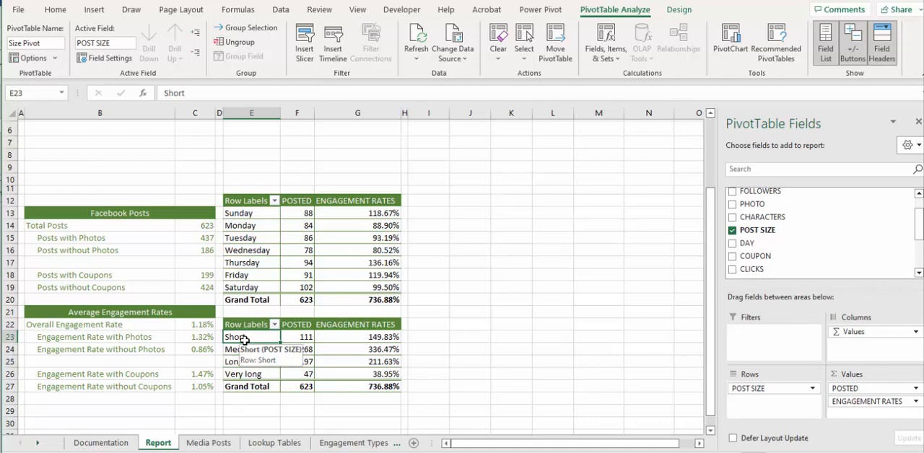
mouse_move(332, 354)
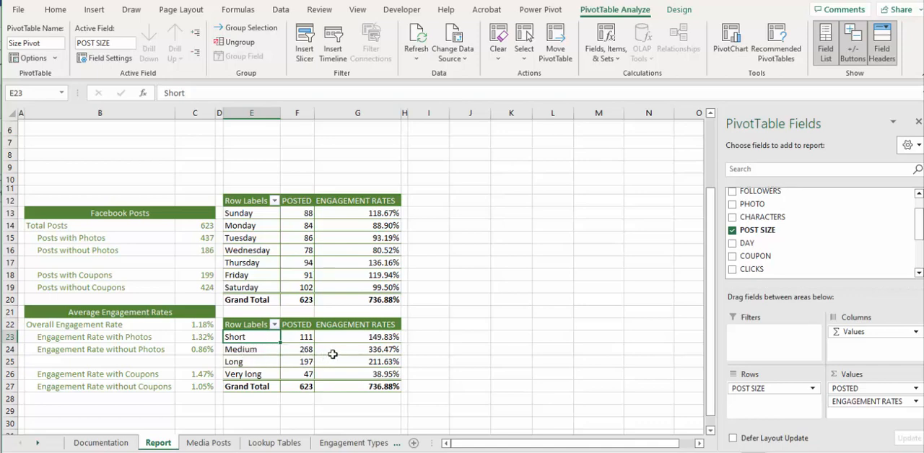
mouse_move(332, 354)
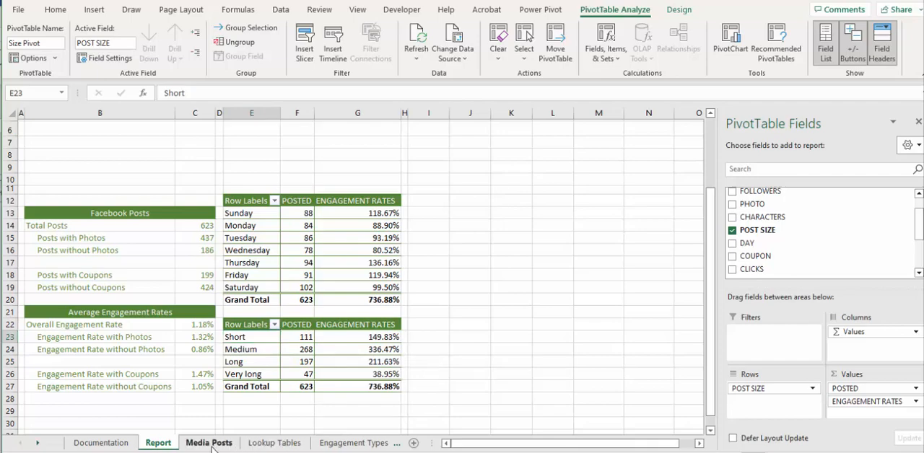
From the Facebook table on Media Posts, insert a PivotChart & PivotTable on an existing worksheet
left_click(208, 443)
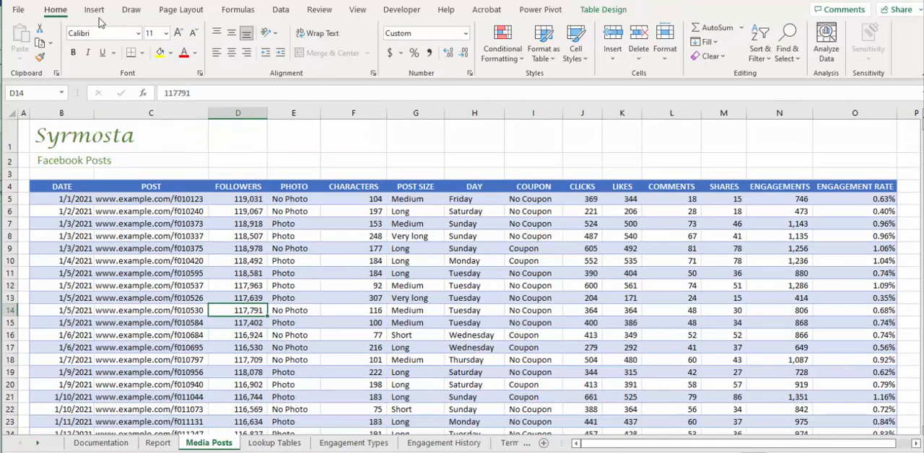
left_click(94, 10)
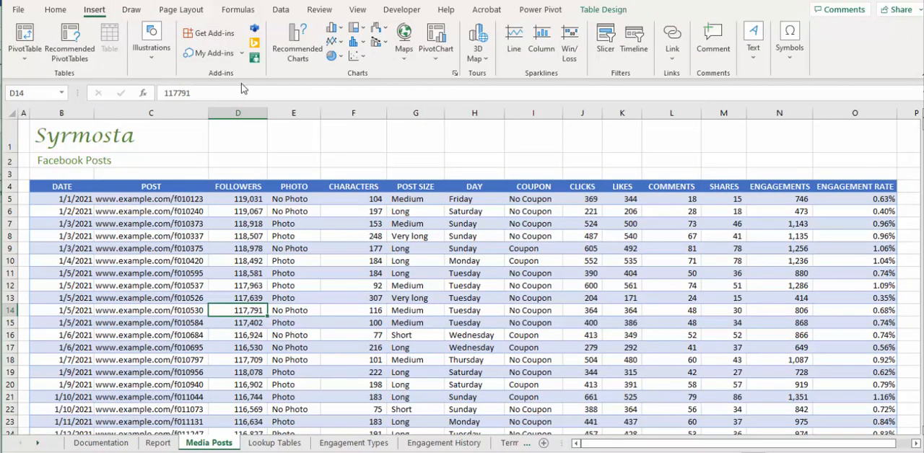
mouse_move(459, 160)
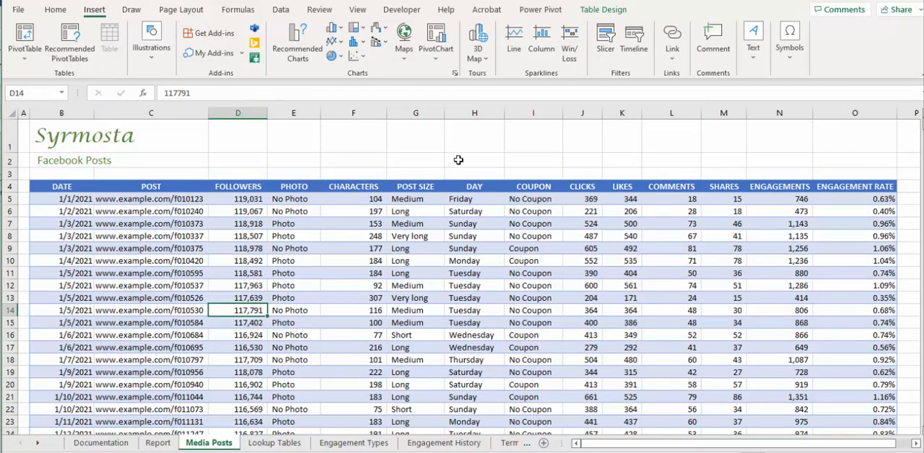
mouse_move(453, 120)
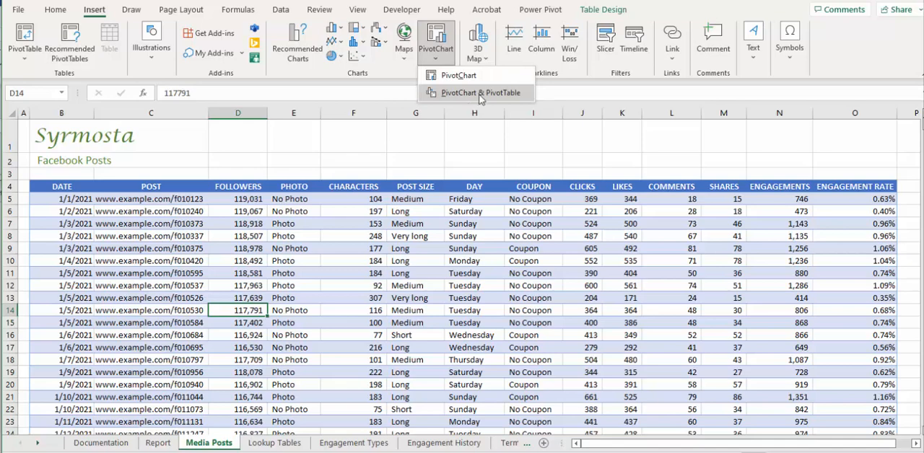
mouse_move(481, 92)
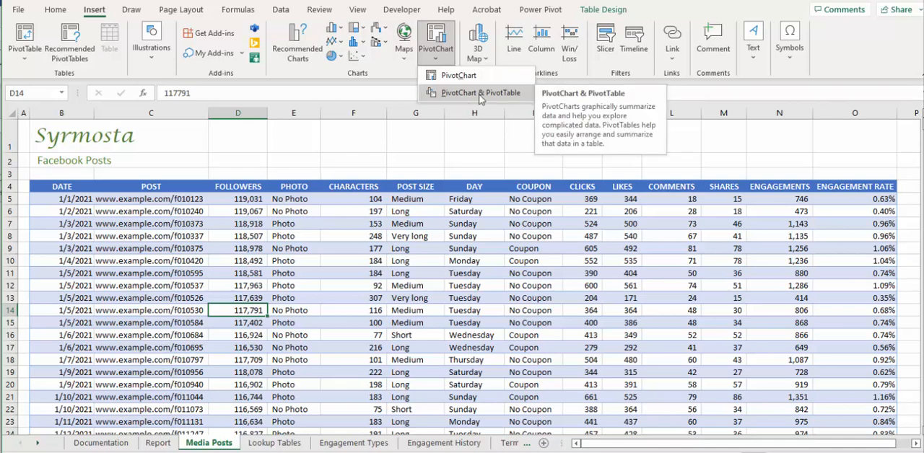
left_click(480, 93)
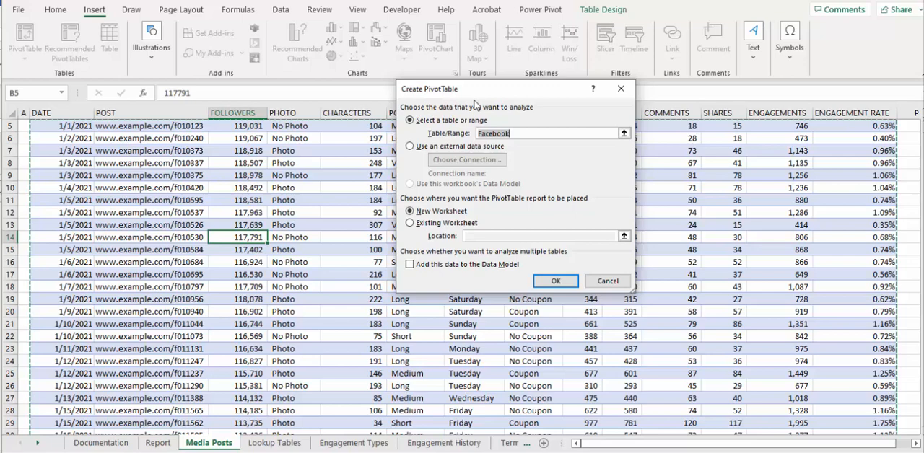
mouse_move(474, 239)
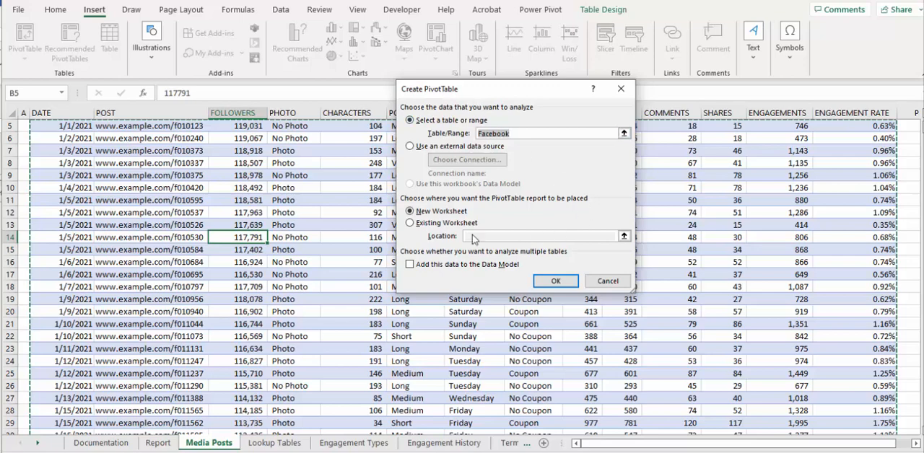
left_click(410, 223)
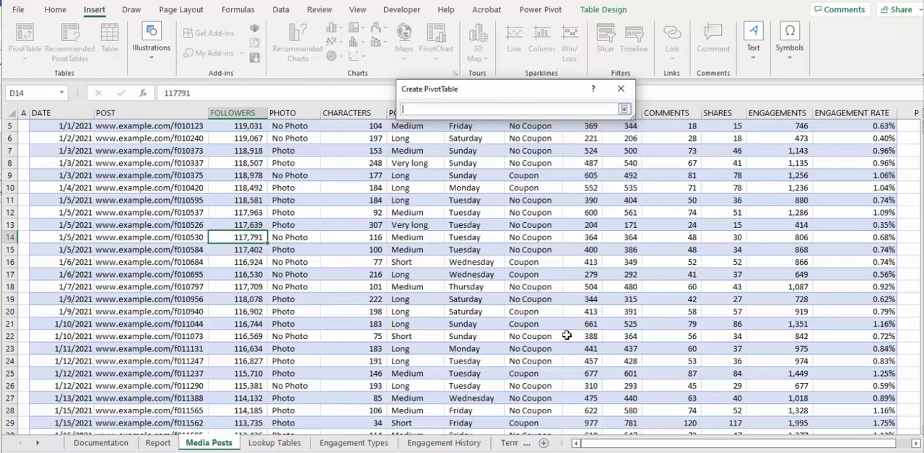
mouse_move(354, 442)
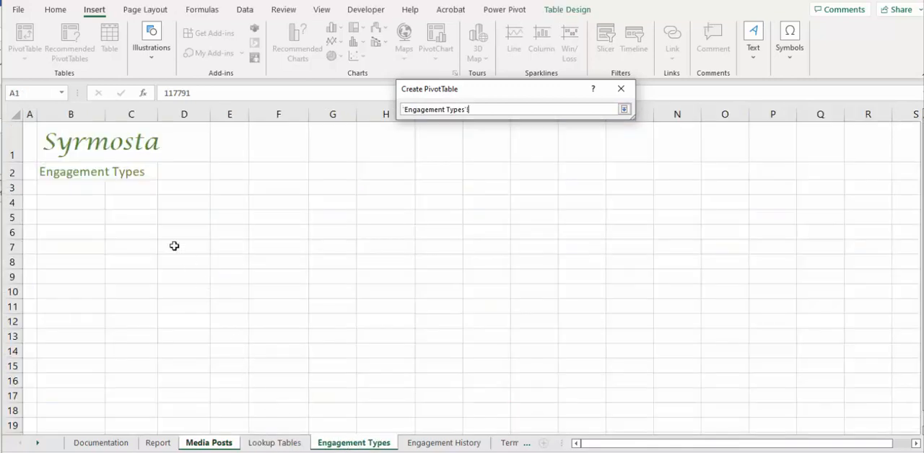
Place the PivotTable3 report on Engagement Types and select its empty placeholder
left_click(71, 202)
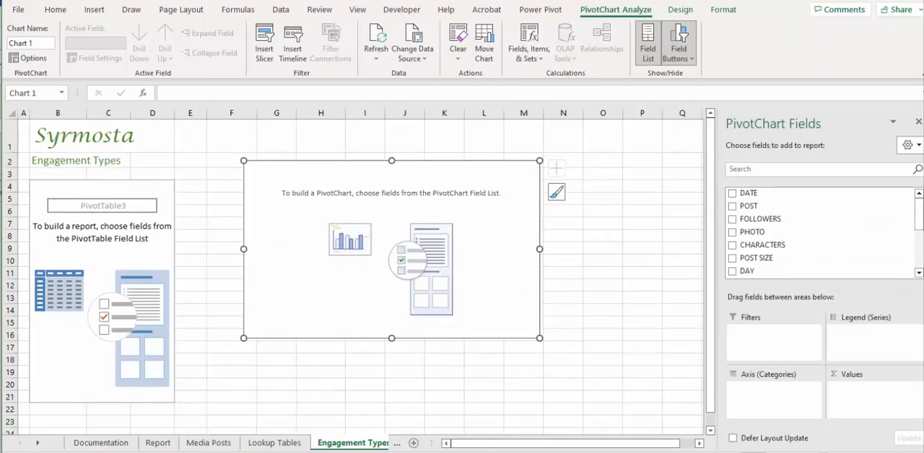
mouse_move(267, 376)
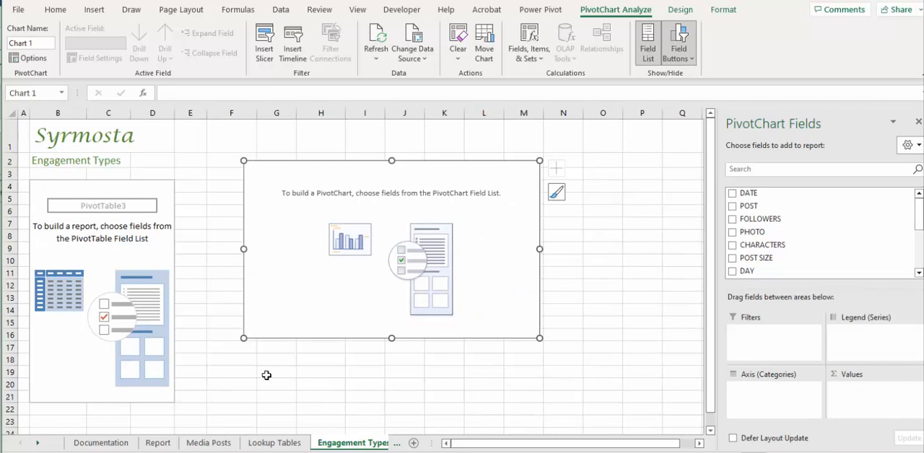
mouse_move(173, 257)
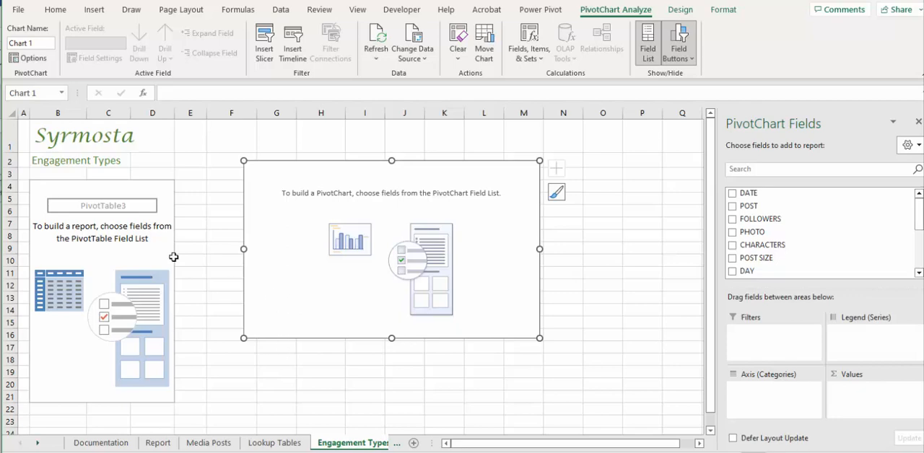
left_click(57, 187)
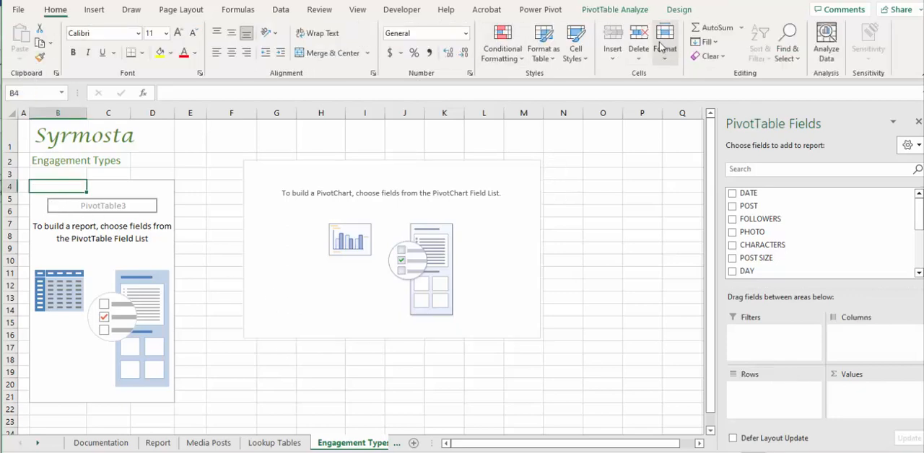
Set the PivotTable Name of the empty pivot to 'Engaged Pivot'
left_click(614, 10)
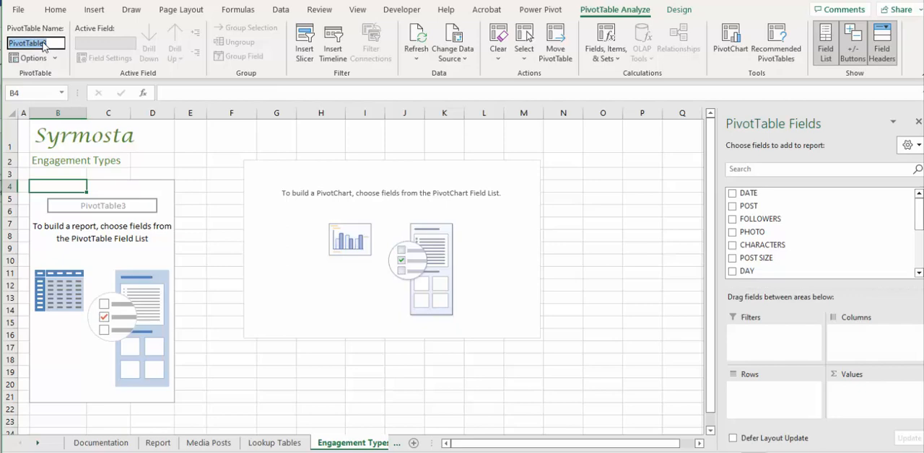
type("Engaged Pivot")
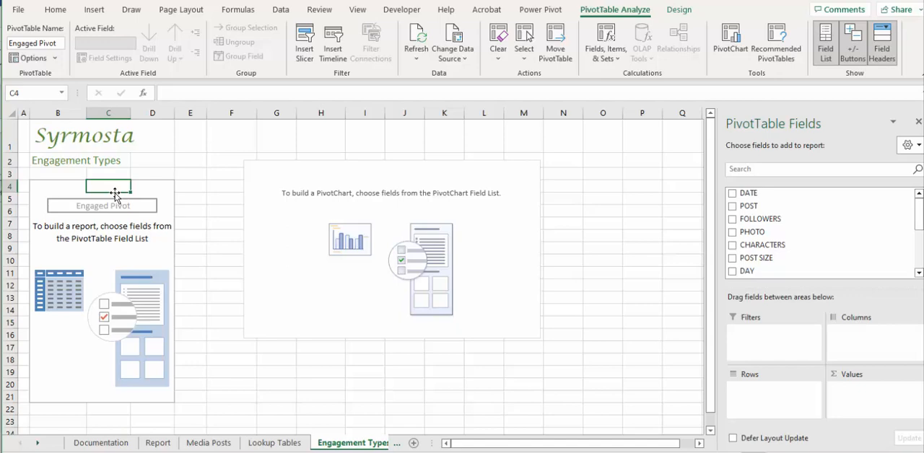
mouse_move(874, 231)
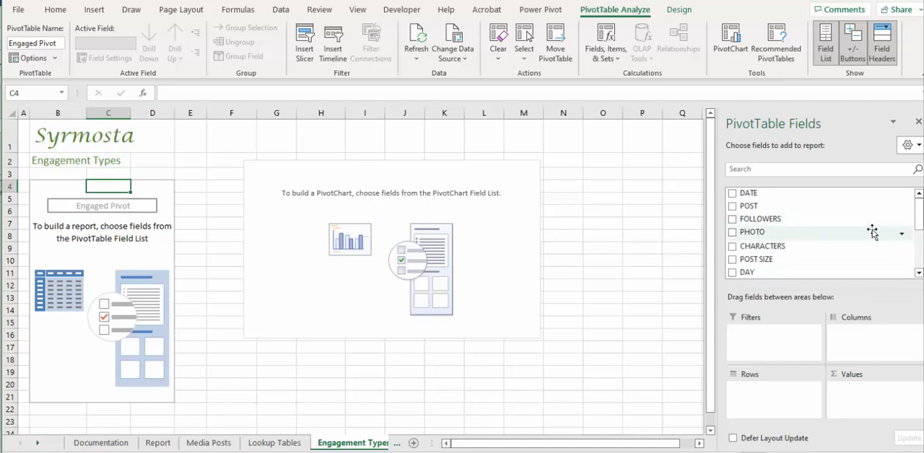
Check CLICKS, LIKES, COMMENTS and SHARES to add them as Sum values
scroll("down", 3)
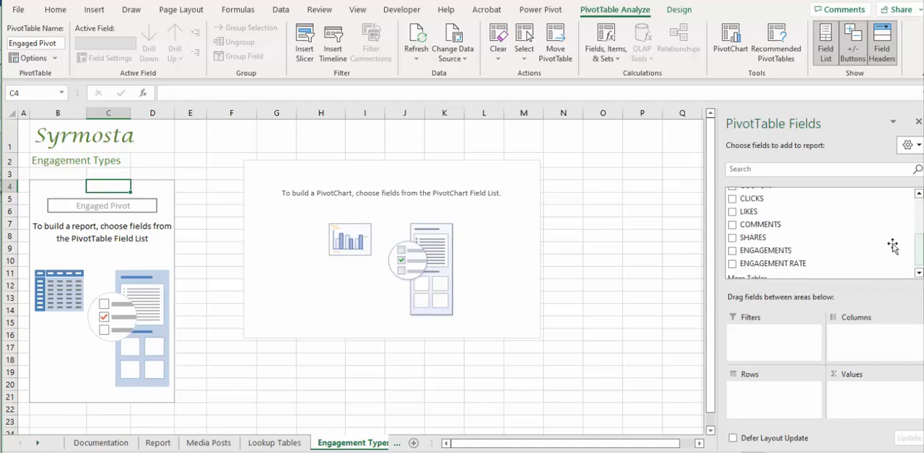
mouse_move(751, 199)
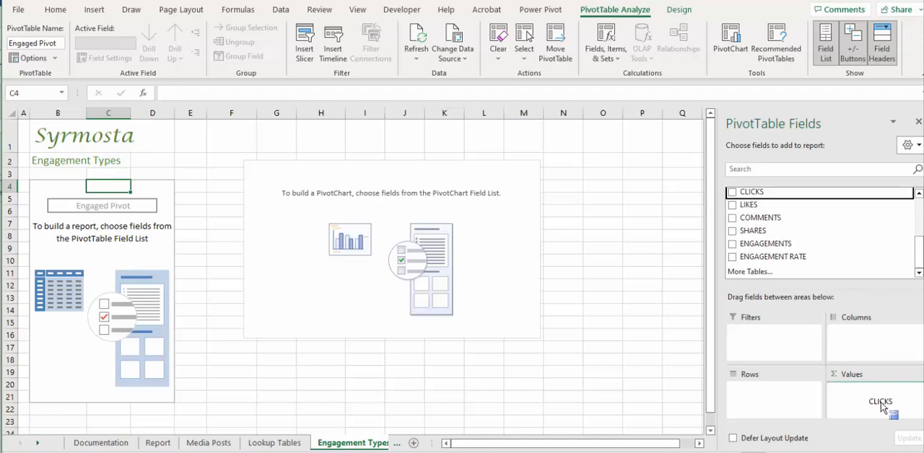
left_click(733, 191)
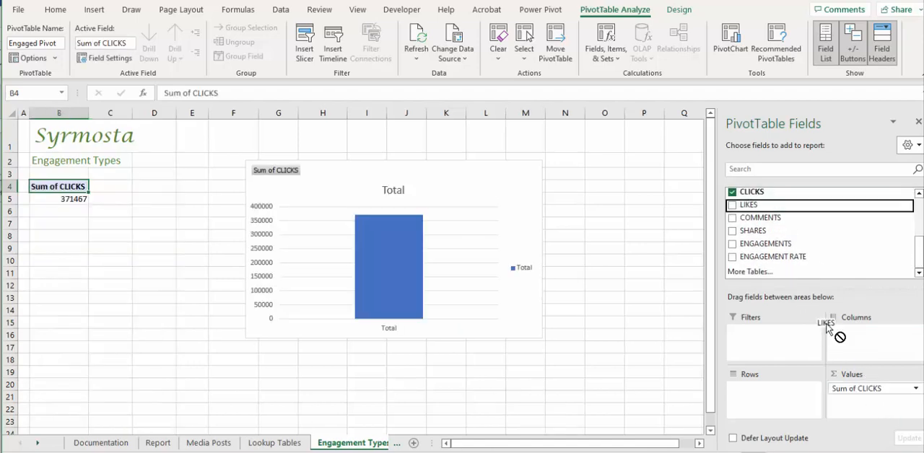
left_click(733, 204)
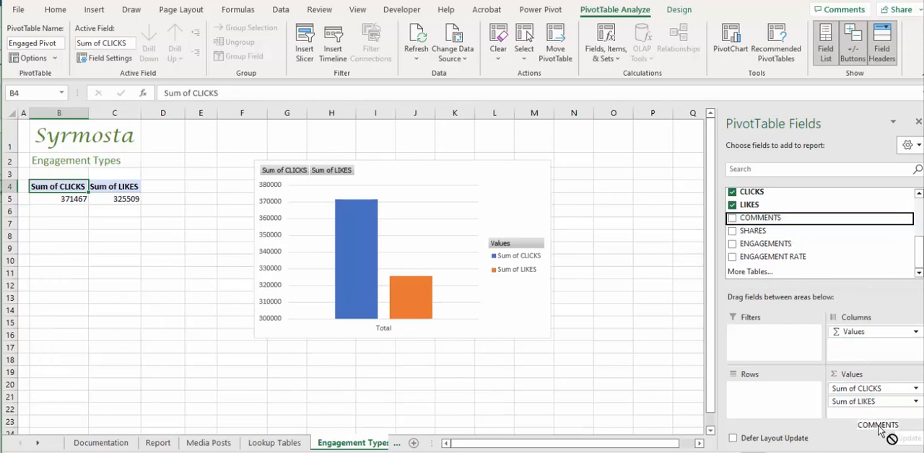
left_click(733, 217)
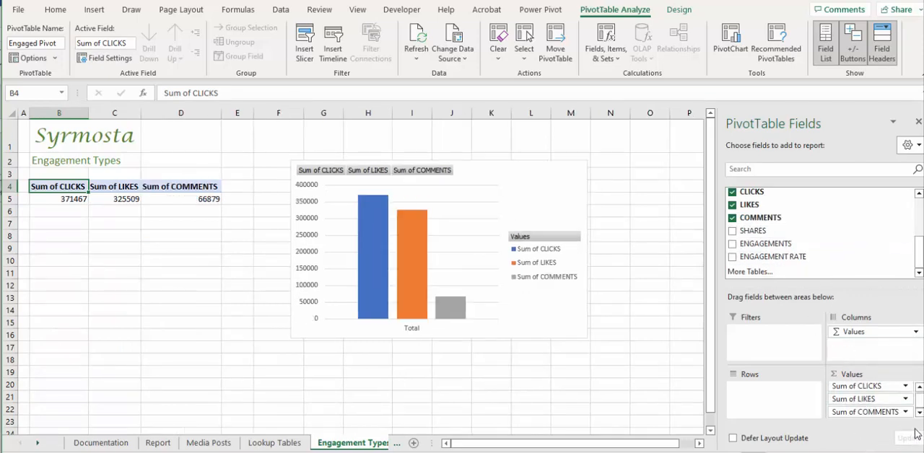
mouse_move(814, 361)
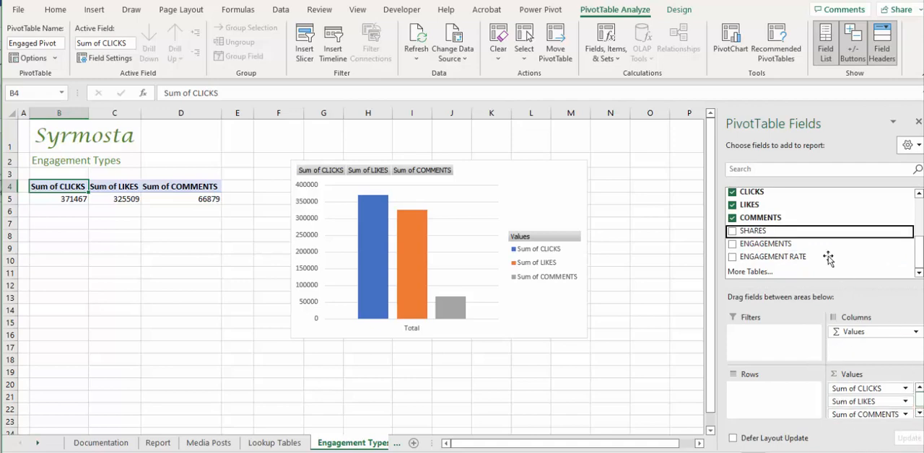
left_click(732, 231)
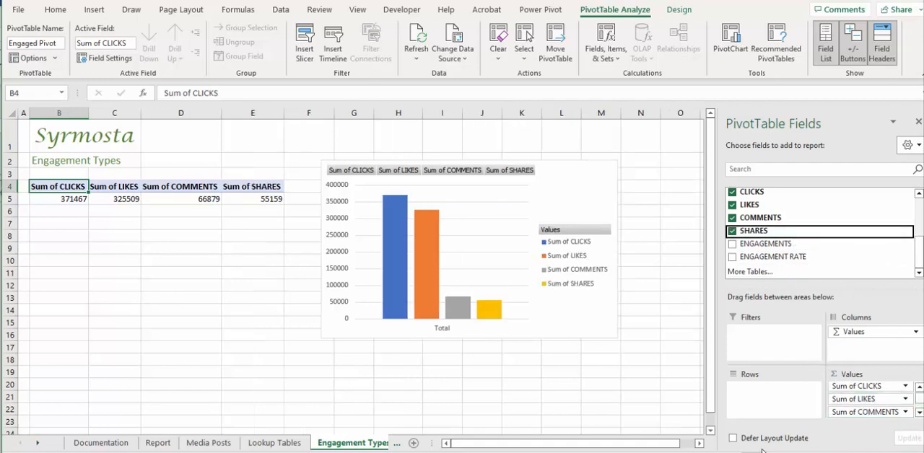
mouse_move(516, 410)
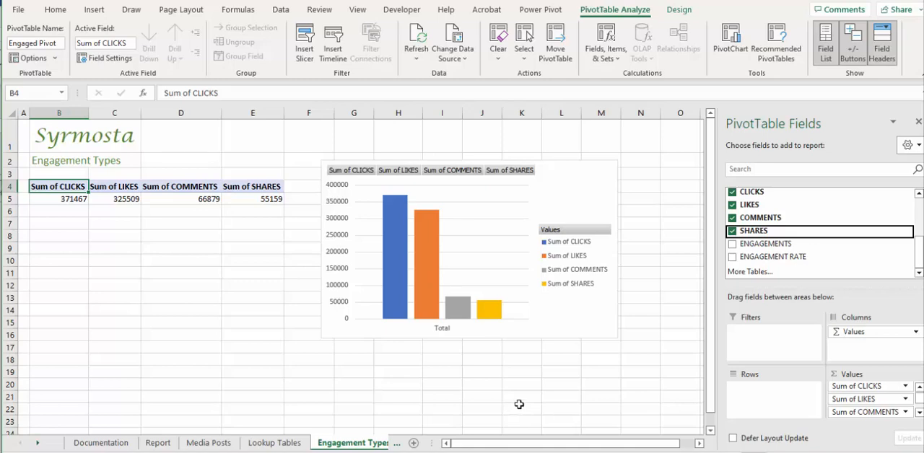
mouse_move(890, 335)
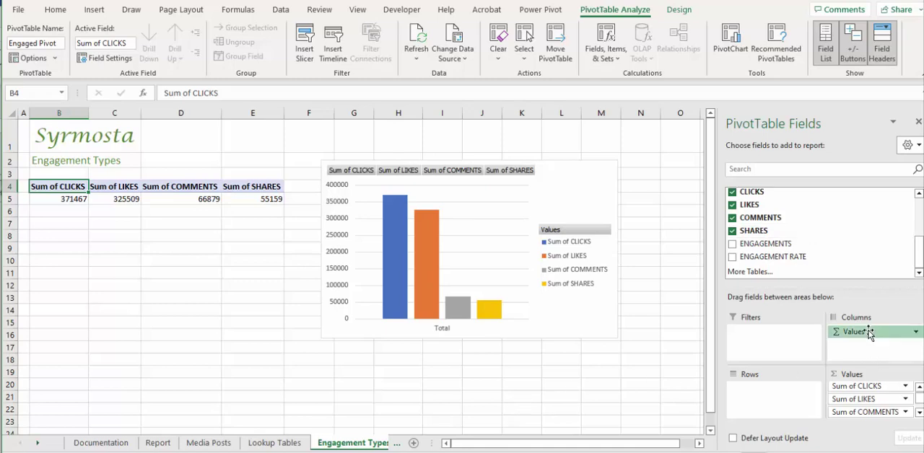
Move the Σ Values field from Columns to Rows and select the pivot chart
left_click_drag(856, 332, 773, 388)
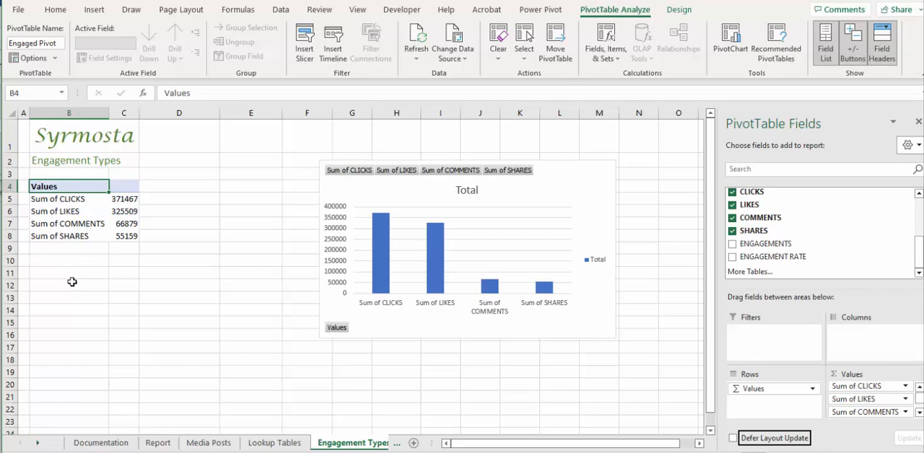
mouse_move(341, 191)
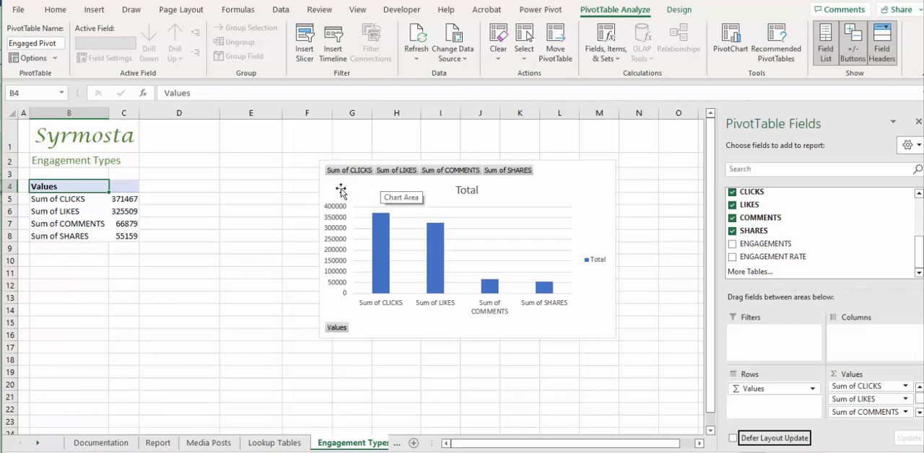
left_click(467, 249)
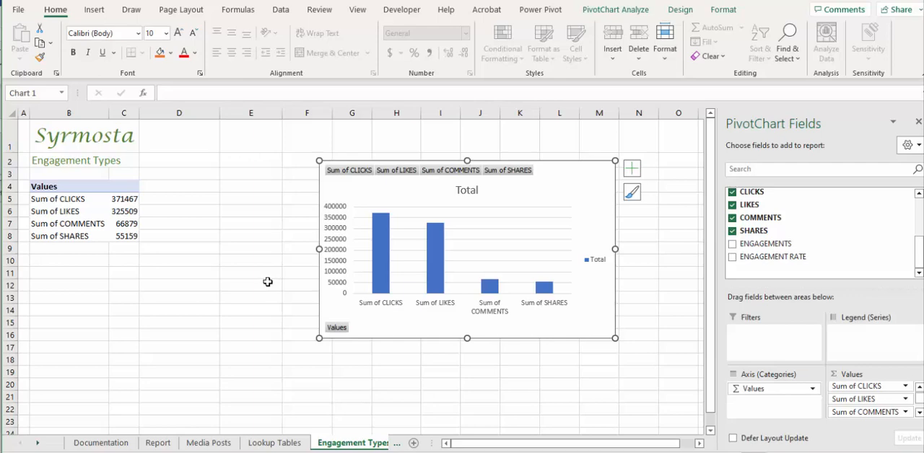
mouse_move(281, 265)
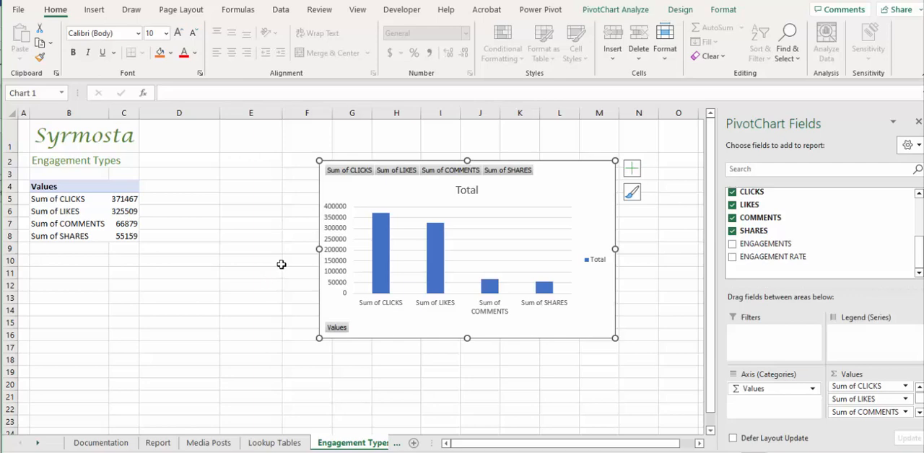
Use Move Chart to place the engagement pivot chart as an object on Report
left_click(723, 9)
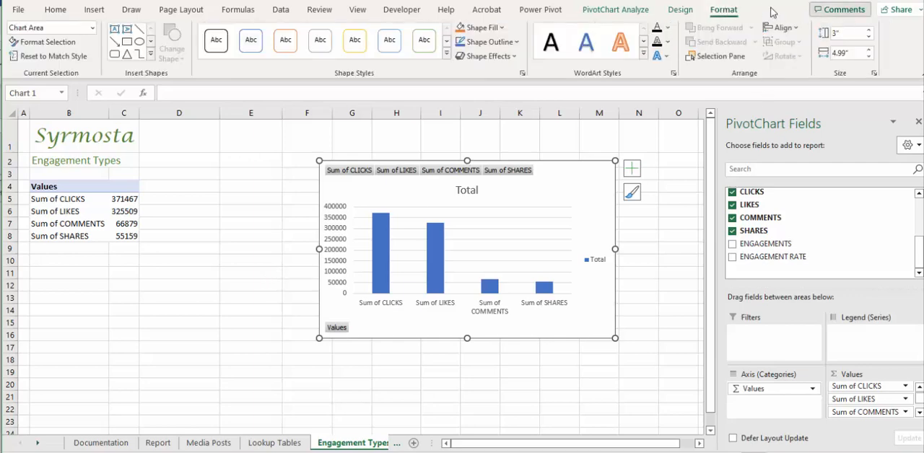
left_click(716, 39)
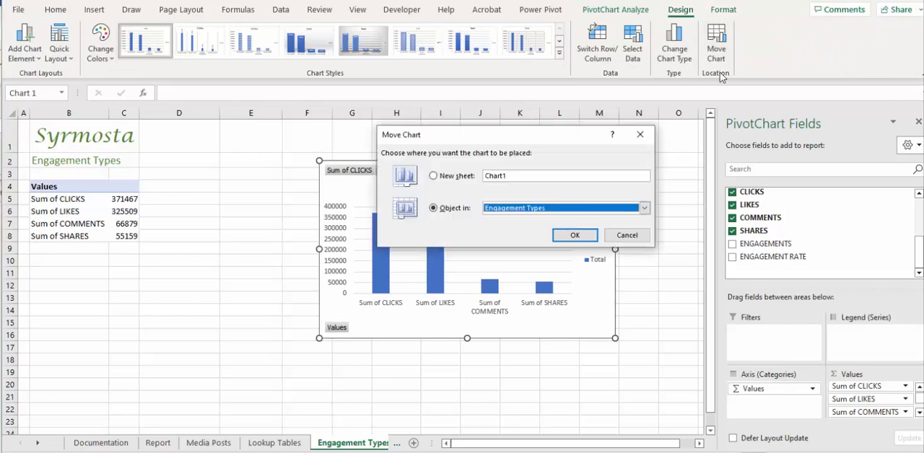
left_click(642, 208)
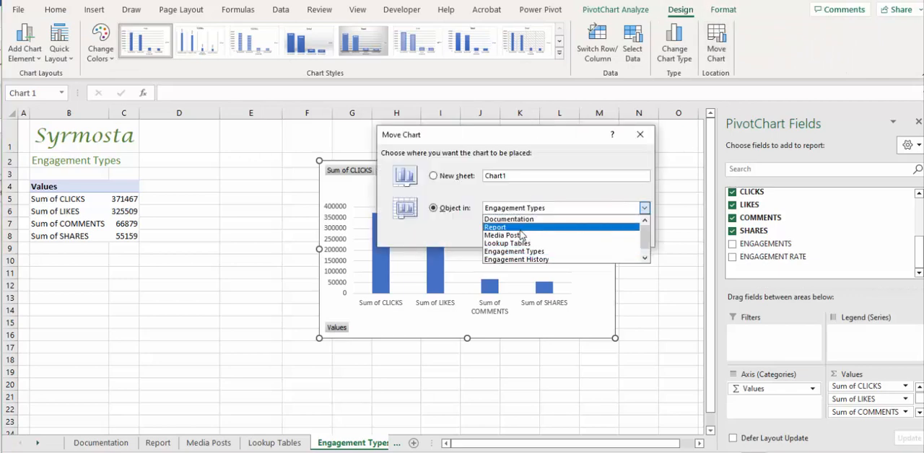
left_click(496, 226)
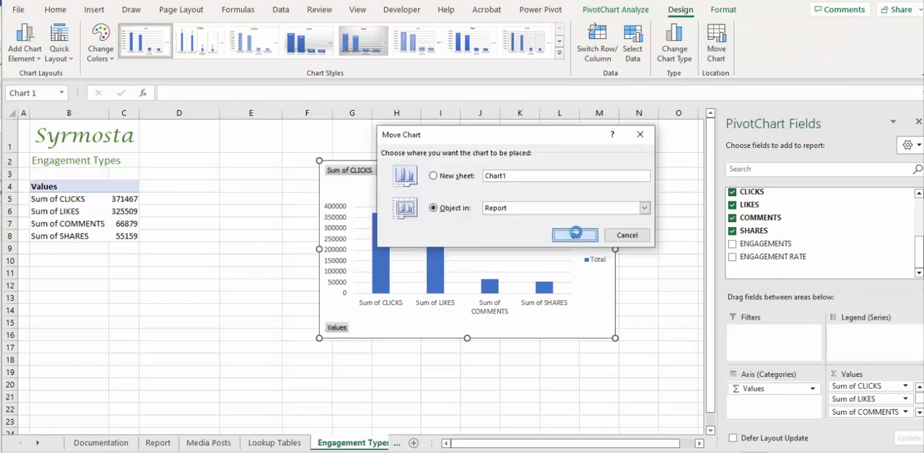
left_click(575, 235)
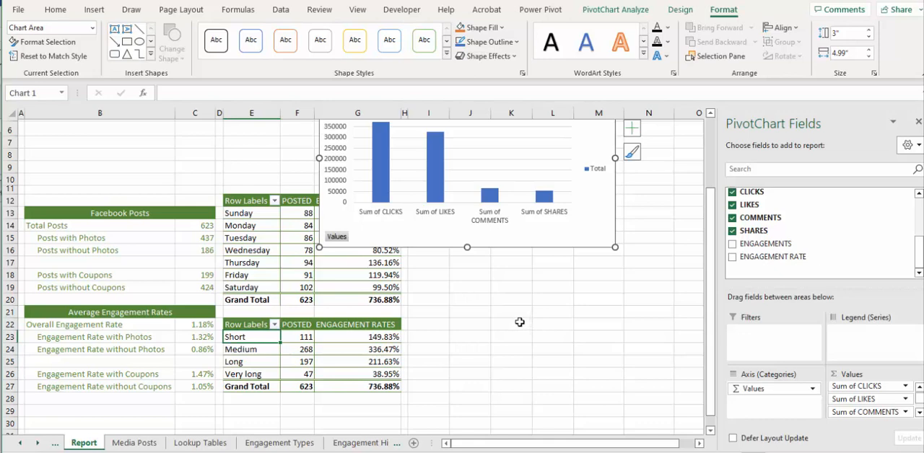
mouse_move(498, 319)
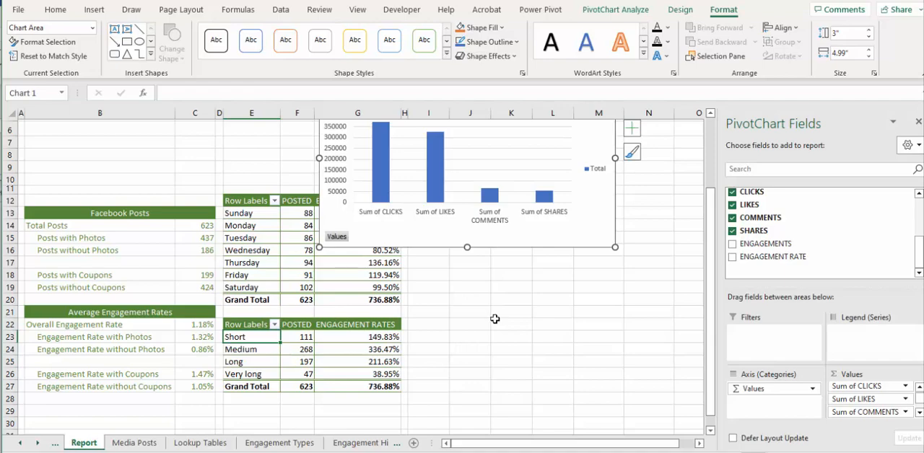
mouse_move(495, 319)
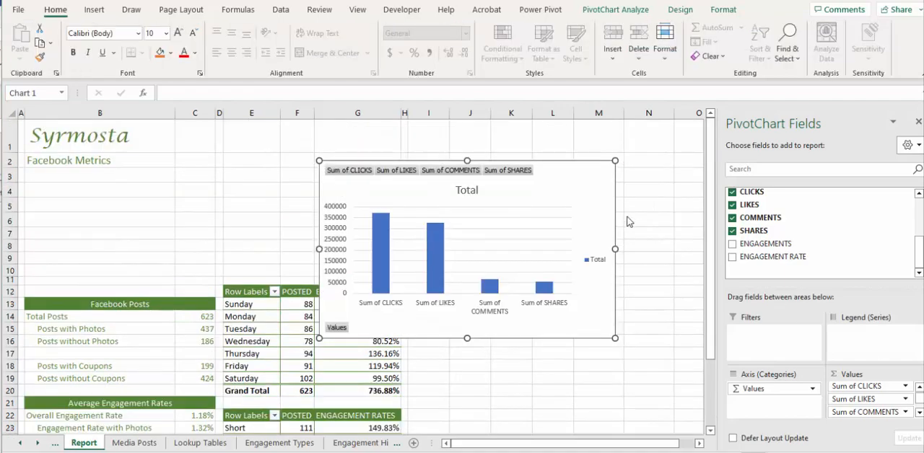
Drag the engagement chart's sizing handle inward to make it a small box
left_click_drag(467, 249, 600, 249)
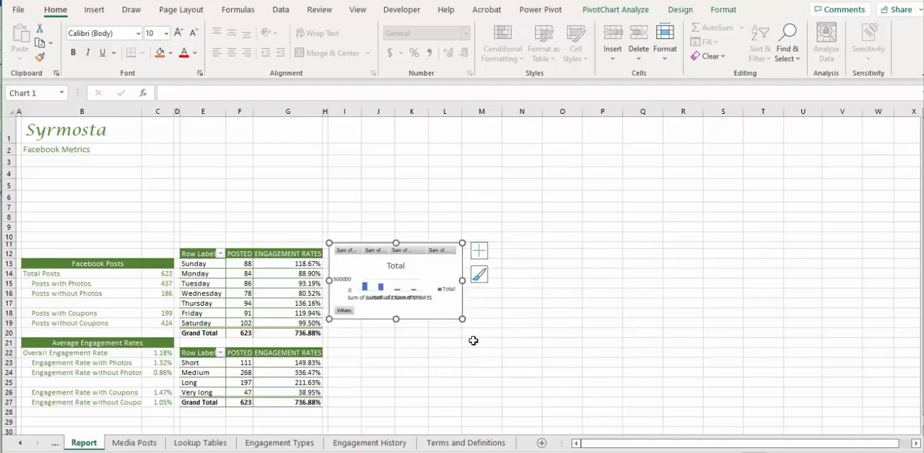
mouse_move(413, 341)
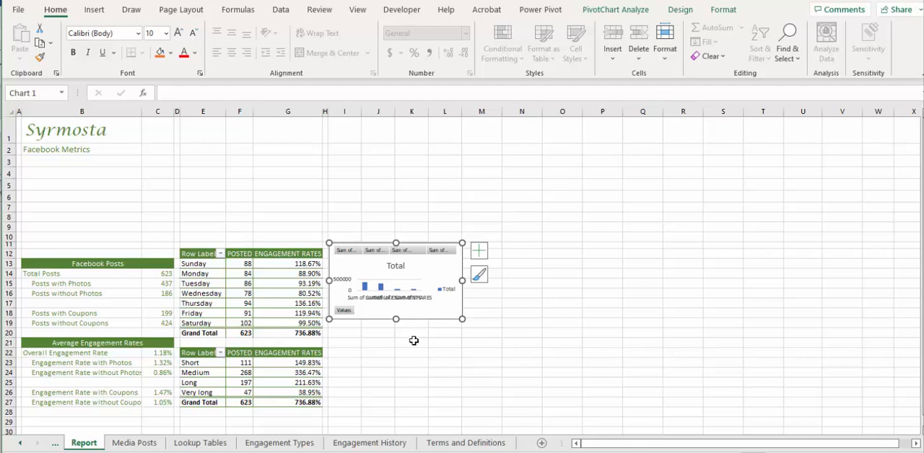
mouse_move(643, 110)
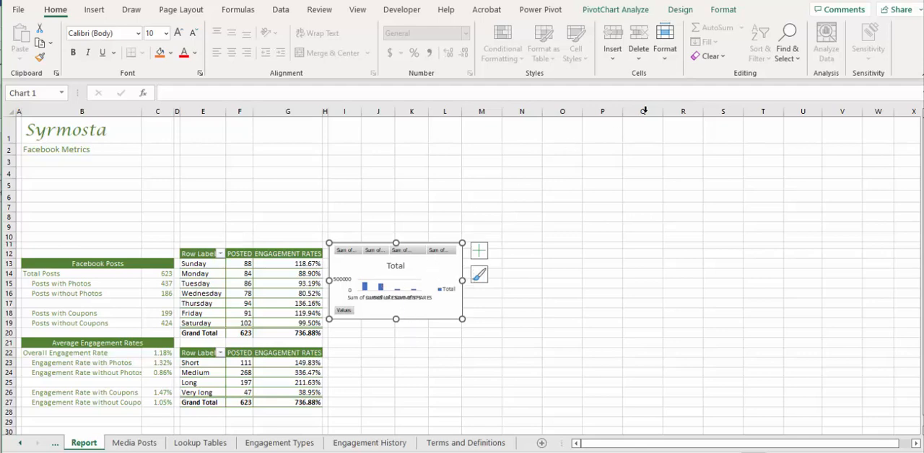
Change the engagement chart's type from columns to Pie
left_click(679, 10)
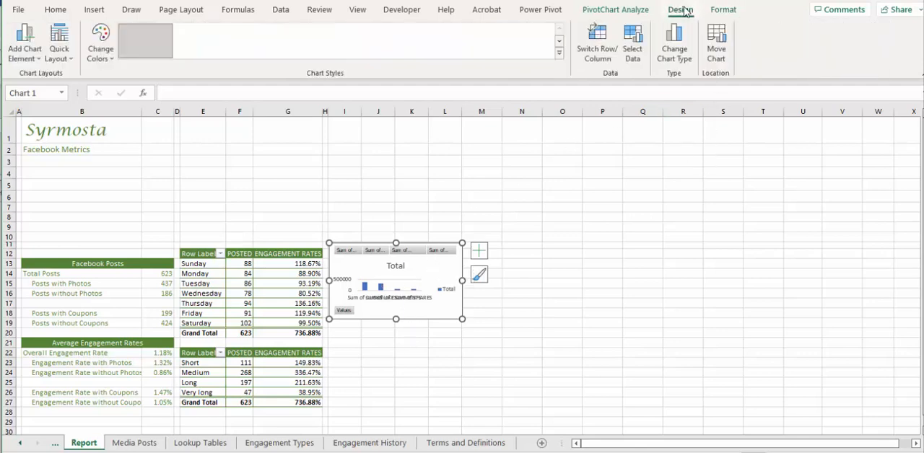
left_click(674, 43)
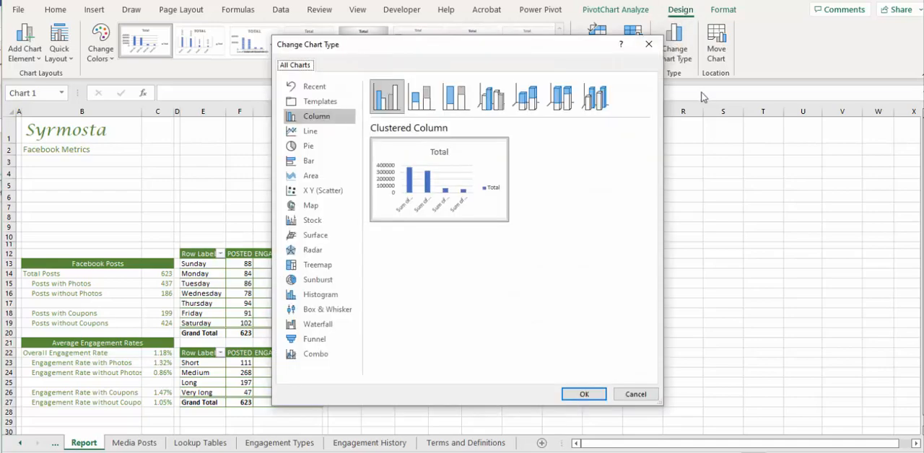
mouse_move(309, 146)
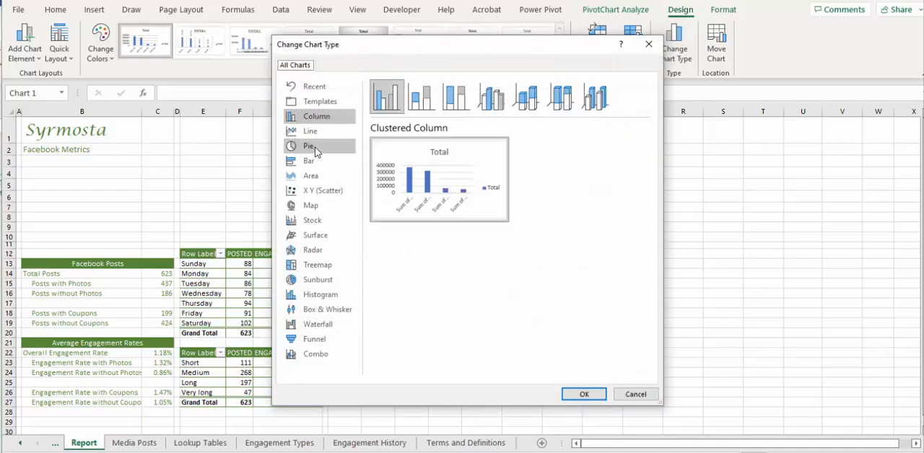
left_click(584, 394)
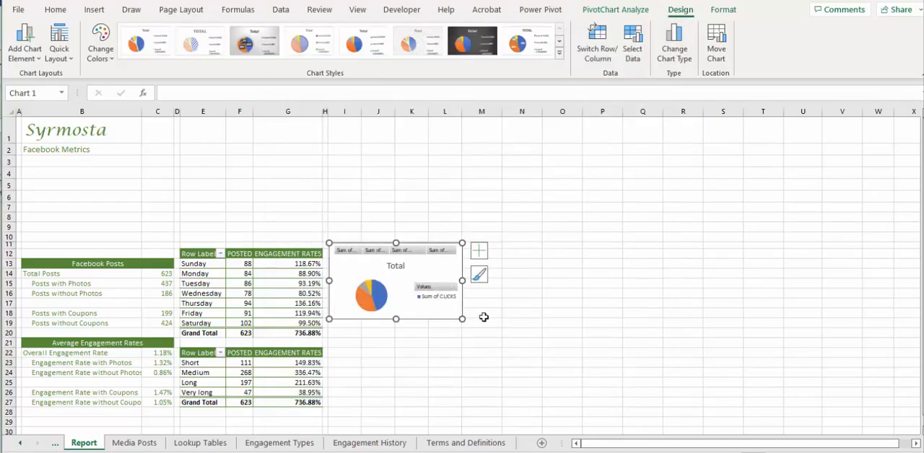
mouse_move(492, 319)
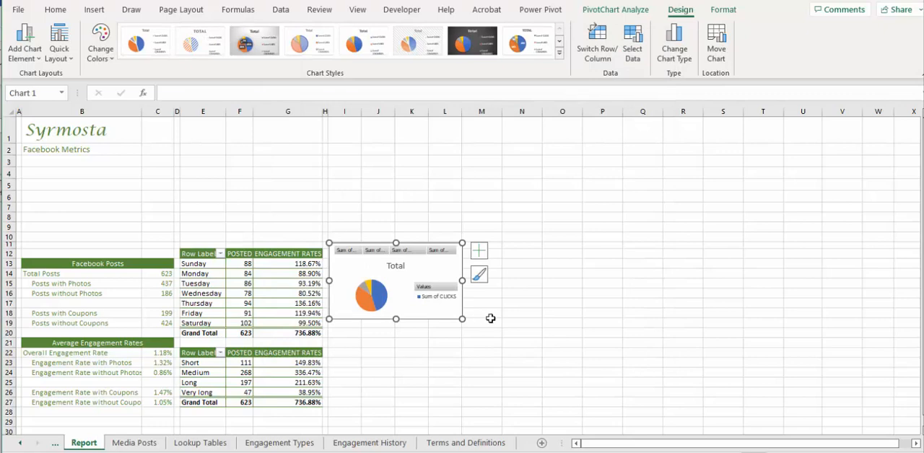
mouse_move(535, 319)
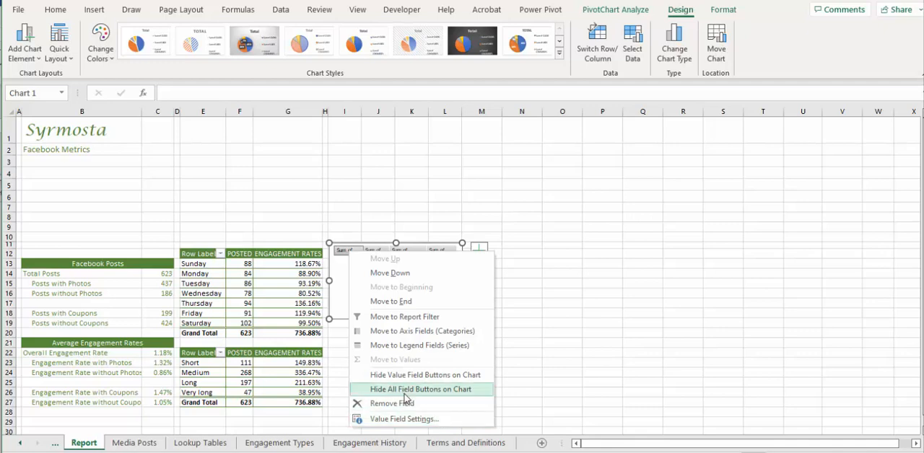
Hide all field buttons on the pie and apply a chart style with percentage labels
left_click(422, 389)
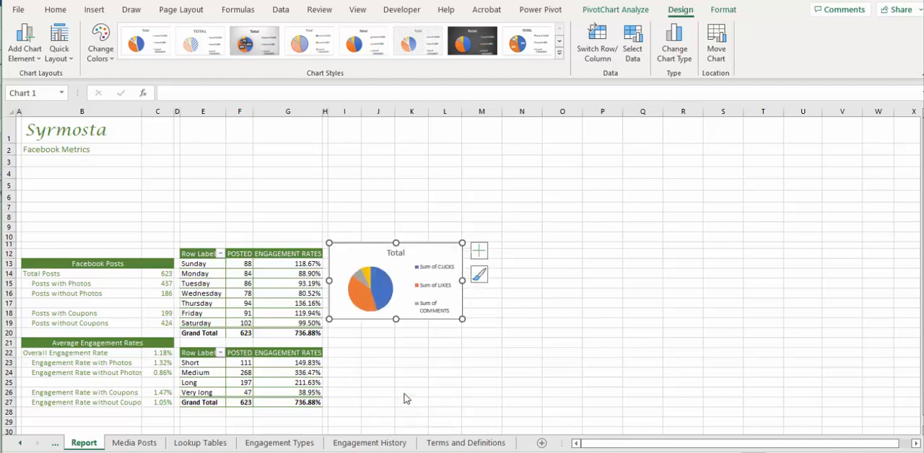
mouse_move(526, 353)
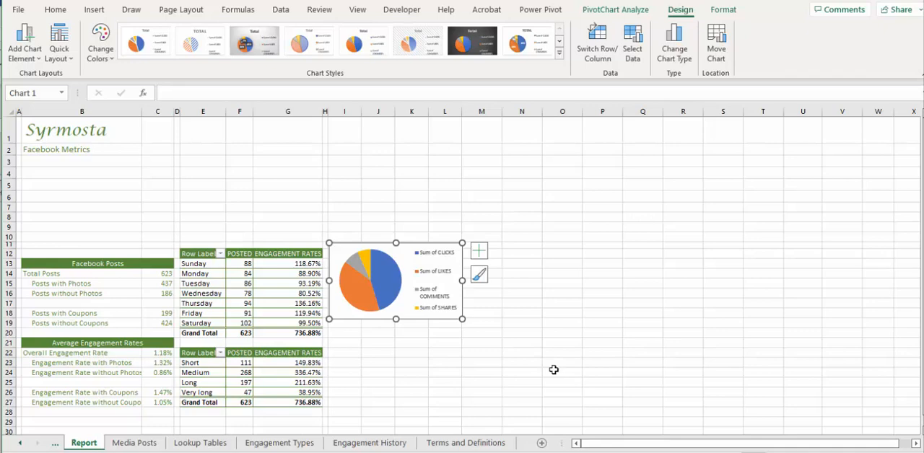
mouse_move(556, 364)
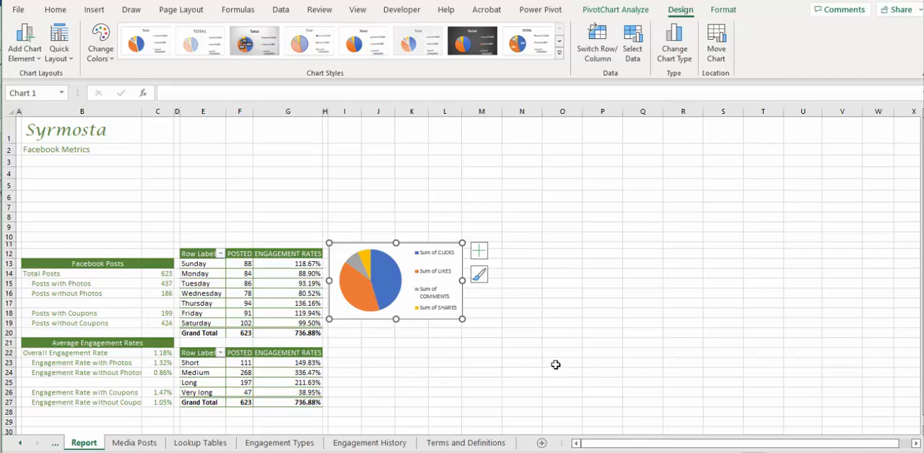
mouse_move(567, 354)
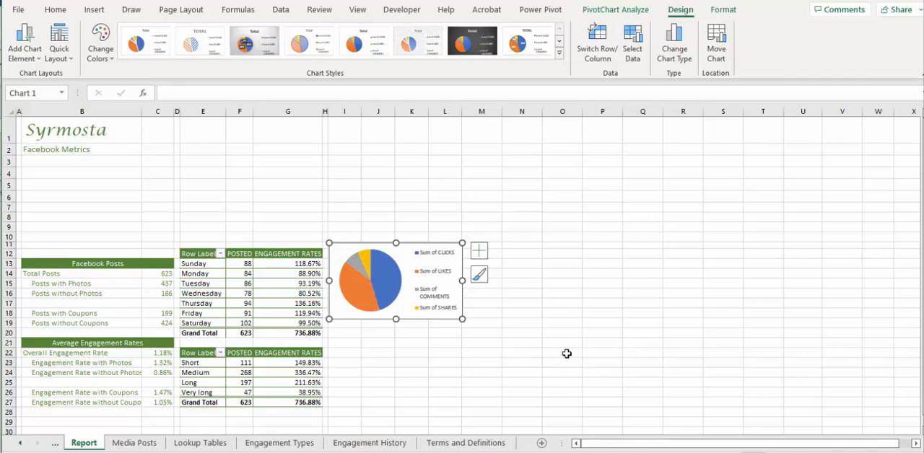
left_click(559, 53)
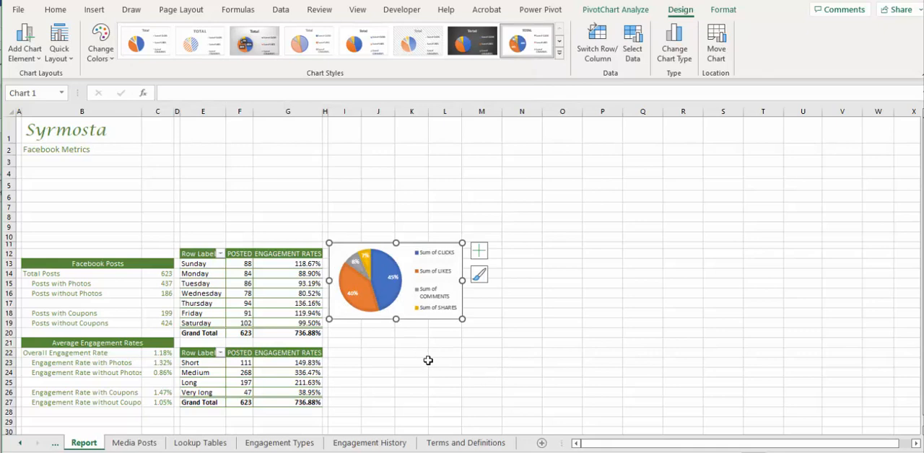
mouse_move(183, 160)
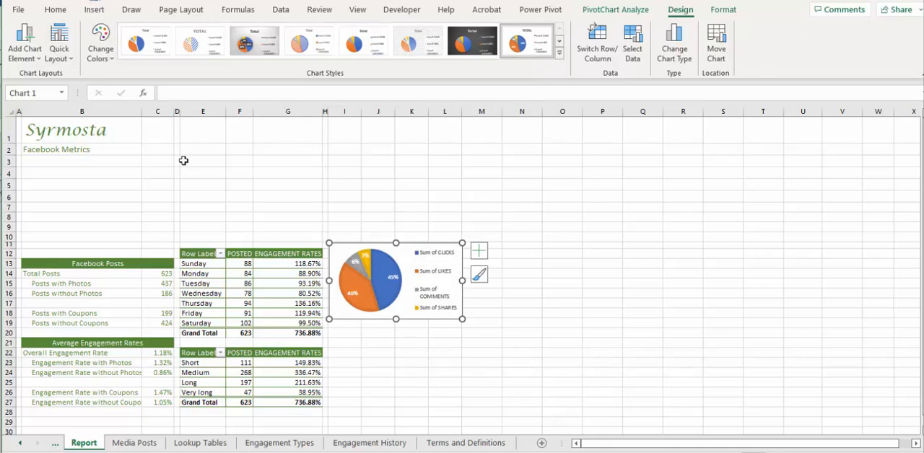
mouse_move(559, 336)
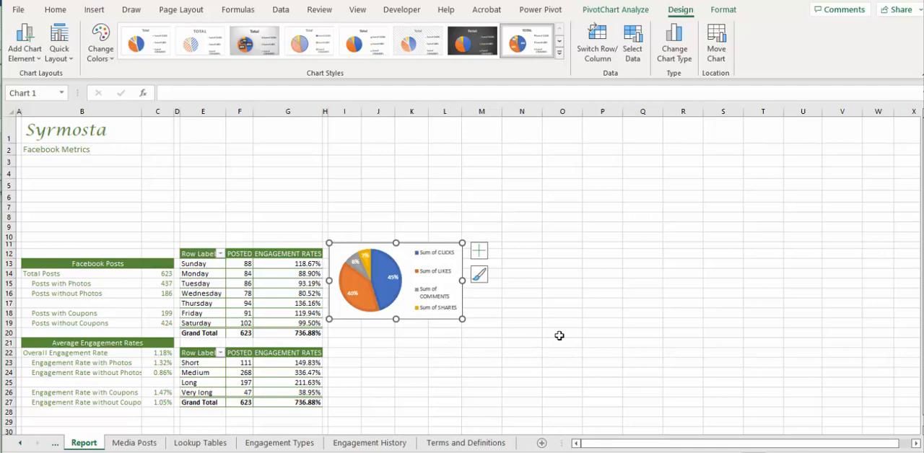
mouse_move(555, 316)
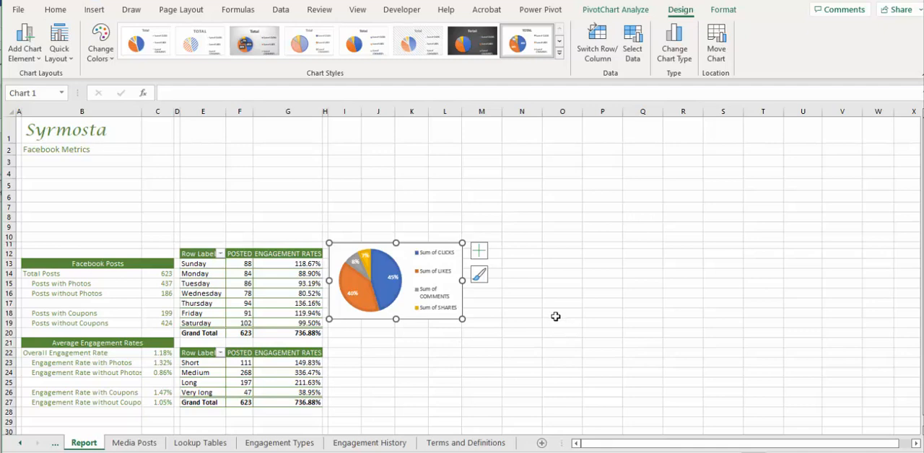
mouse_move(551, 309)
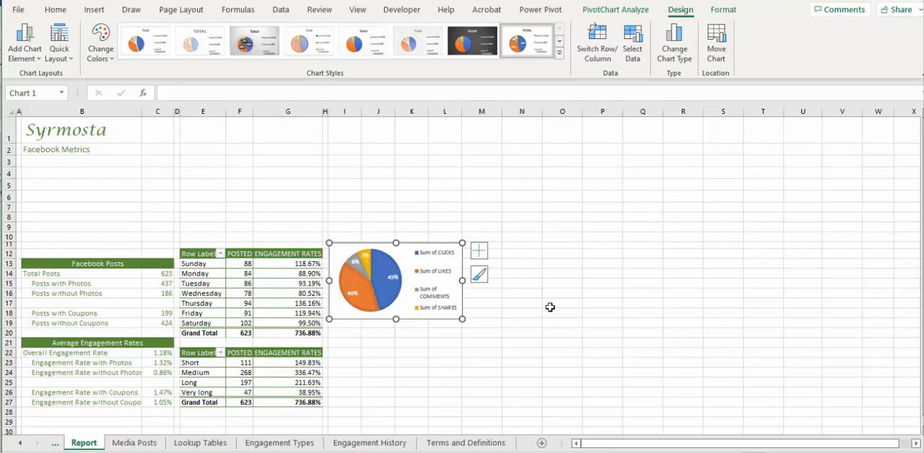
mouse_move(556, 303)
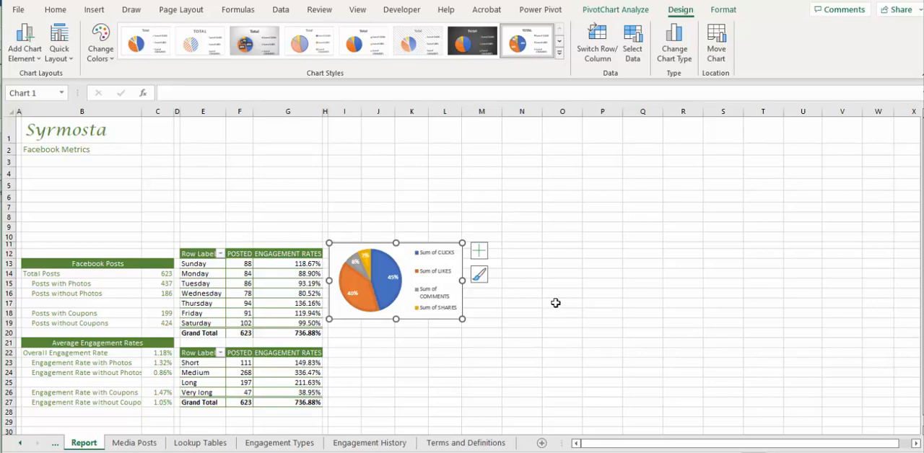
Insert a PivotChart with PivotTable from the Facebook table at Engagement History cell B4
left_click(135, 442)
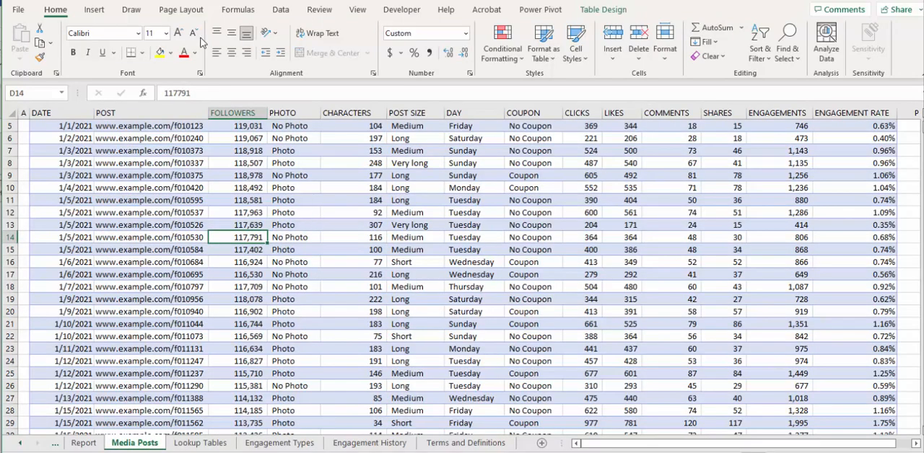
left_click(94, 9)
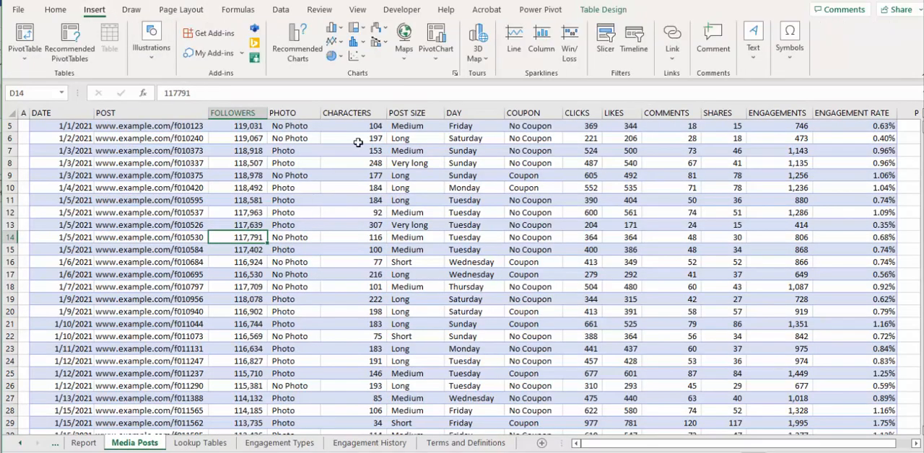
left_click(435, 46)
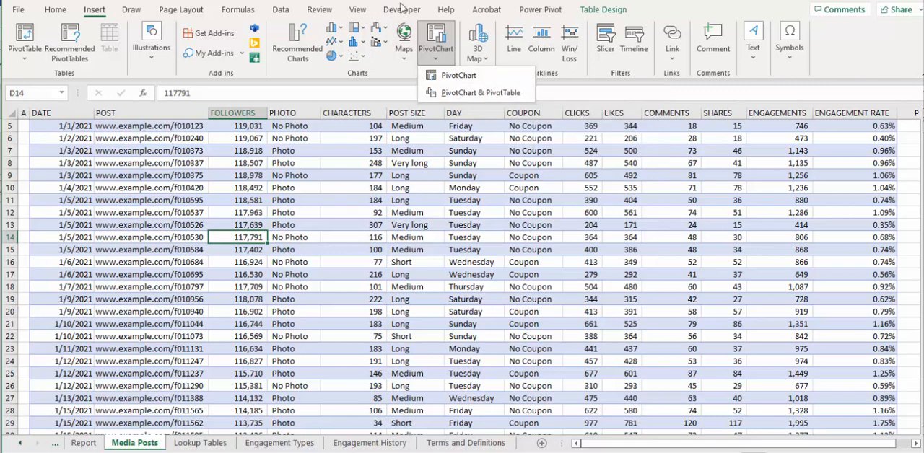
mouse_move(477, 93)
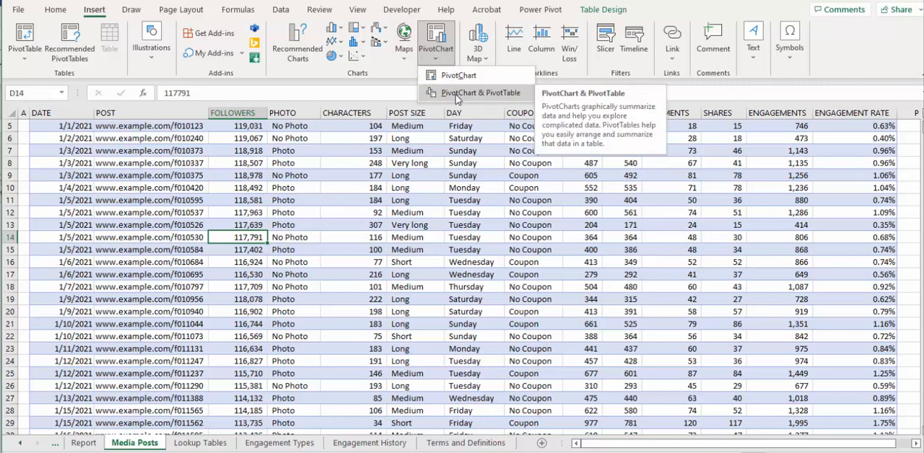
left_click(474, 93)
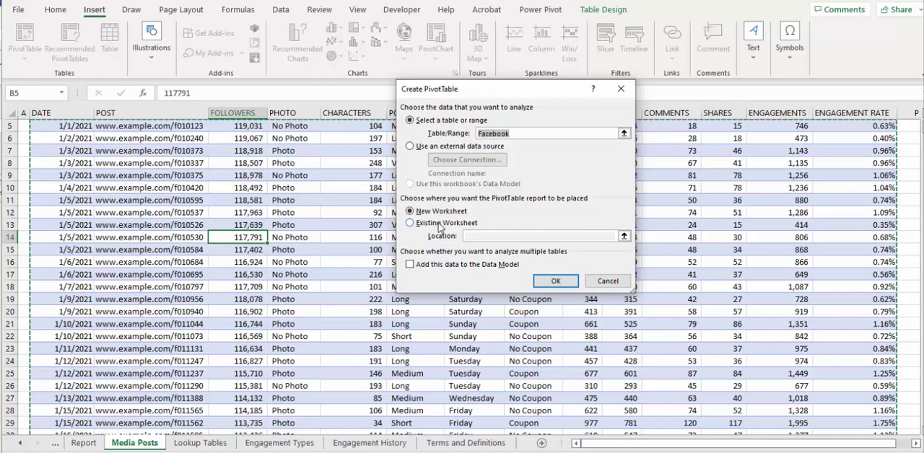
left_click(410, 222)
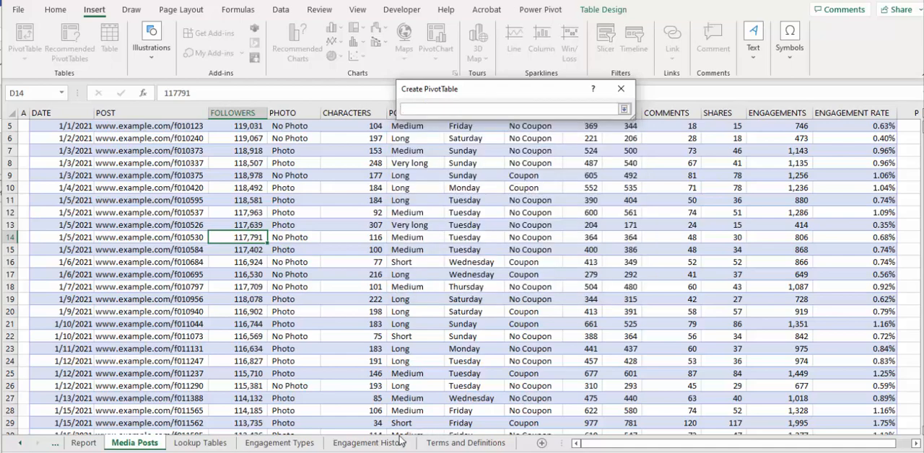
left_click(369, 442)
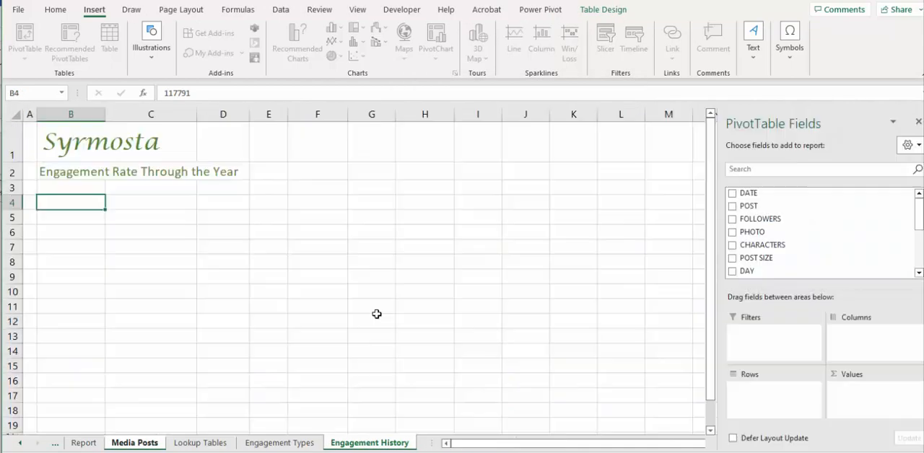
left_click(436, 42)
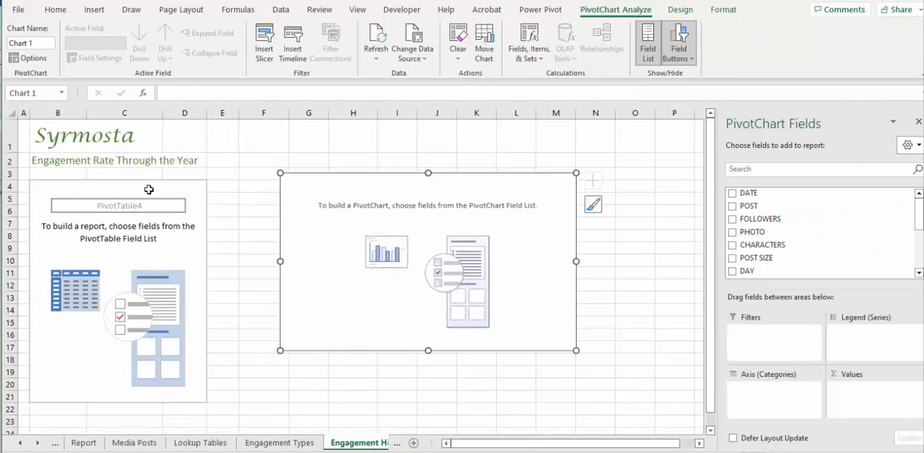
Select the new pivot table and name it 'History Pivot'
left_click(124, 185)
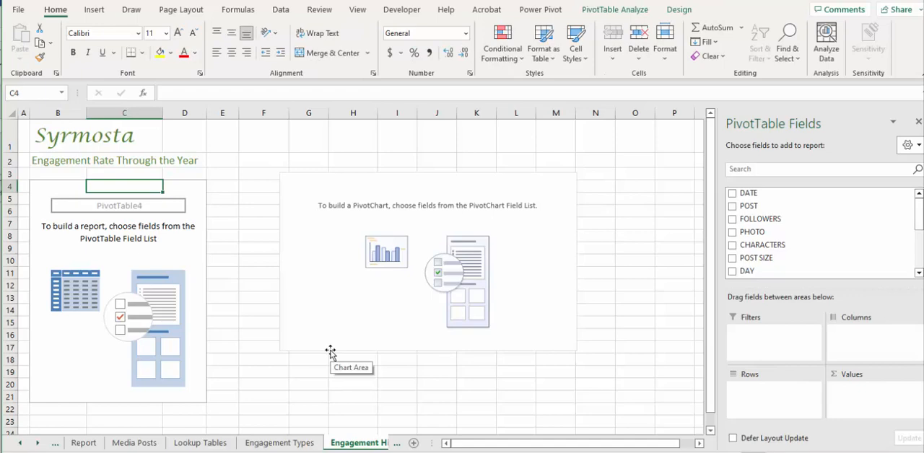
mouse_move(284, 191)
type("Hist")
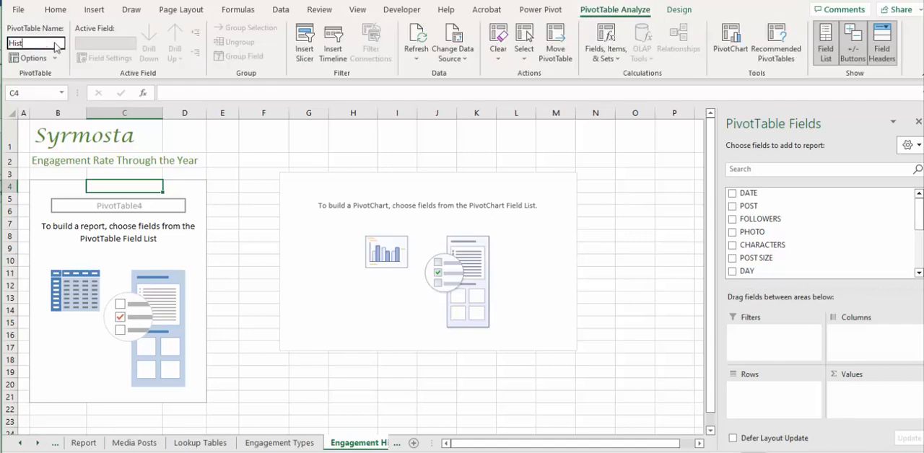
type("ory Pivot")
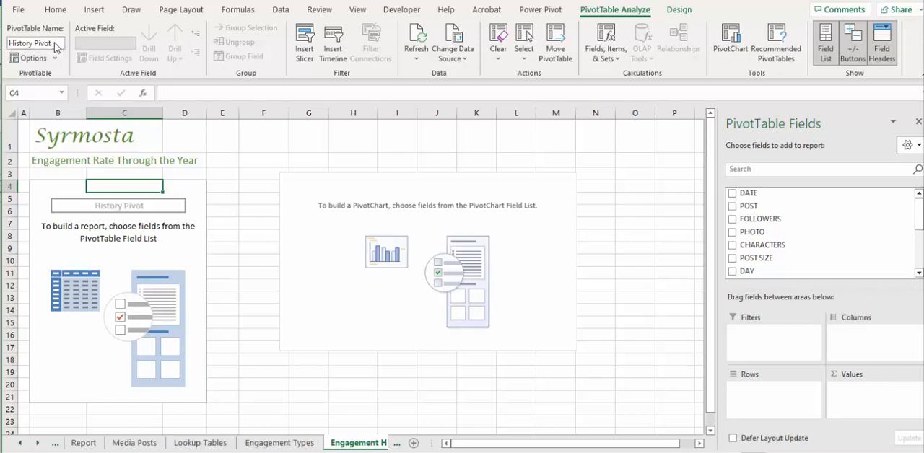
mouse_move(169, 212)
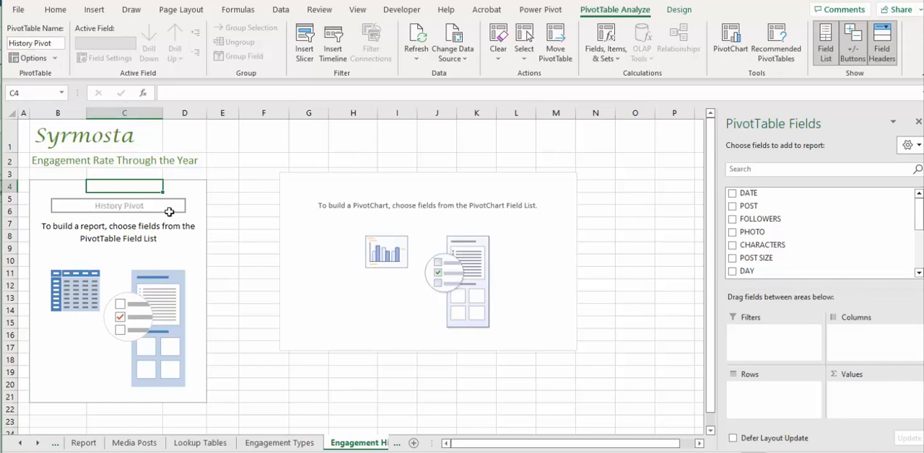
mouse_move(178, 220)
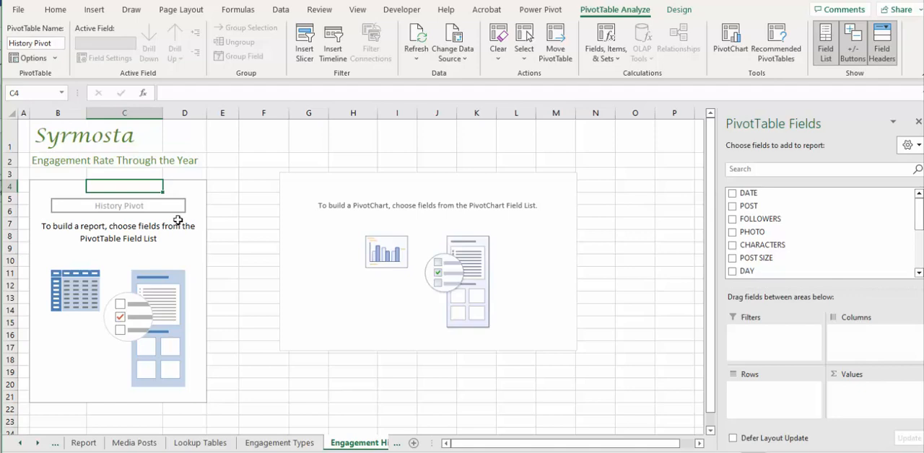
mouse_move(780, 244)
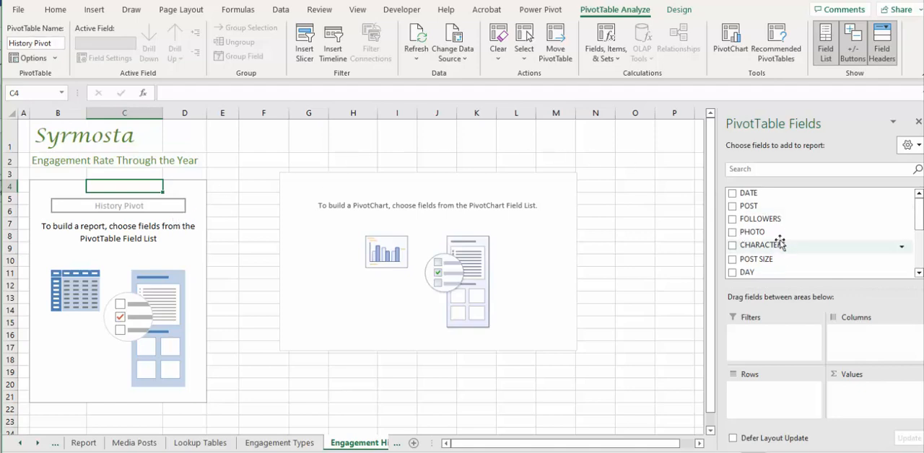
Add DATE to rows and ENGAGEMENT RATE to values in History Pivot
left_click(732, 192)
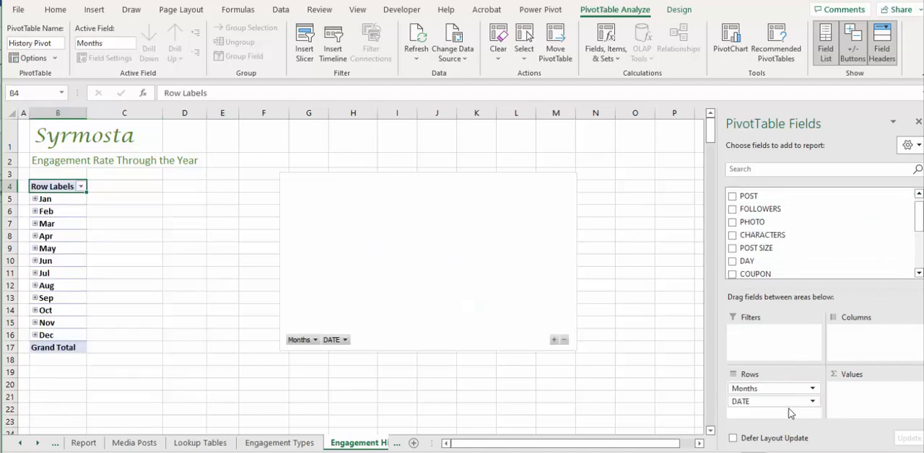
mouse_move(756, 416)
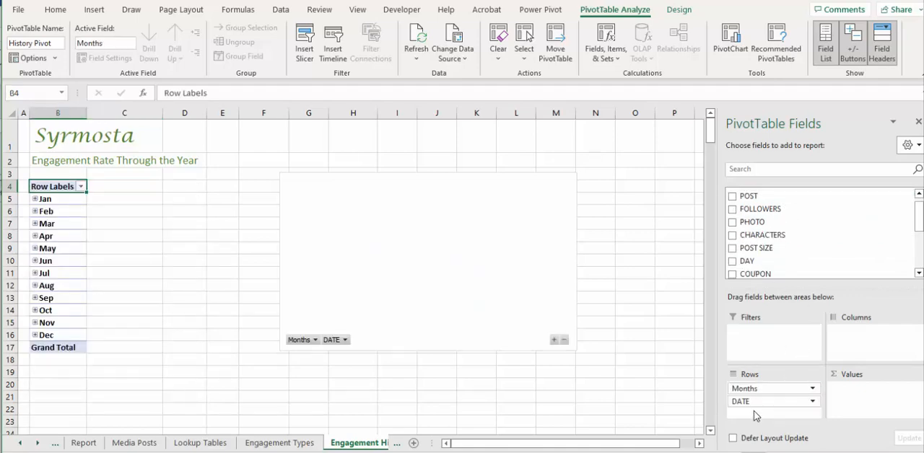
mouse_move(756, 415)
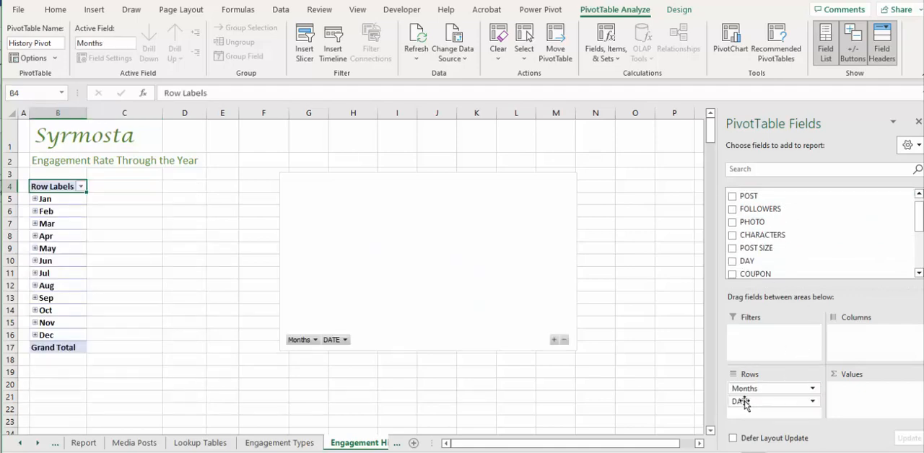
scroll("down", 3)
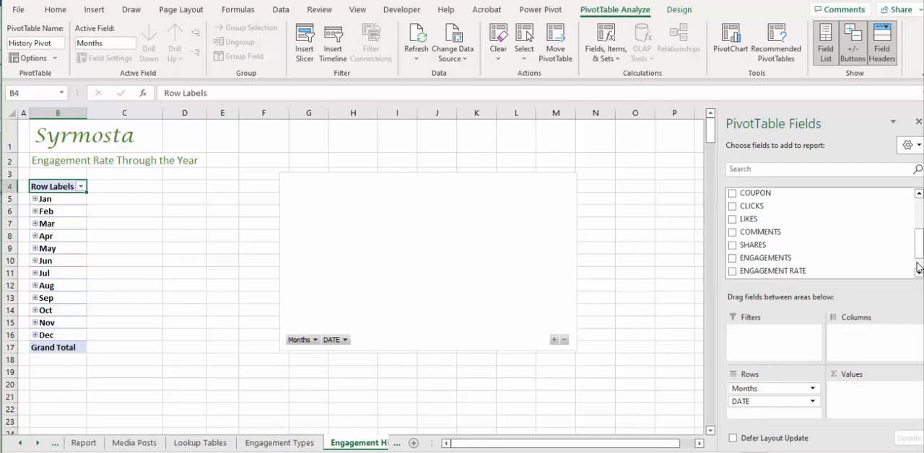
left_click(732, 271)
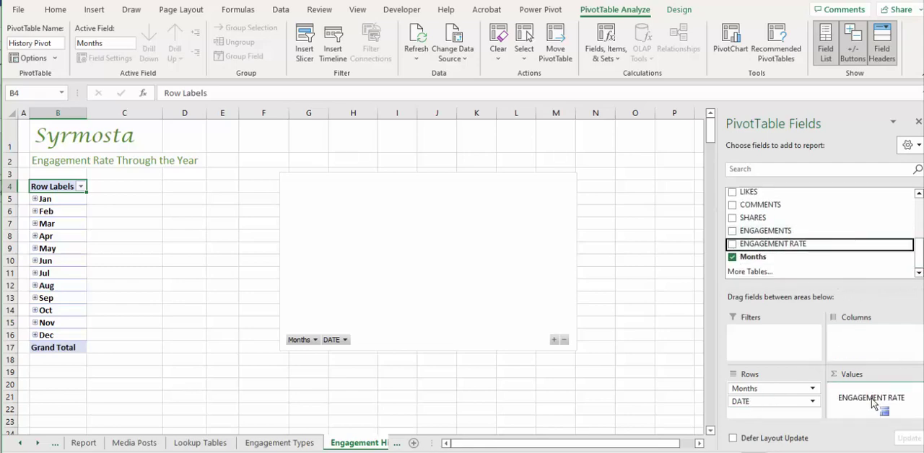
left_click(732, 244)
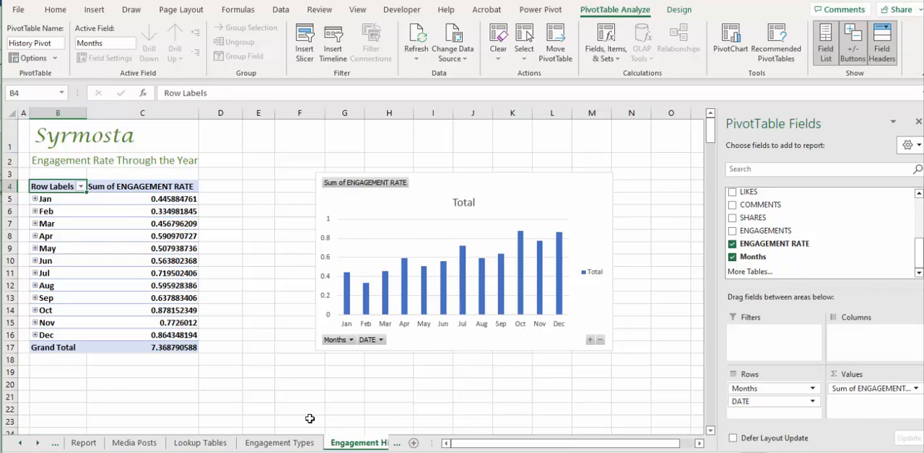
mouse_move(323, 416)
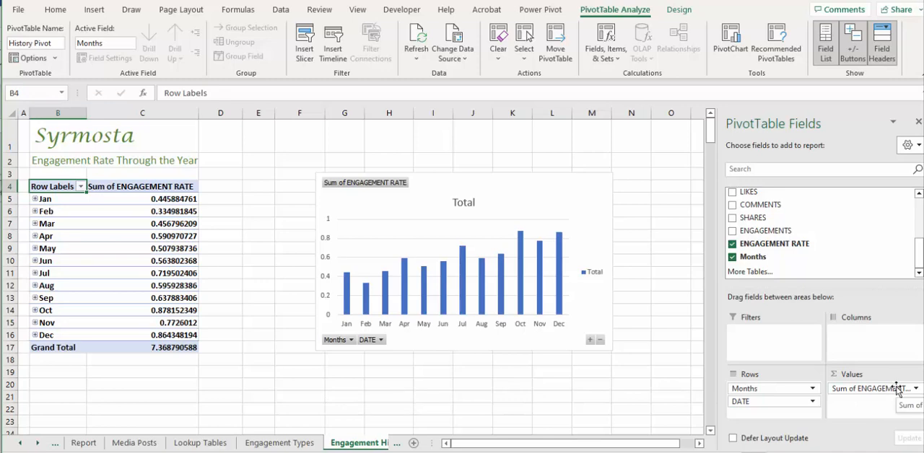
Set the value field to Average, percentage format, named 'ENGAGEMENT RATEs'
left_click(916, 388)
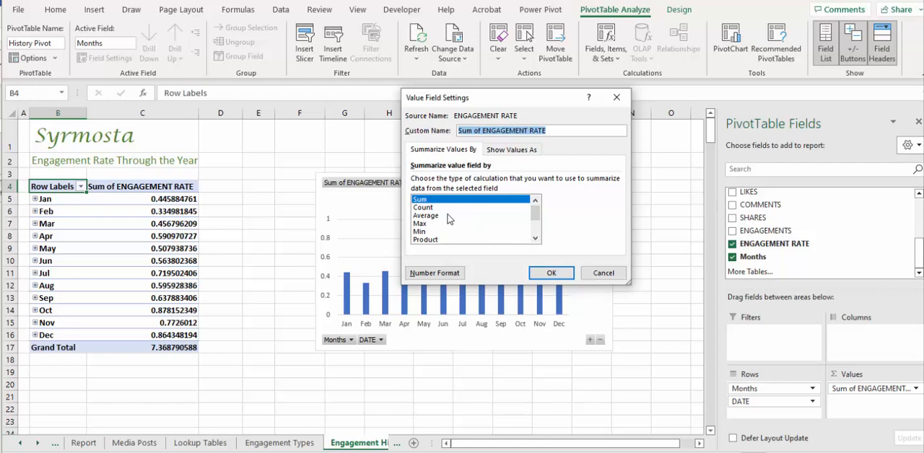
left_click(425, 215)
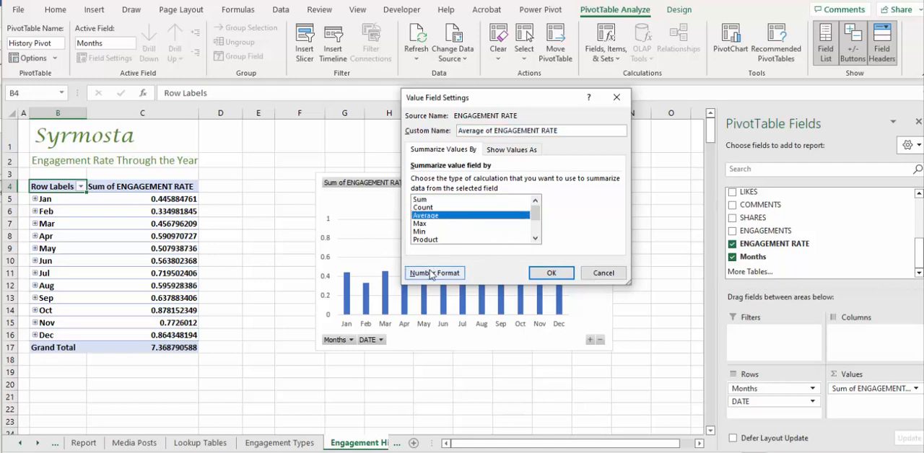
left_click(434, 273)
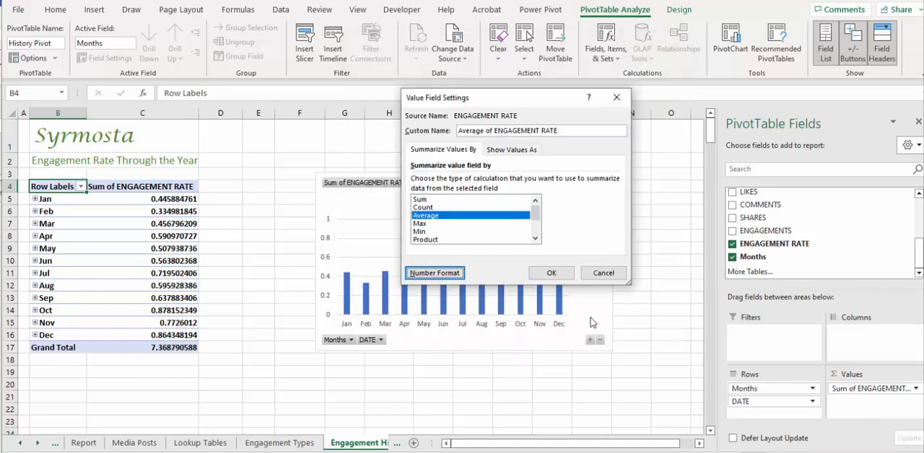
mouse_move(577, 327)
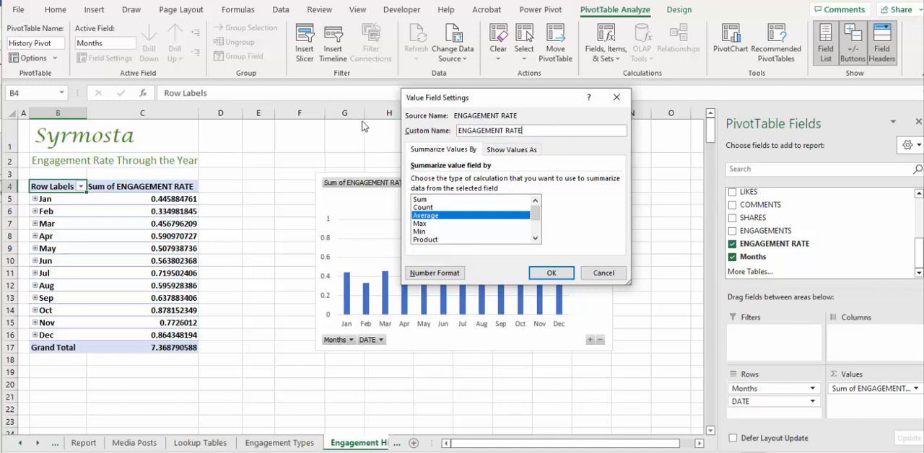
type("s")
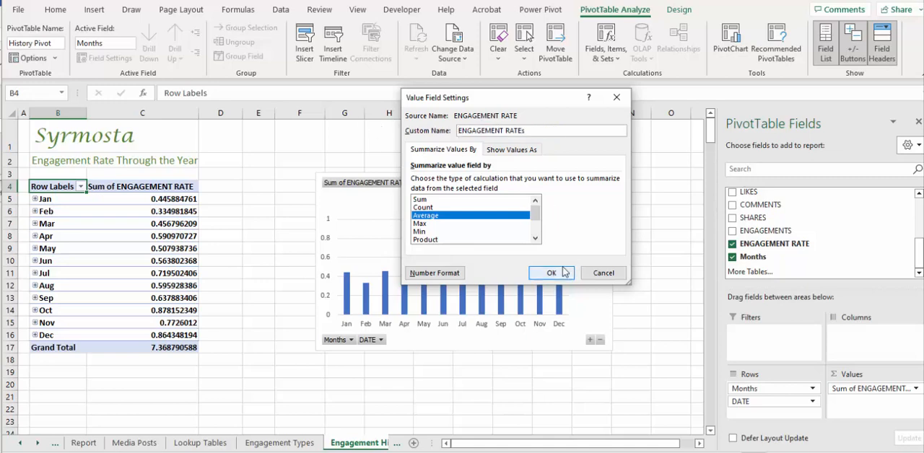
left_click(551, 273)
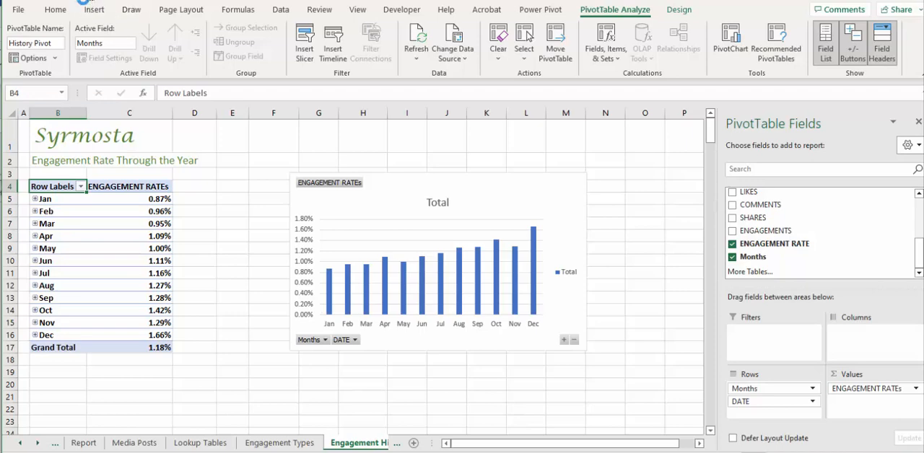
mouse_move(217, 315)
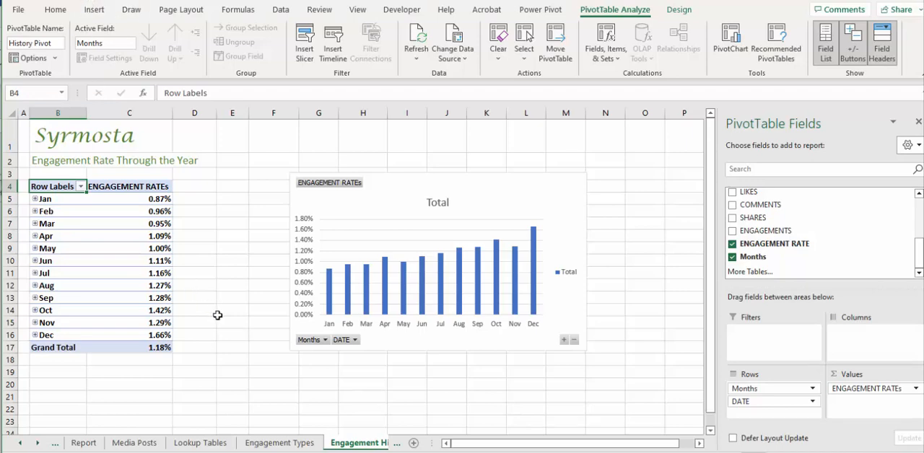
Change the History Pivot chart into a line chart
left_click(437, 260)
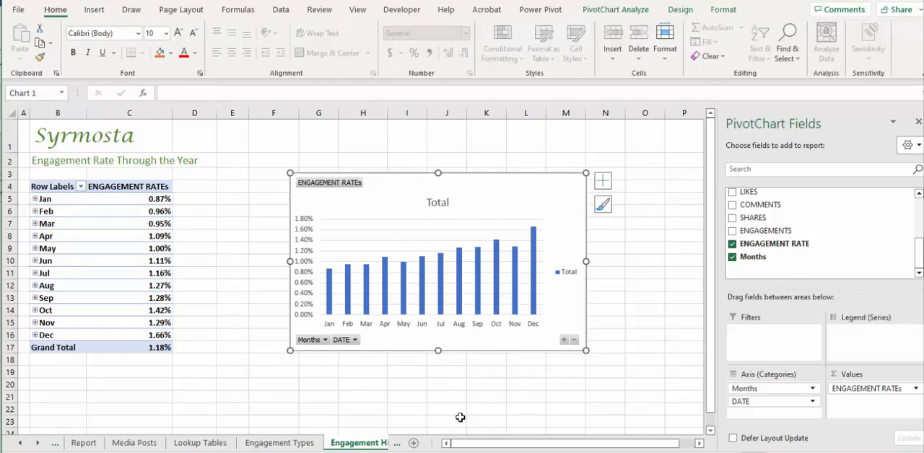
mouse_move(509, 287)
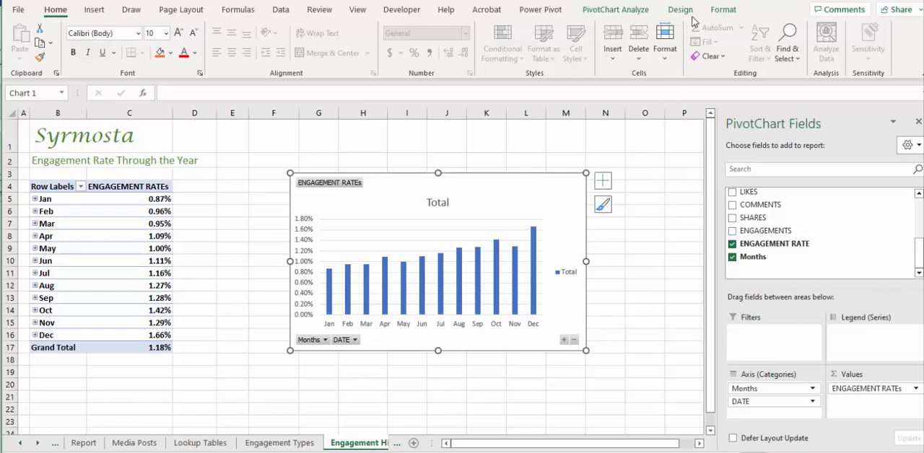
left_click(679, 9)
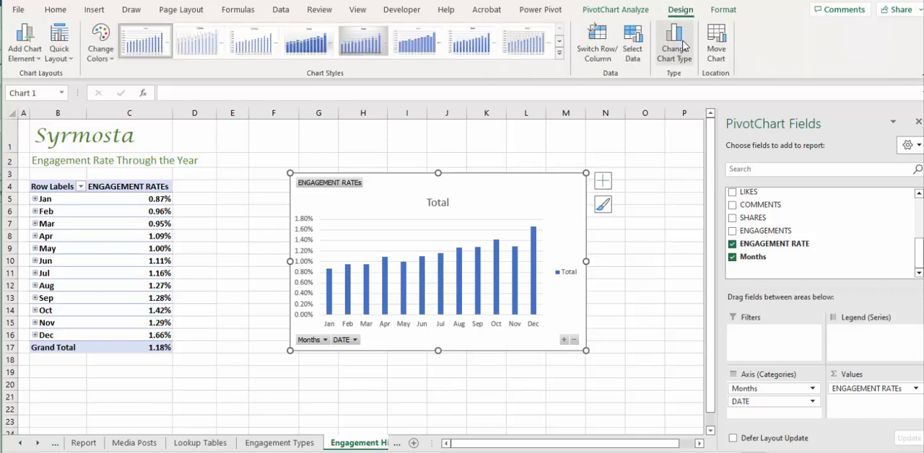
left_click(674, 43)
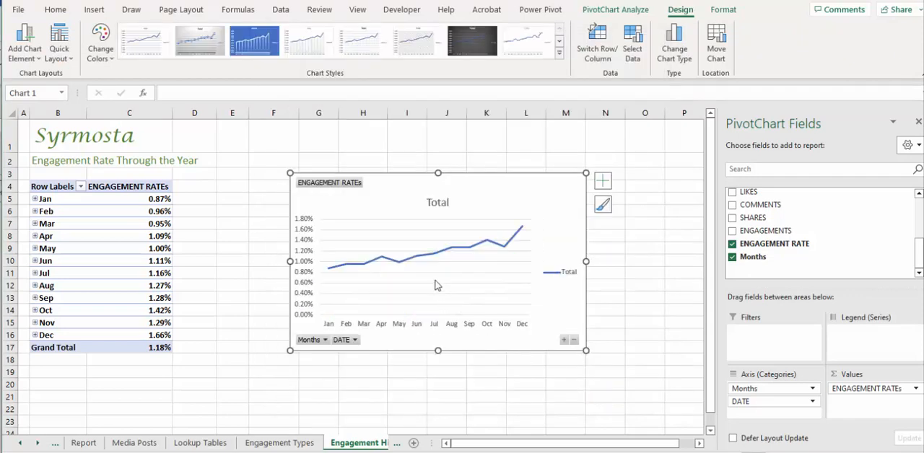
mouse_move(527, 208)
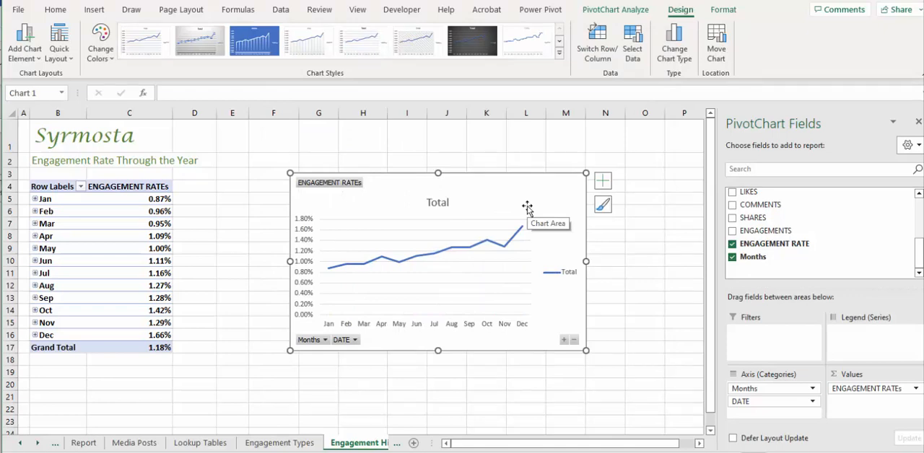
Retitle the chart 'Engagement Rates'
left_click(438, 202)
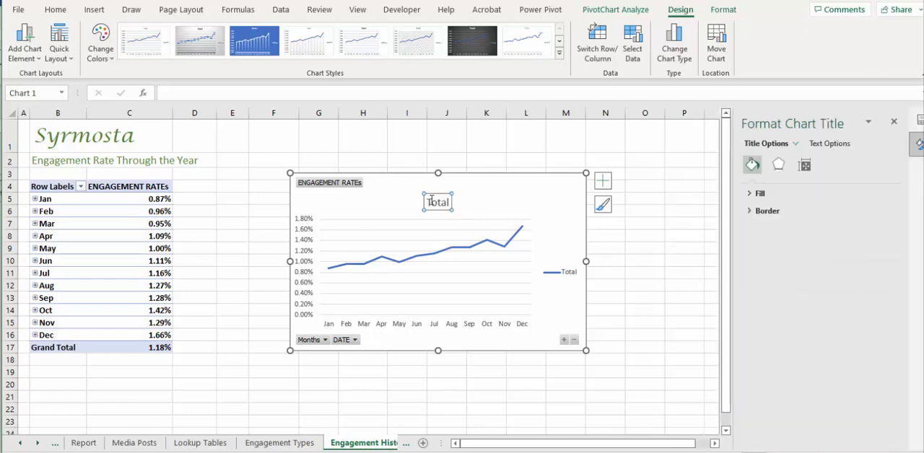
double_click(438, 202)
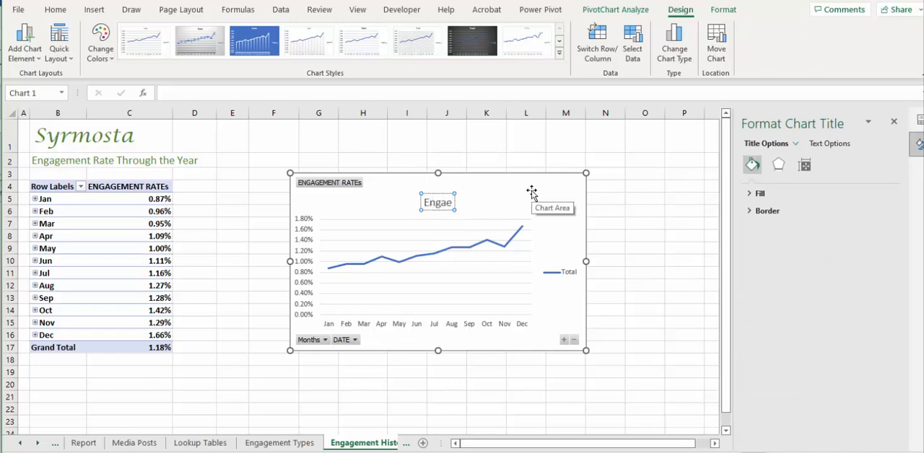
type("Engagement R")
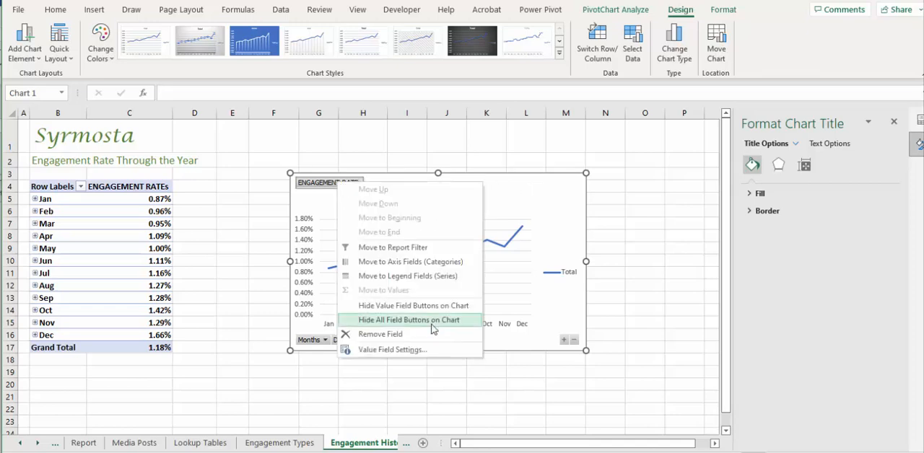
Hide all field buttons on the Engagement Rates chart
left_click(408, 320)
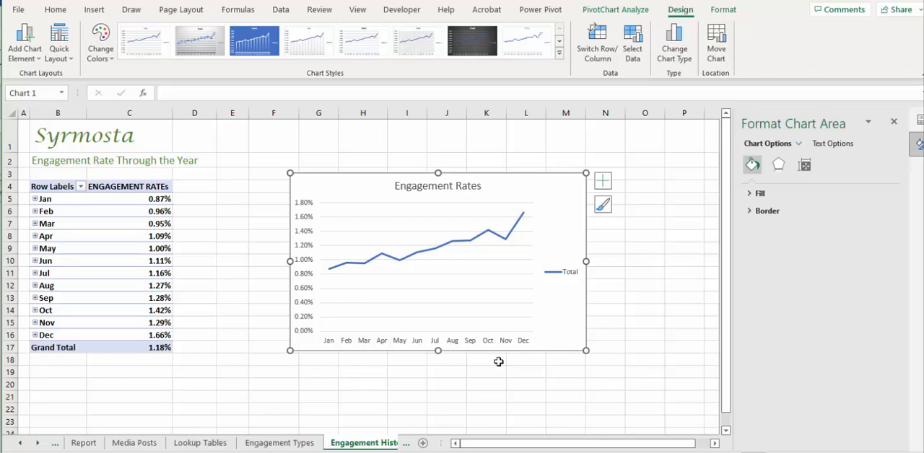
left_click(571, 272)
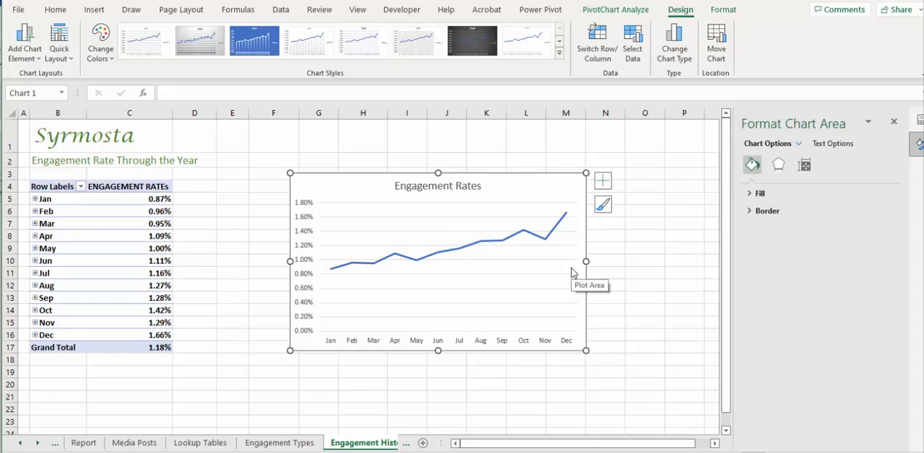
mouse_move(712, 56)
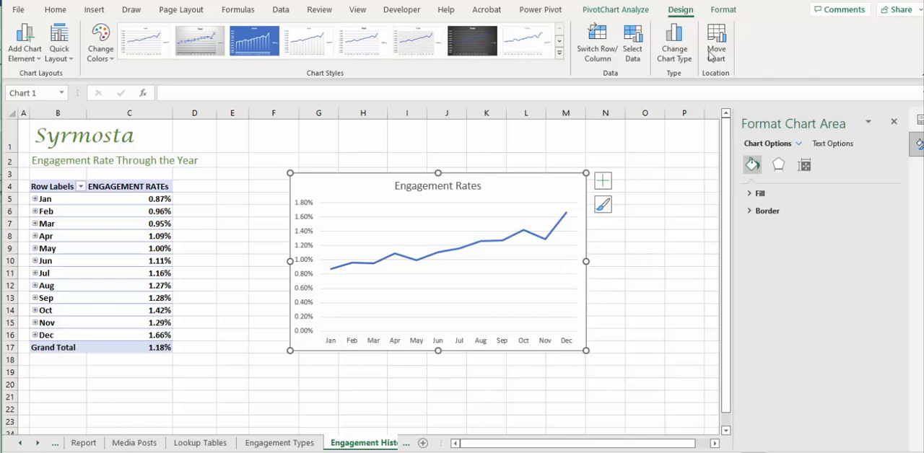
Move the Engagement Rates chart to the Report sheet and size it under the pie chart
left_click(716, 43)
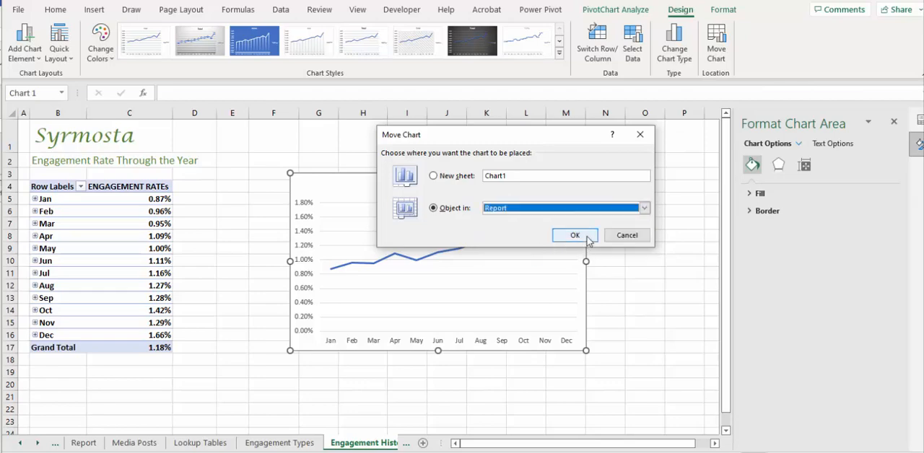
left_click(575, 236)
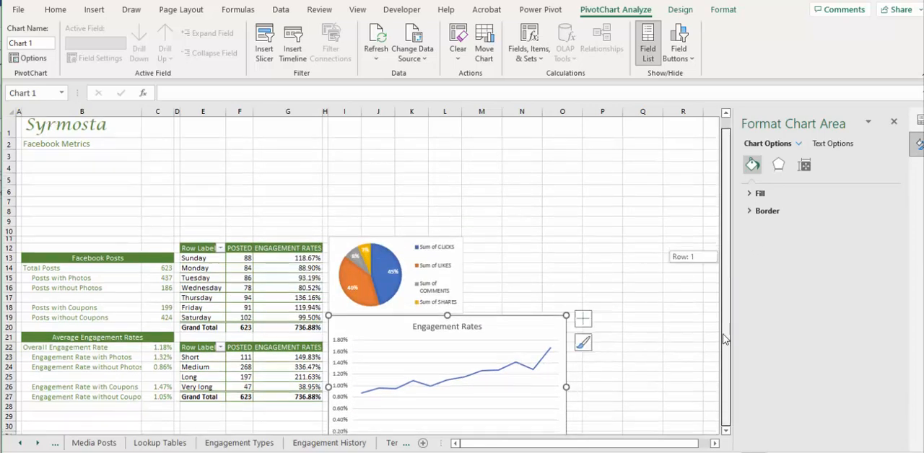
scroll("down", 3)
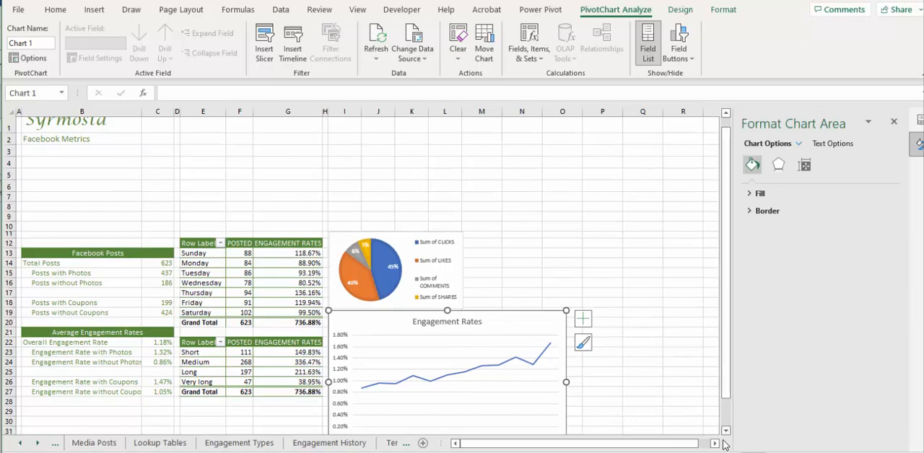
scroll("down", 3)
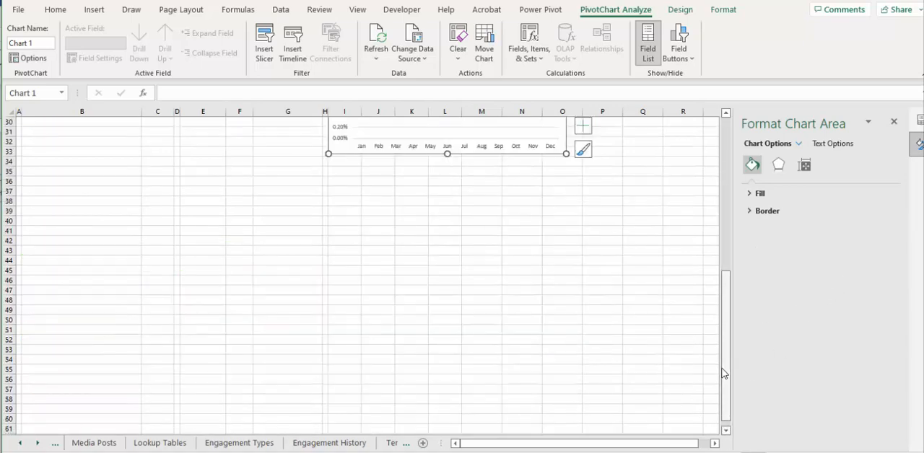
scroll("up", 3)
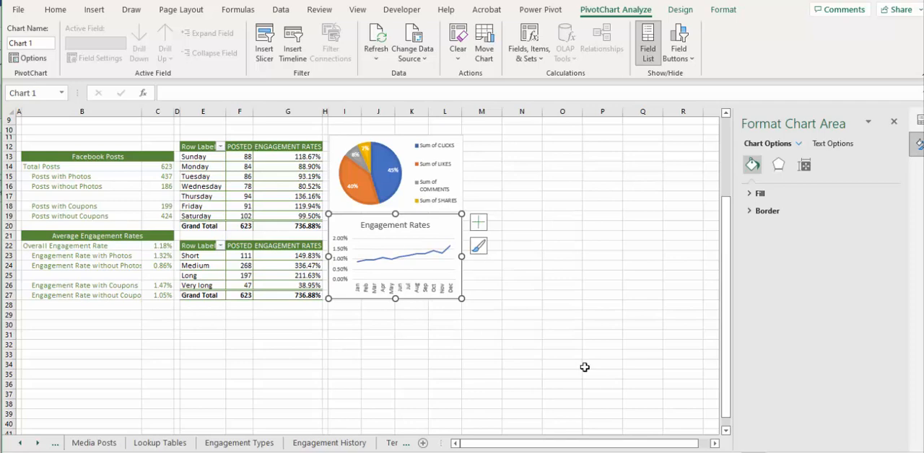
mouse_move(83, 2)
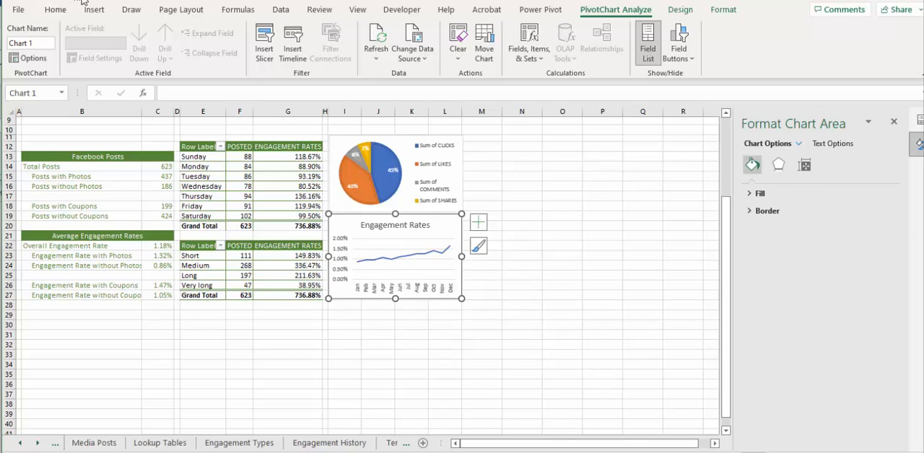
mouse_move(452, 314)
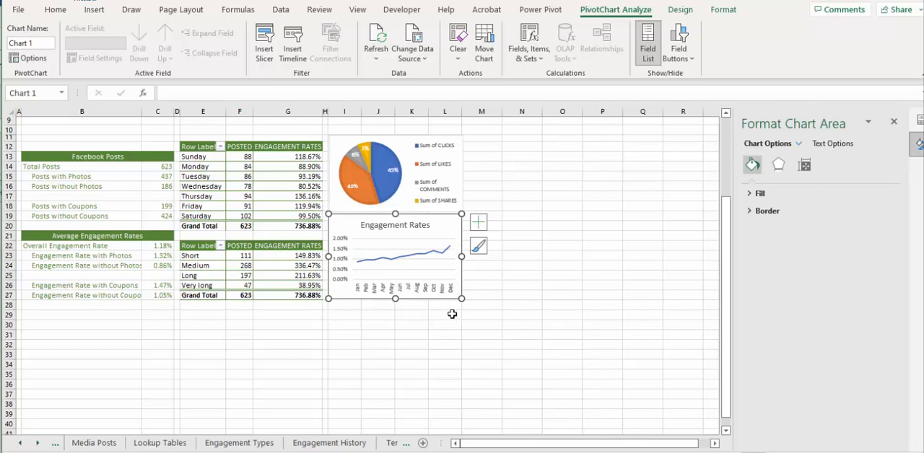
mouse_move(445, 312)
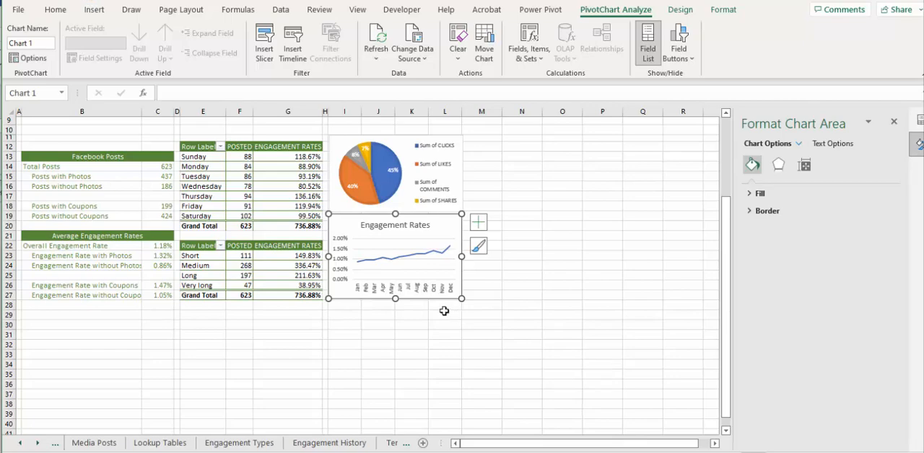
scroll("up", 3)
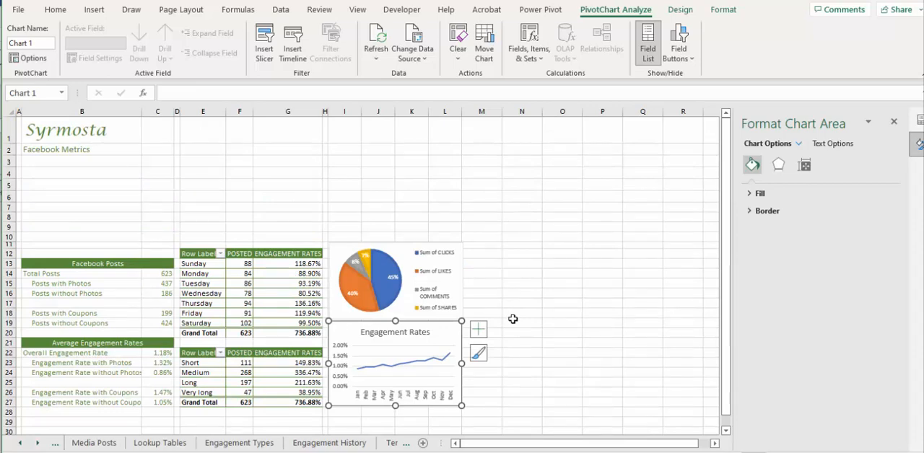
mouse_move(512, 323)
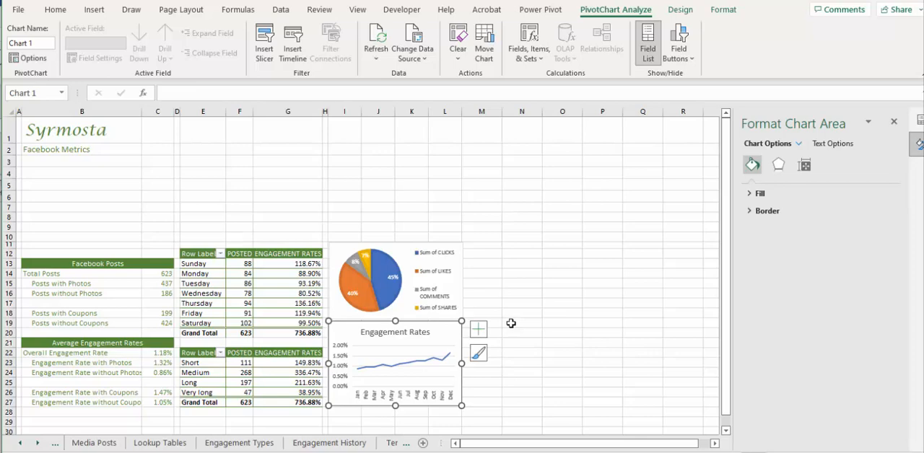
mouse_move(22, 446)
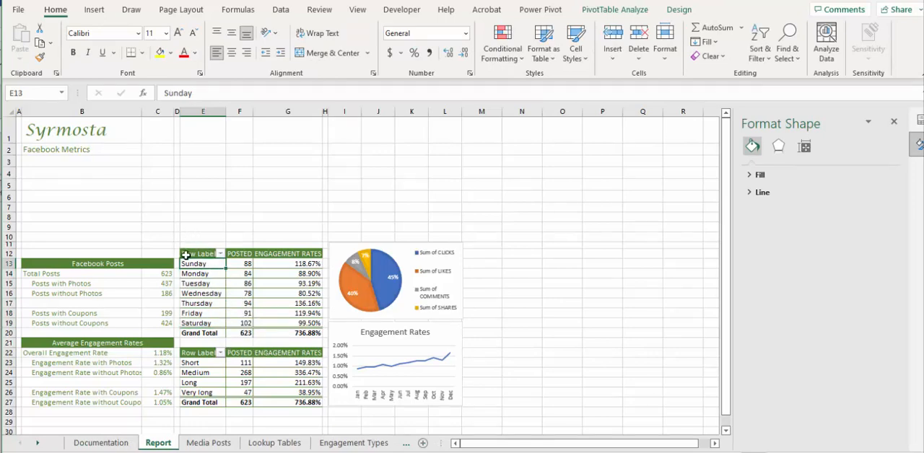
Select the Day pivot table and launch Insert Slicer from PivotTable Analyze
left_click(203, 253)
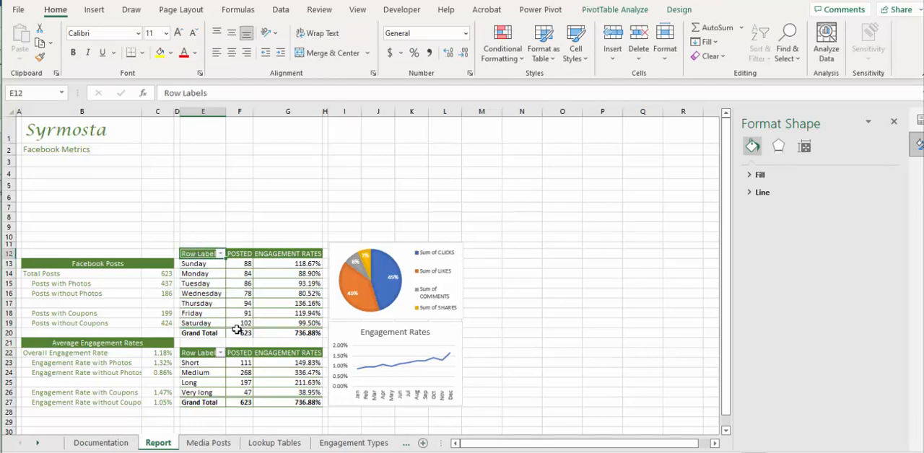
mouse_move(244, 332)
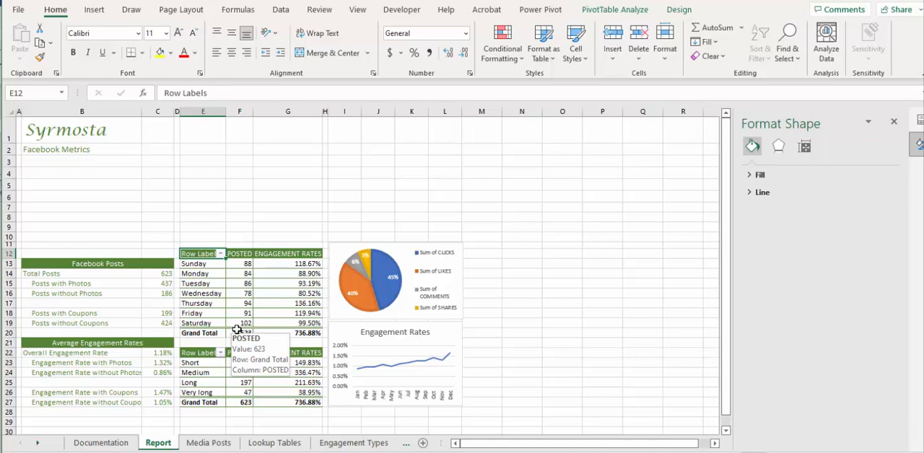
mouse_move(235, 307)
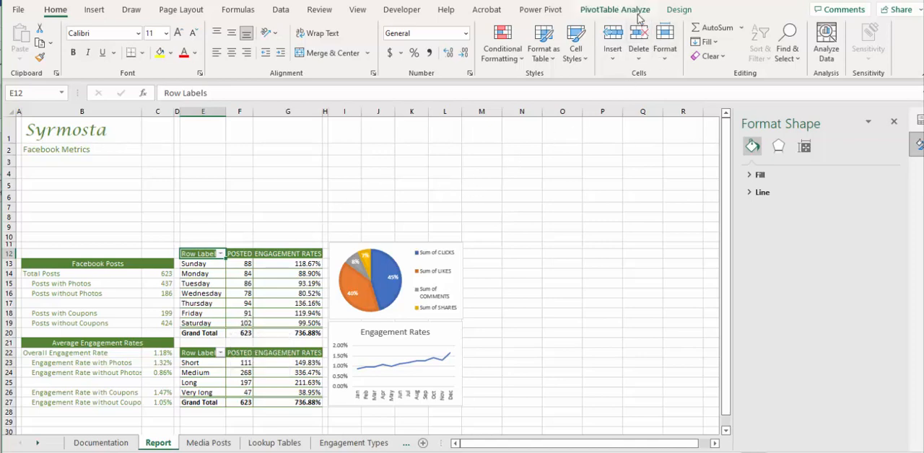
left_click(615, 10)
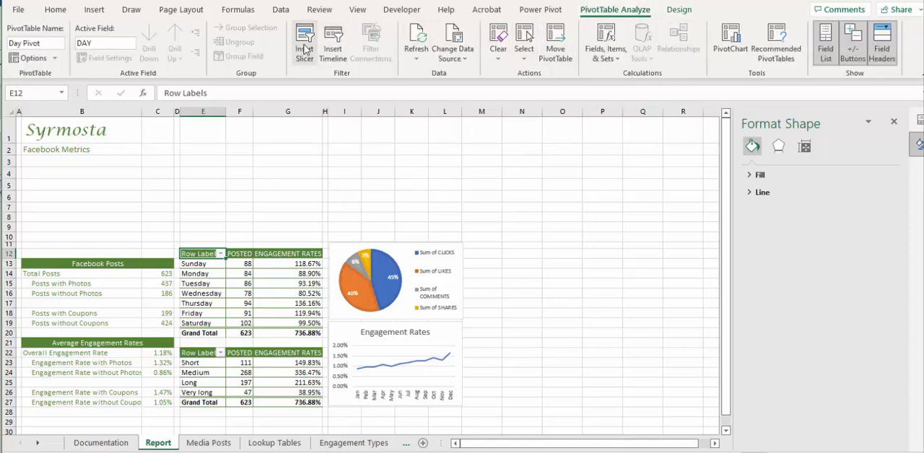
mouse_move(333, 43)
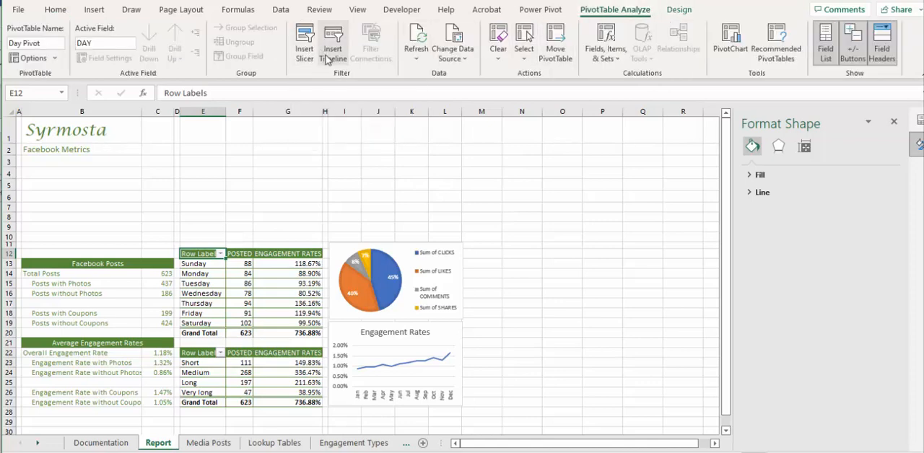
left_click(304, 41)
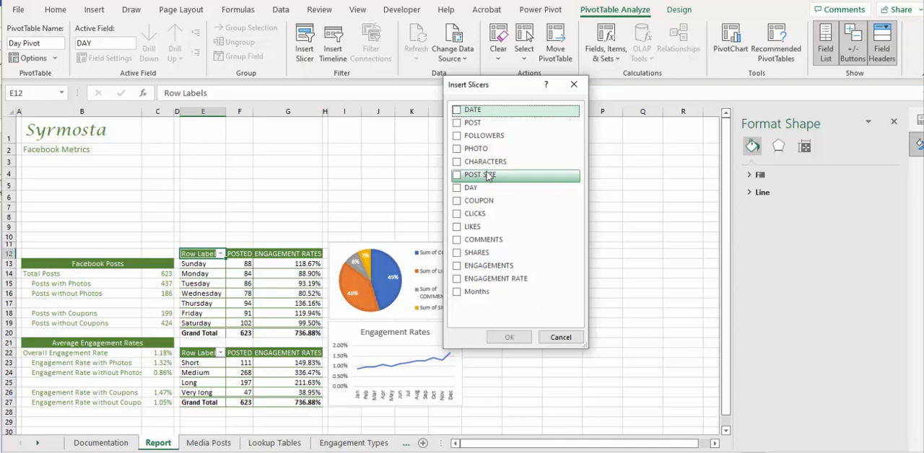
mouse_move(476, 148)
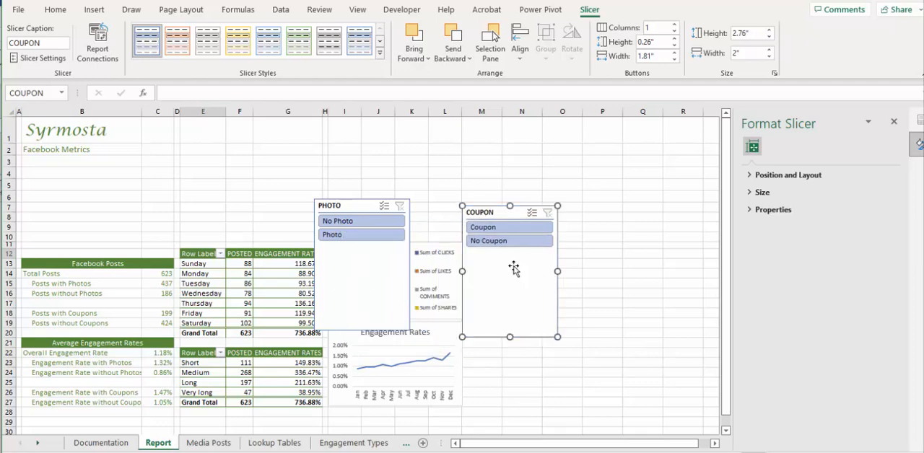
mouse_move(381, 264)
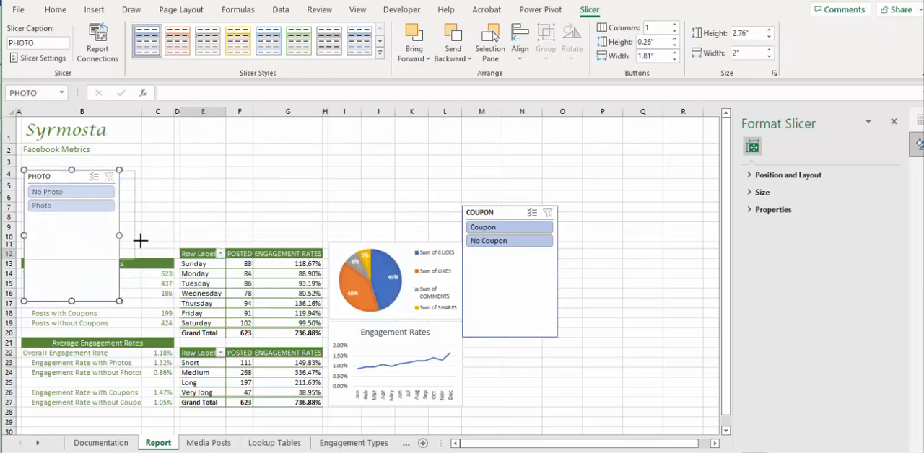
mouse_move(167, 220)
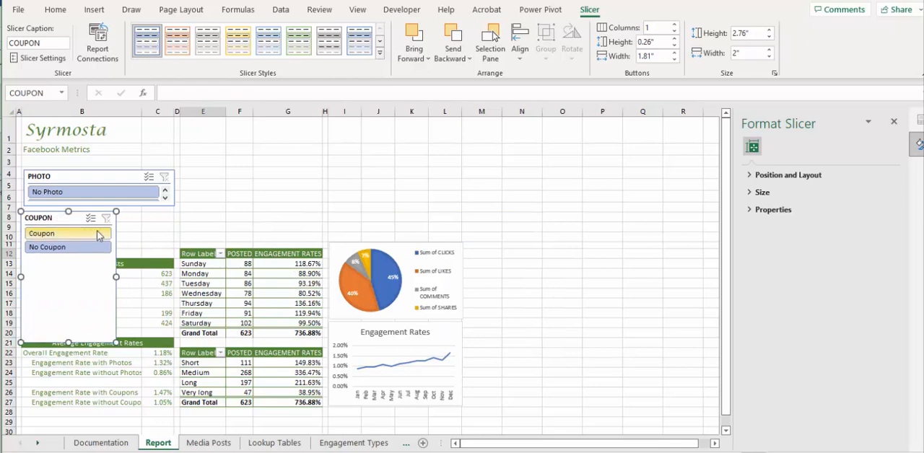
mouse_move(112, 339)
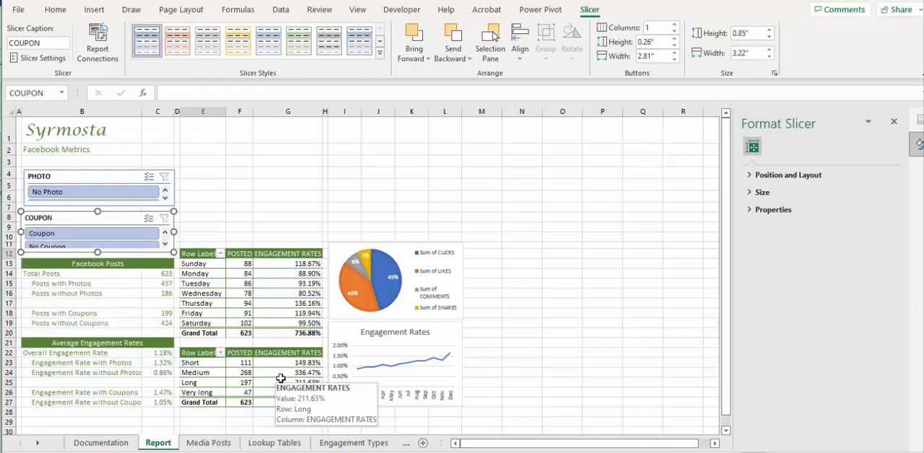
mouse_move(314, 277)
type("2")
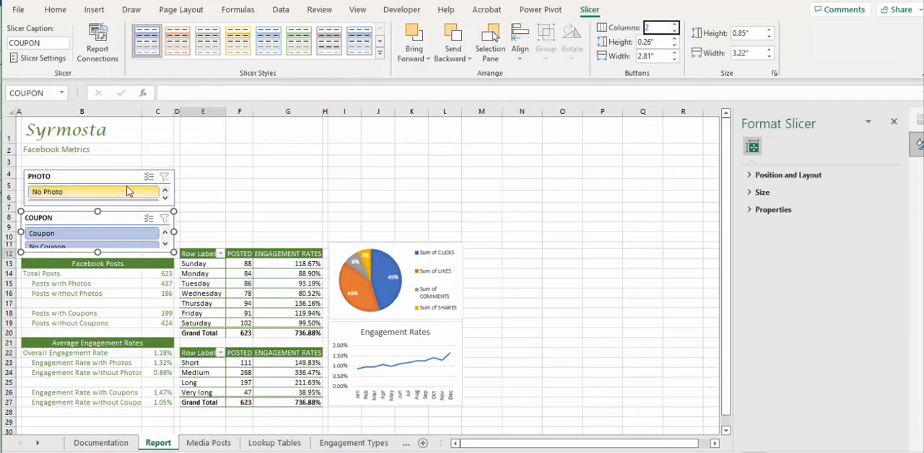
Select the PHOTO slicer for formatting
left_click(94, 191)
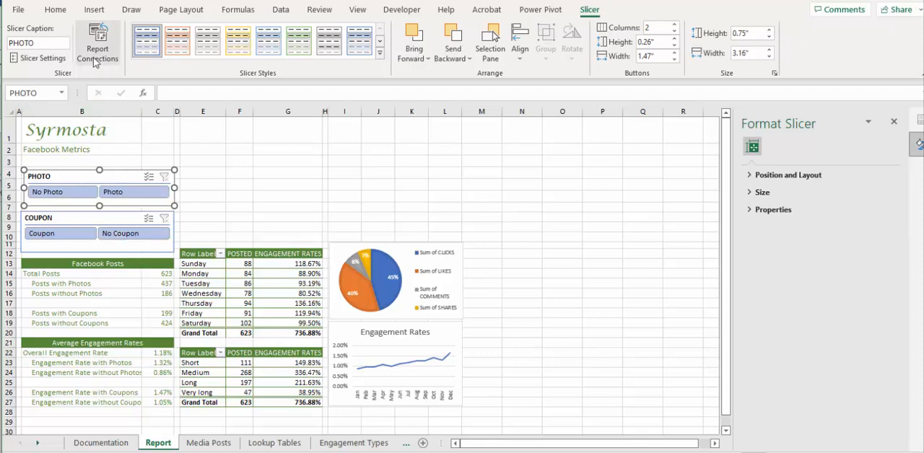
Connect the PHOTO and COUPON slicers to the History, Engaged, Day and Size pivots
left_click(97, 43)
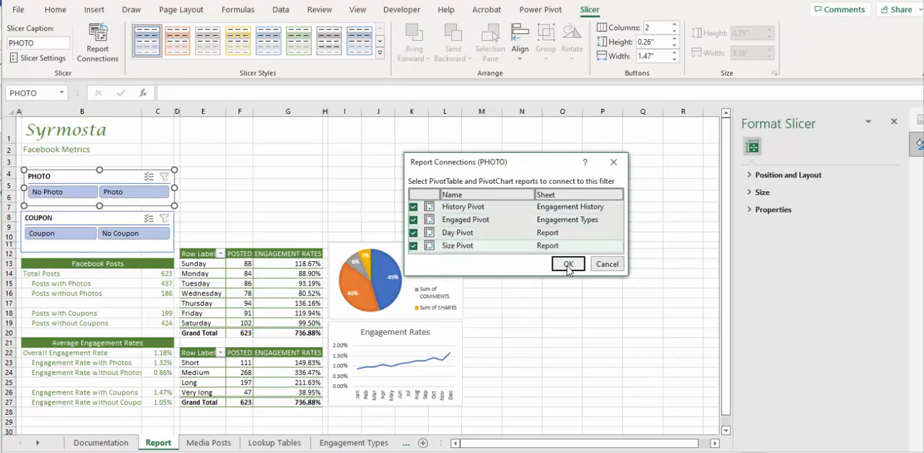
left_click(569, 265)
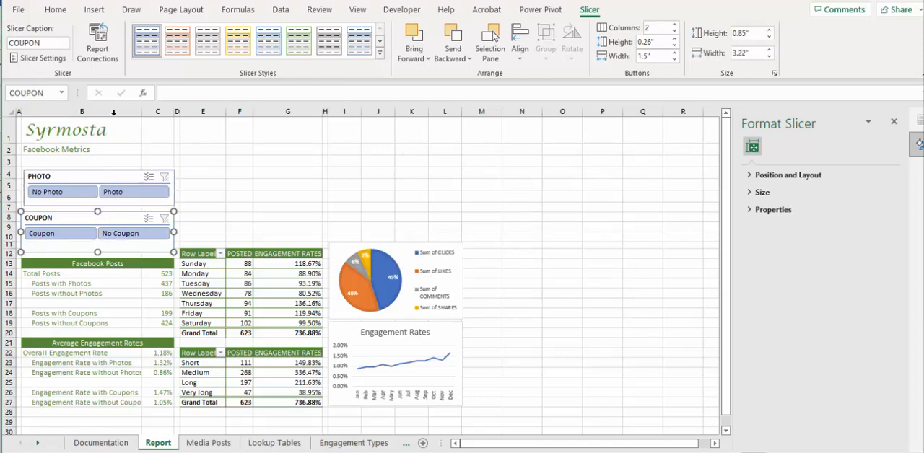
left_click(98, 44)
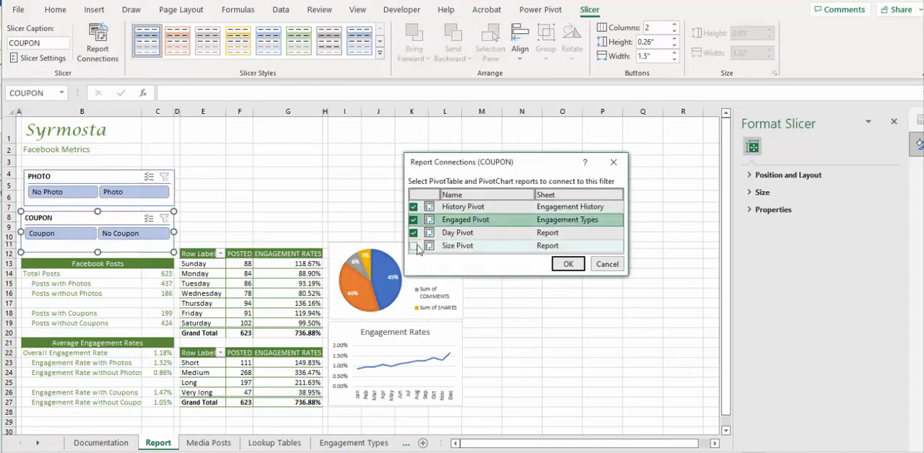
left_click(568, 263)
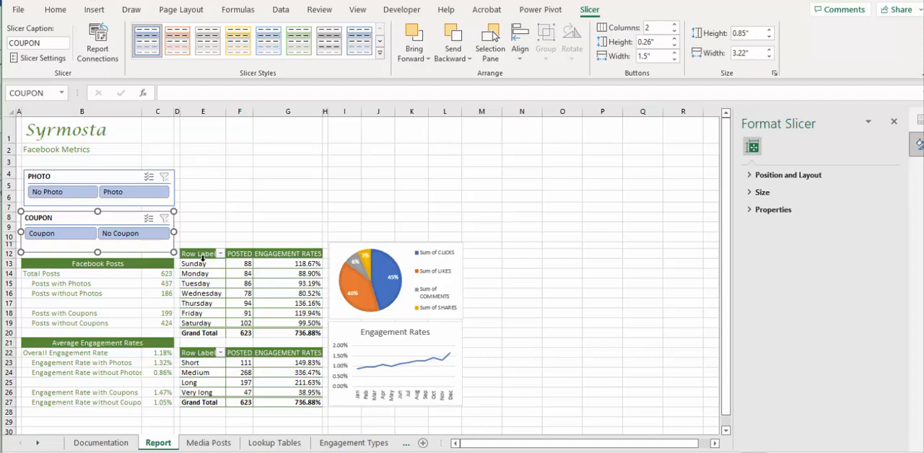
left_click(202, 253)
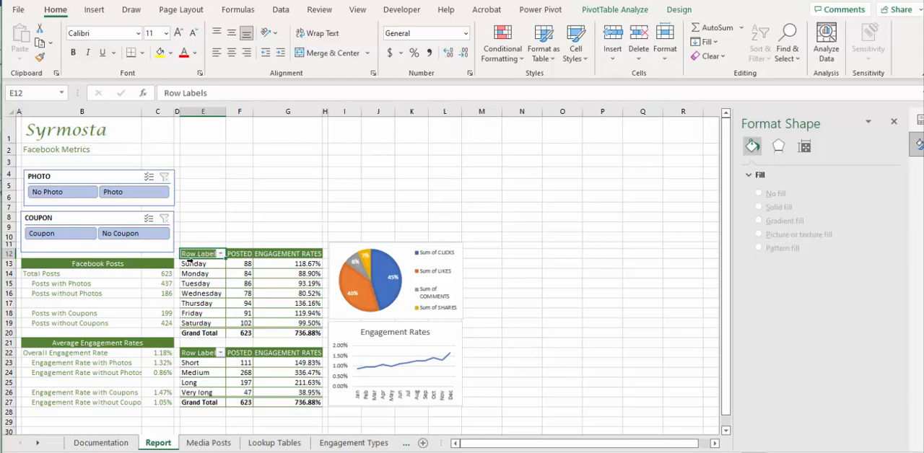
Insert a DATE timeline for the Day pivot from PivotTable Analyze
left_click(614, 9)
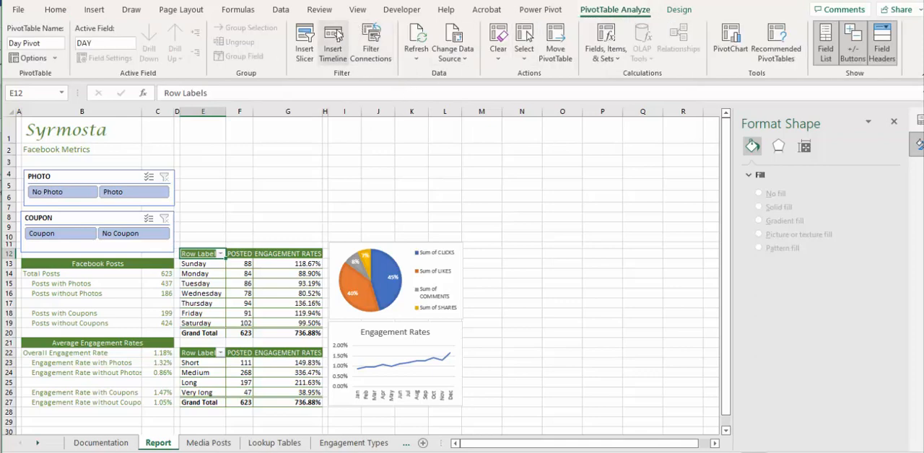
mouse_move(333, 41)
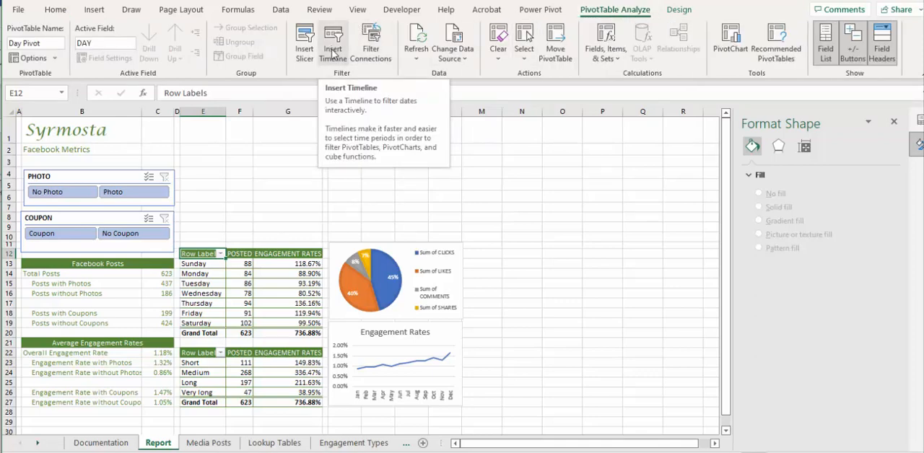
left_click(333, 39)
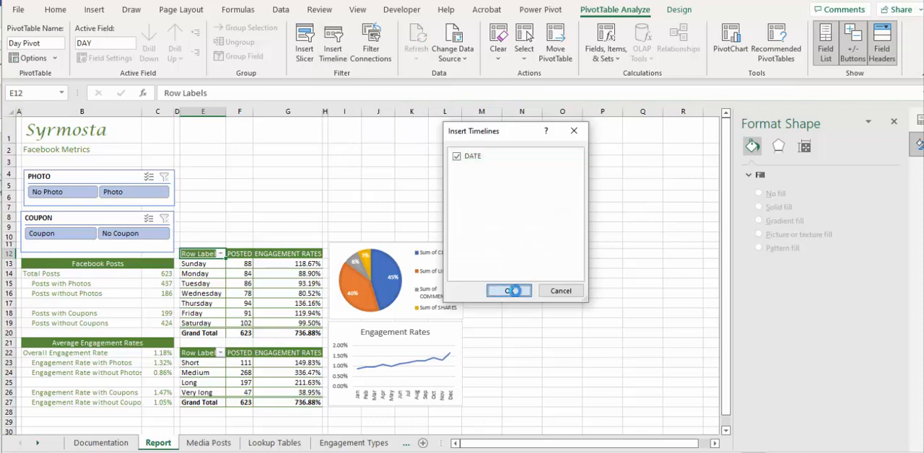
left_click(509, 290)
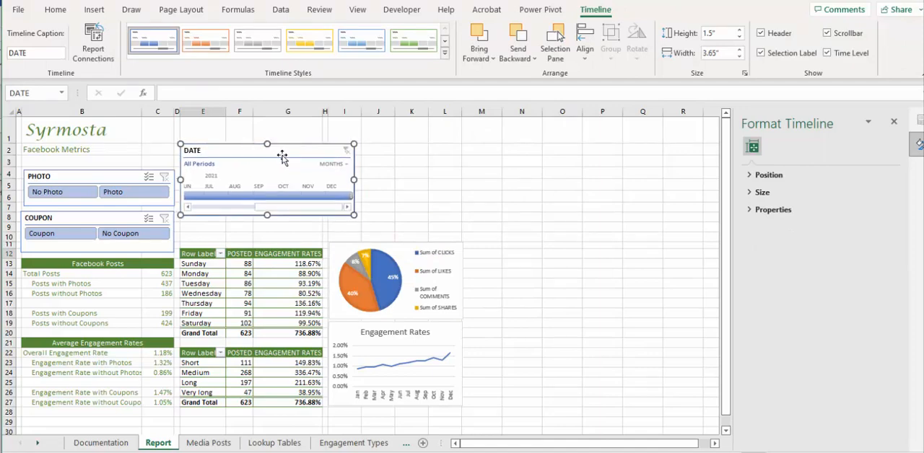
mouse_move(235, 153)
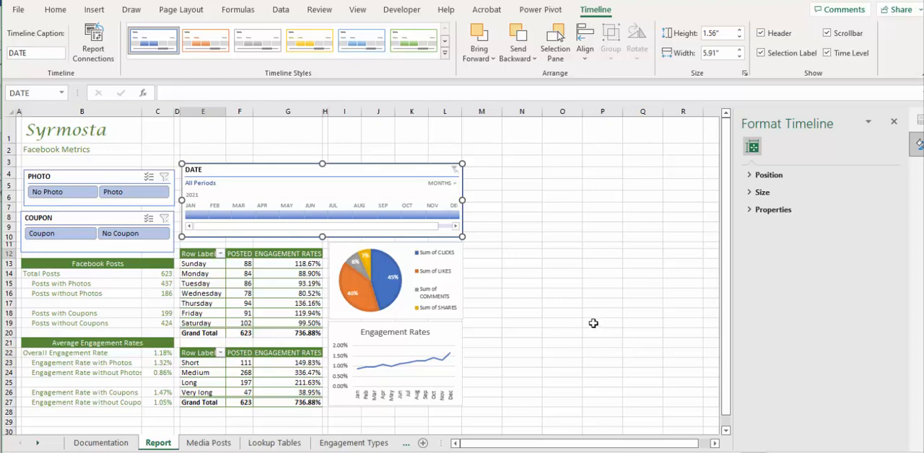
mouse_move(585, 322)
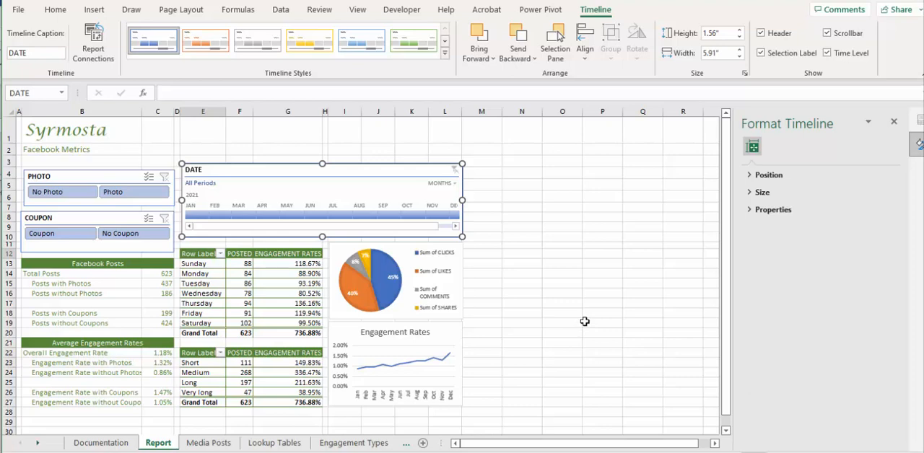
mouse_move(480, 239)
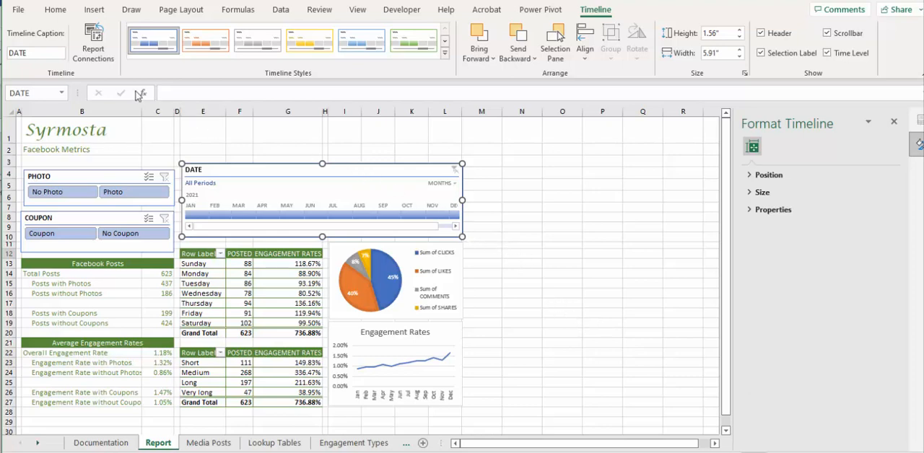
Connect the DATE timeline to Engaged Pivot and Size Pivot as well as Day Pivot
left_click(94, 42)
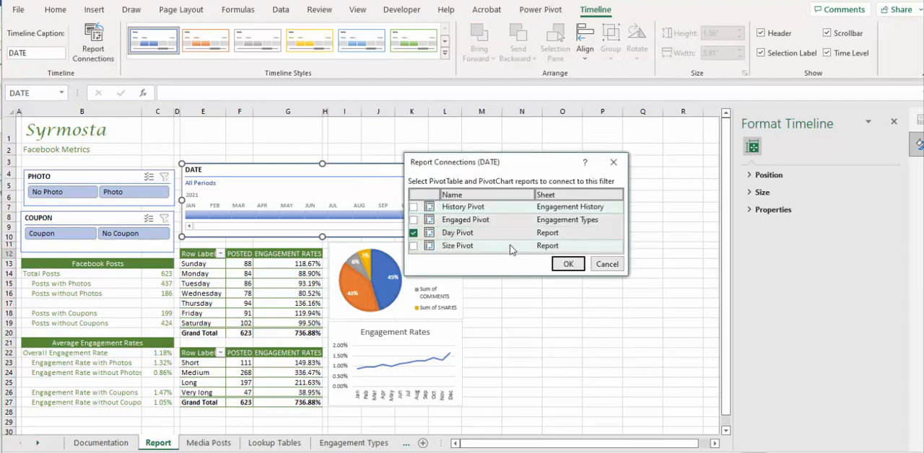
left_click(414, 219)
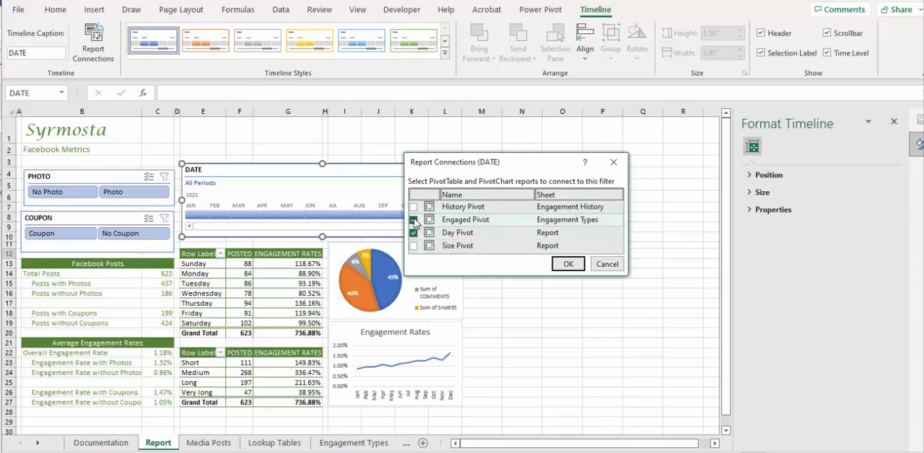
left_click(414, 233)
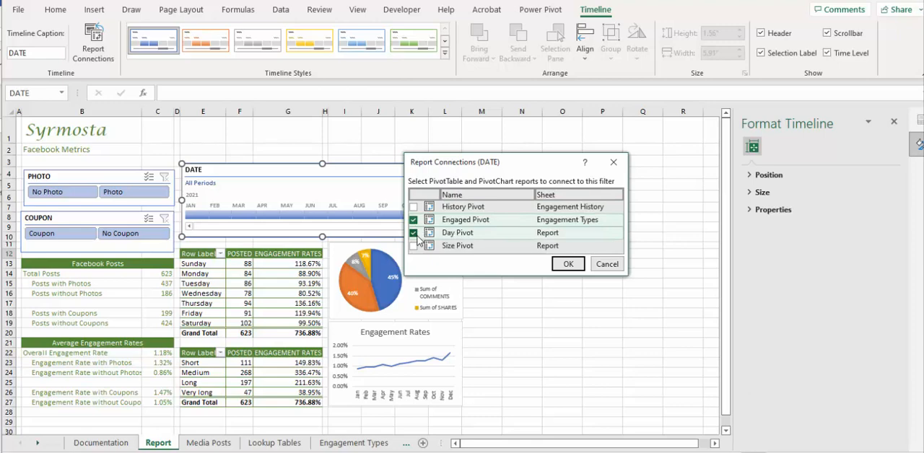
left_click(413, 232)
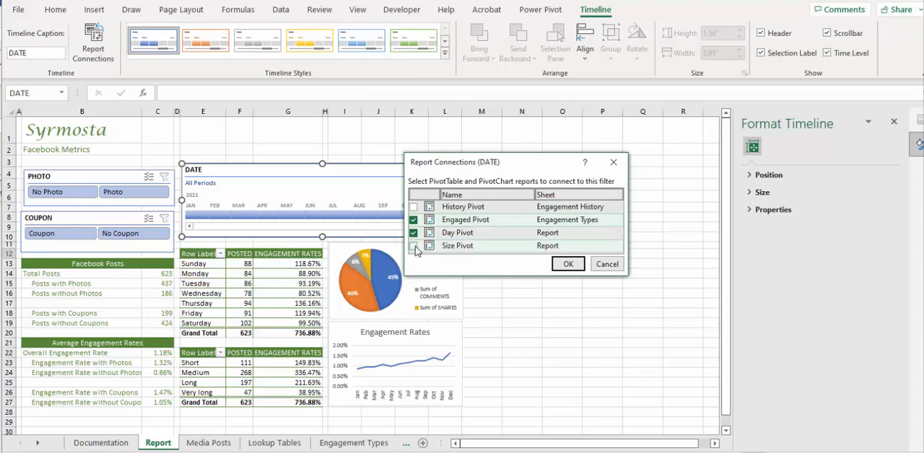
left_click(568, 264)
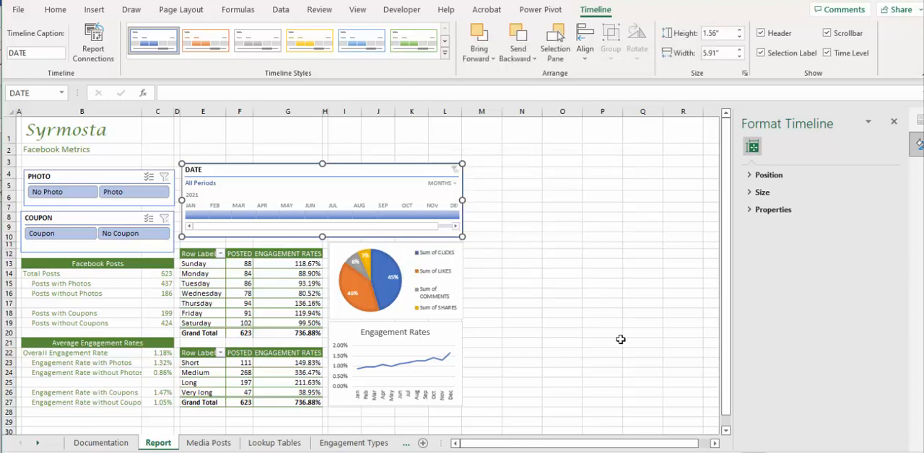
mouse_move(613, 337)
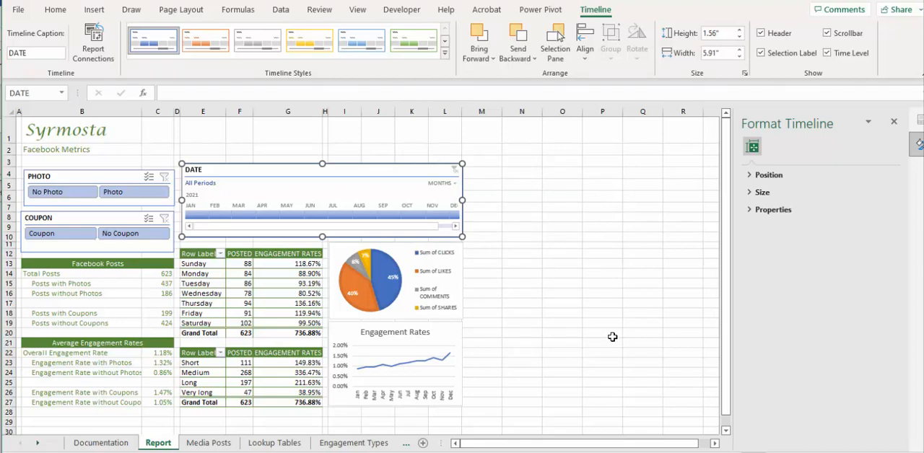
mouse_move(609, 335)
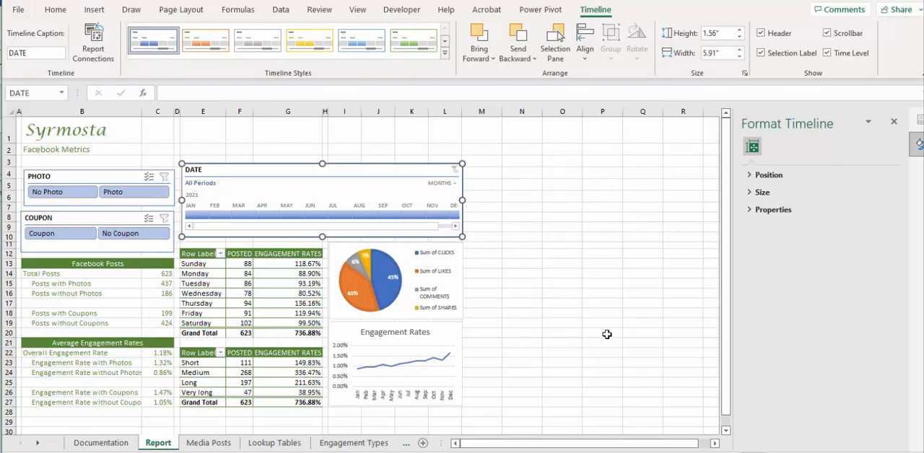
mouse_move(602, 333)
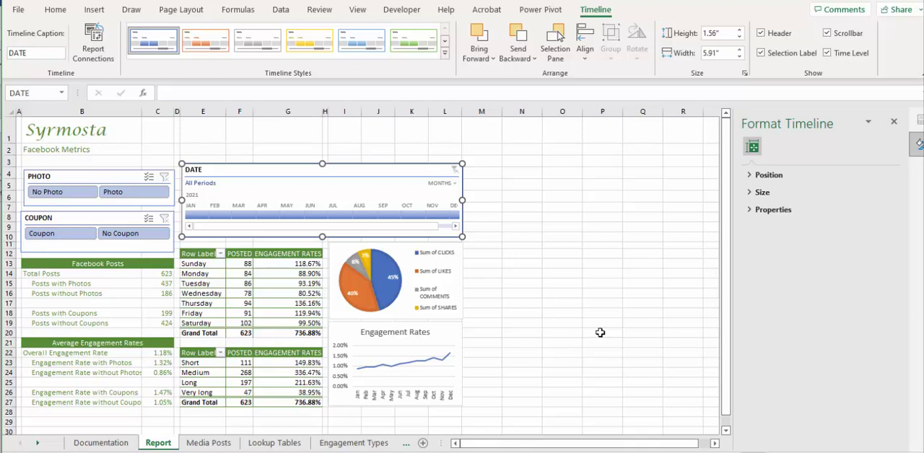
mouse_move(546, 316)
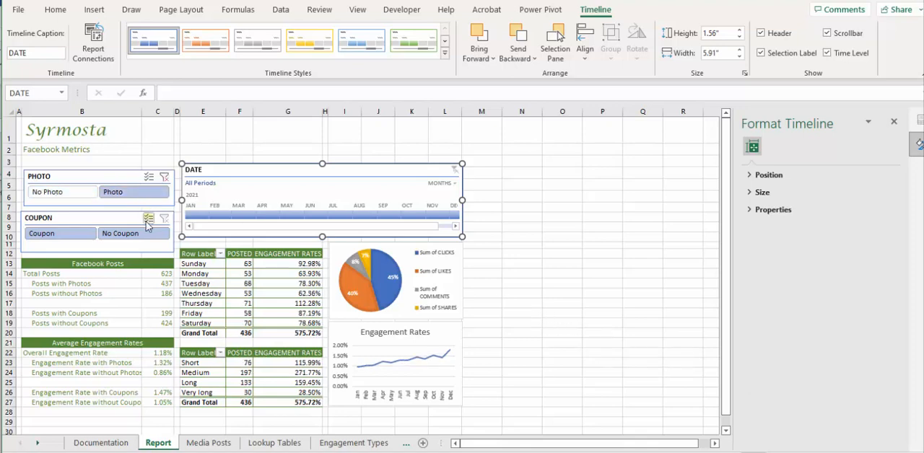
Filter to Coupon posts in Dec 2021 and drill into the Grand Total records
left_click(120, 233)
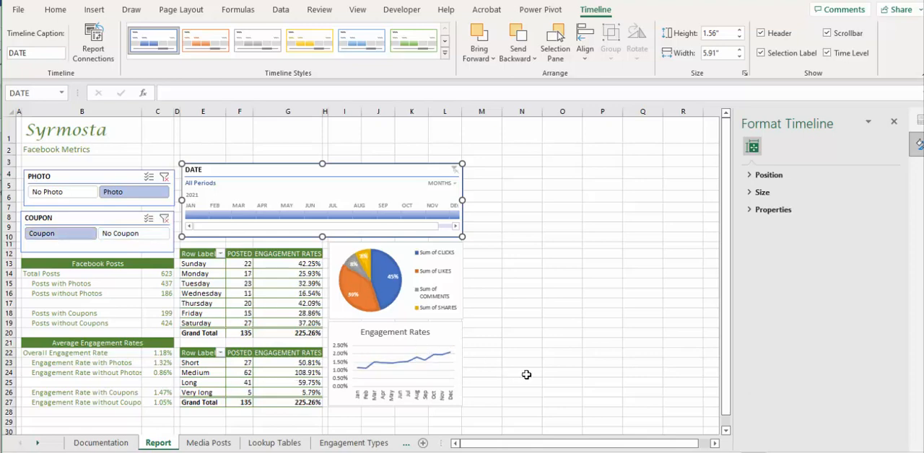
mouse_move(519, 361)
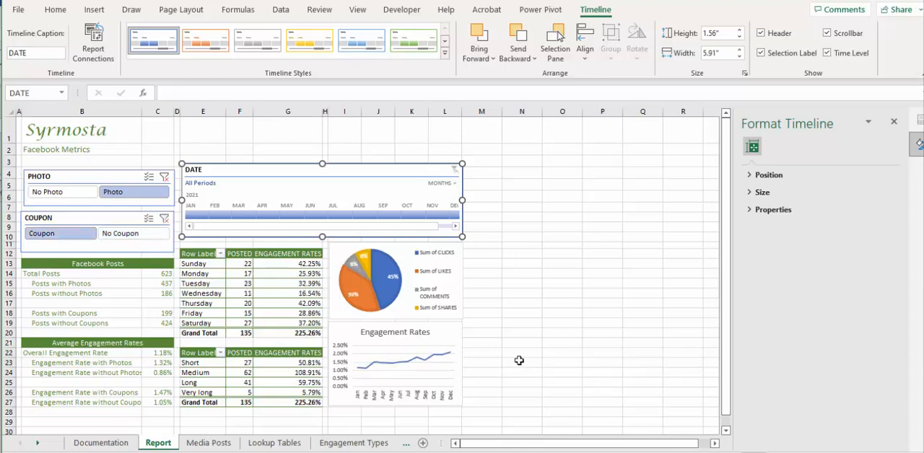
left_click(454, 213)
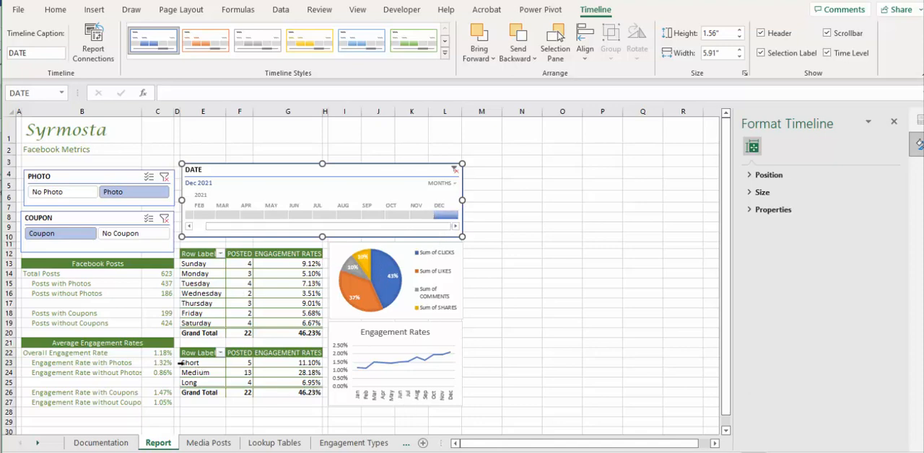
mouse_move(125, 204)
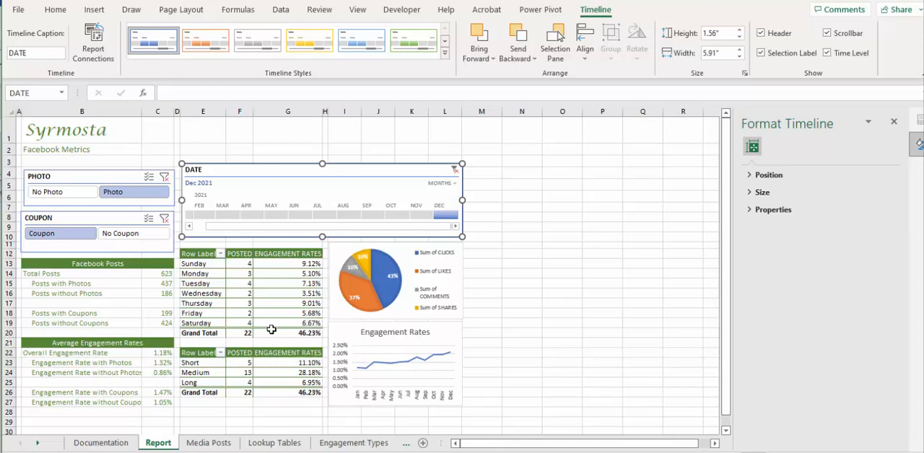
left_click(288, 333)
type("Drilled dat")
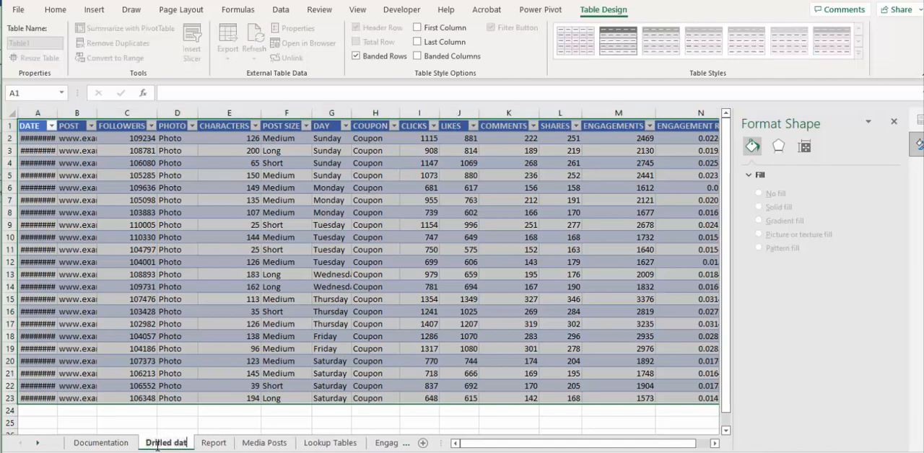
Rename the drill-through sheet tab to 'Drilled data'
left_click(37, 138)
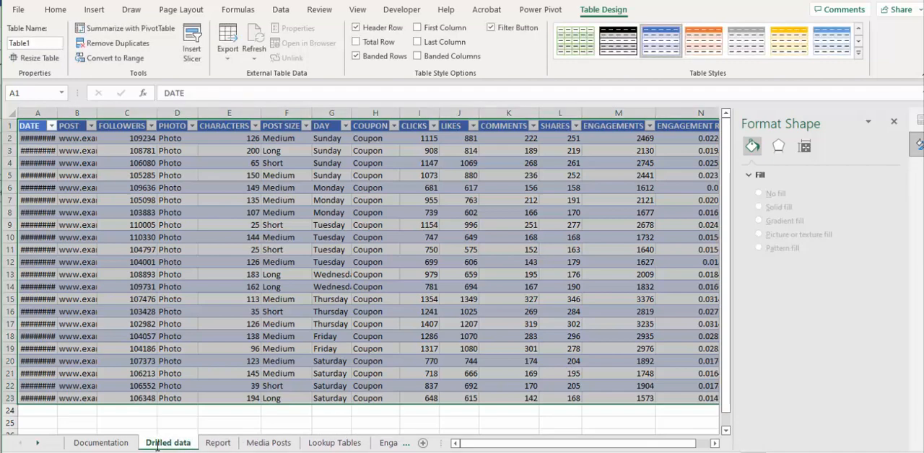
mouse_move(287, 281)
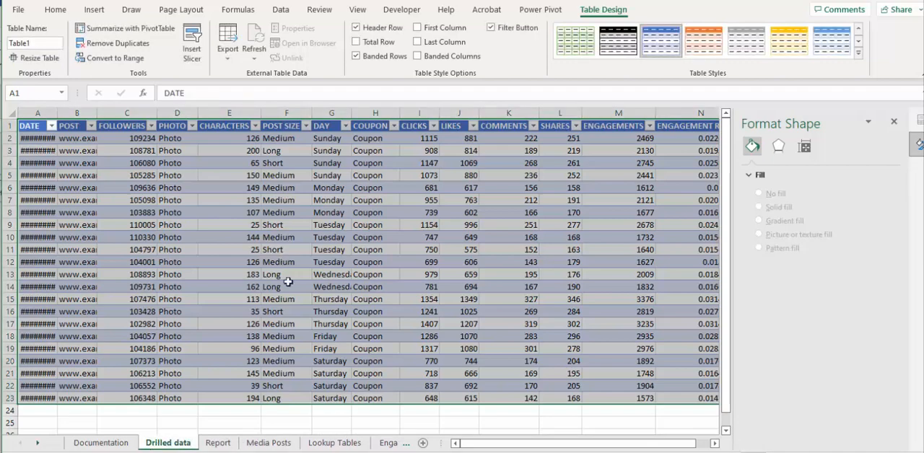
mouse_move(292, 252)
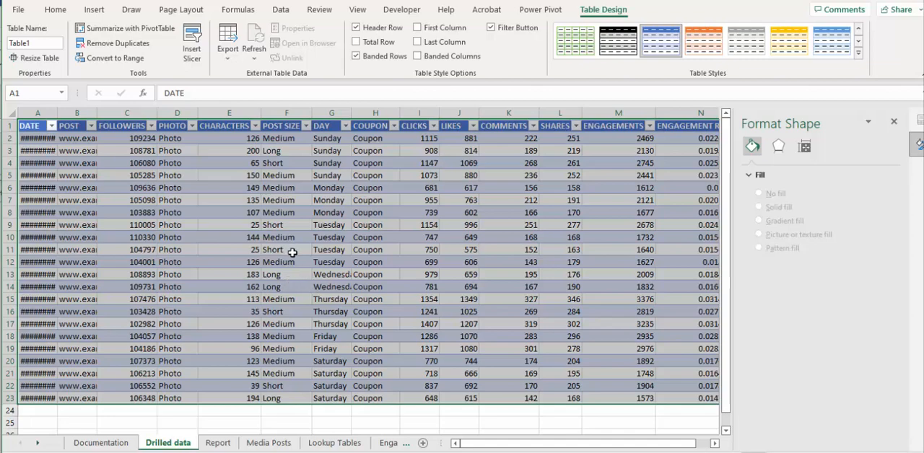
mouse_move(292, 252)
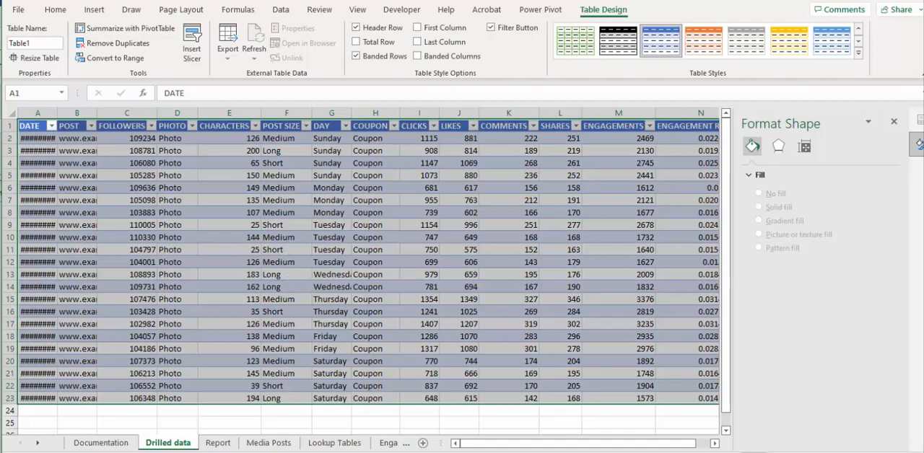